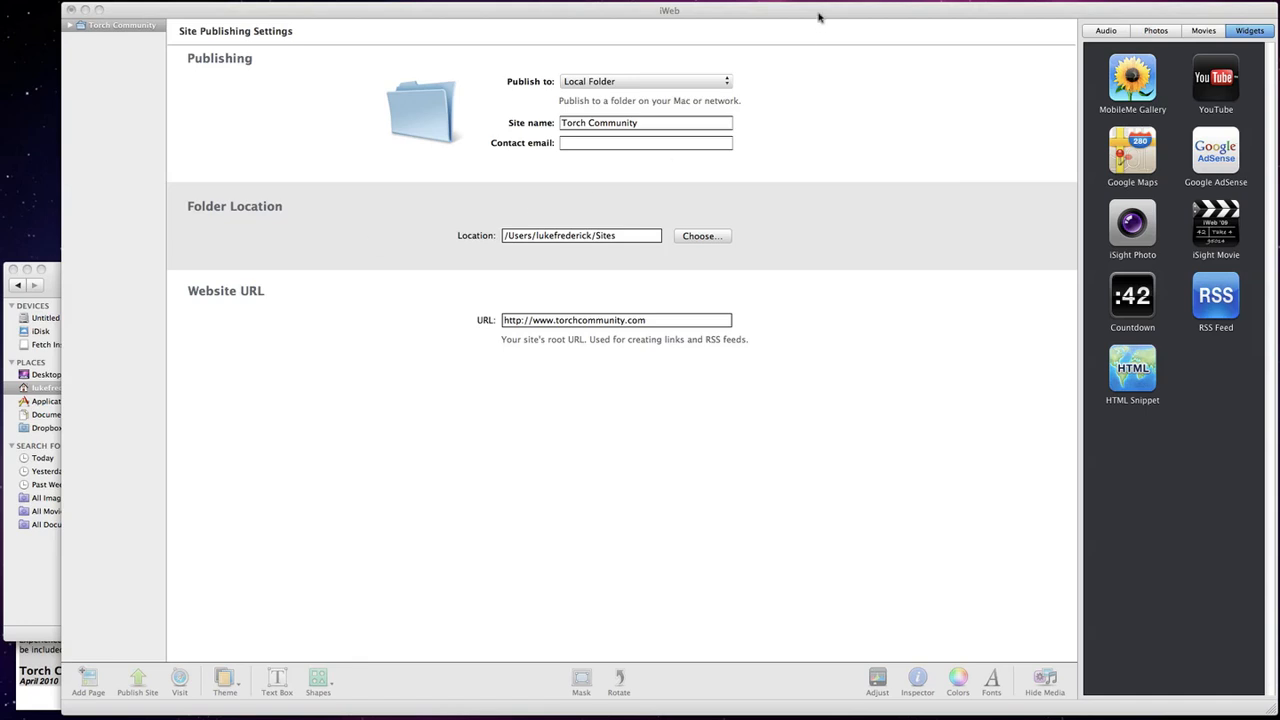
Step: Select the Torch Community site and start a new page from the Black theme's Blank template
click(917, 678)
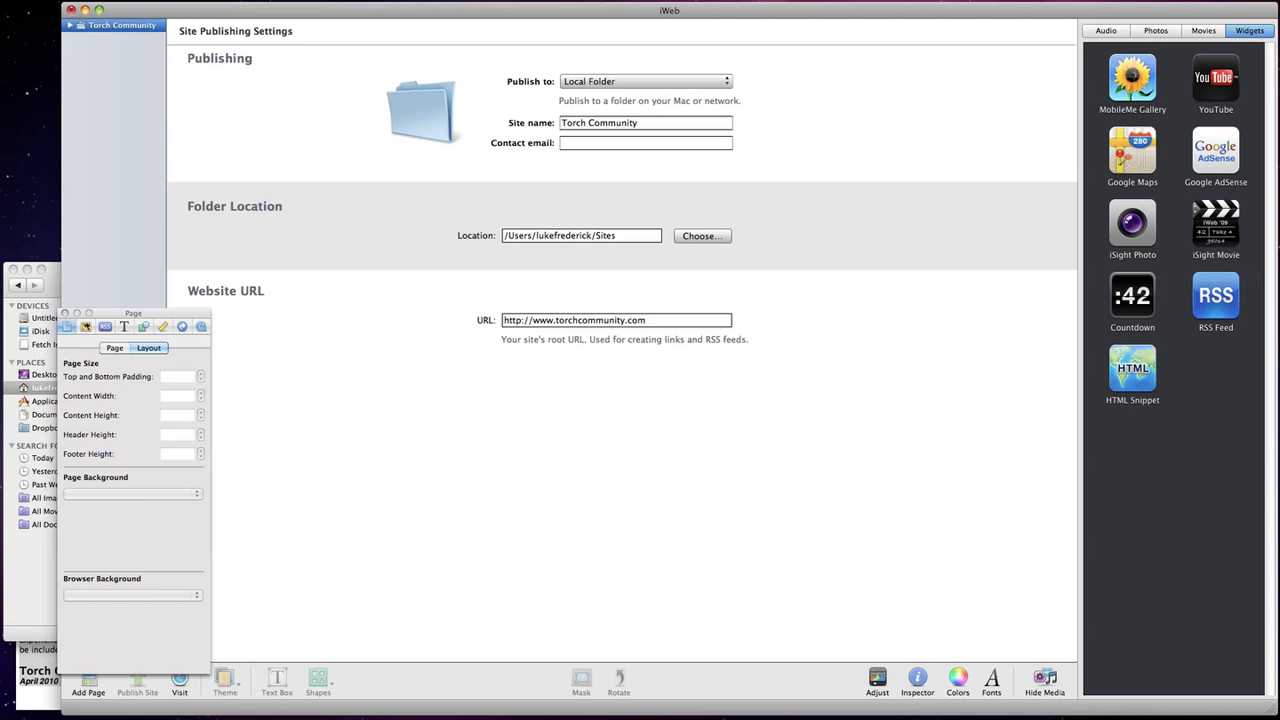
click(88, 685)
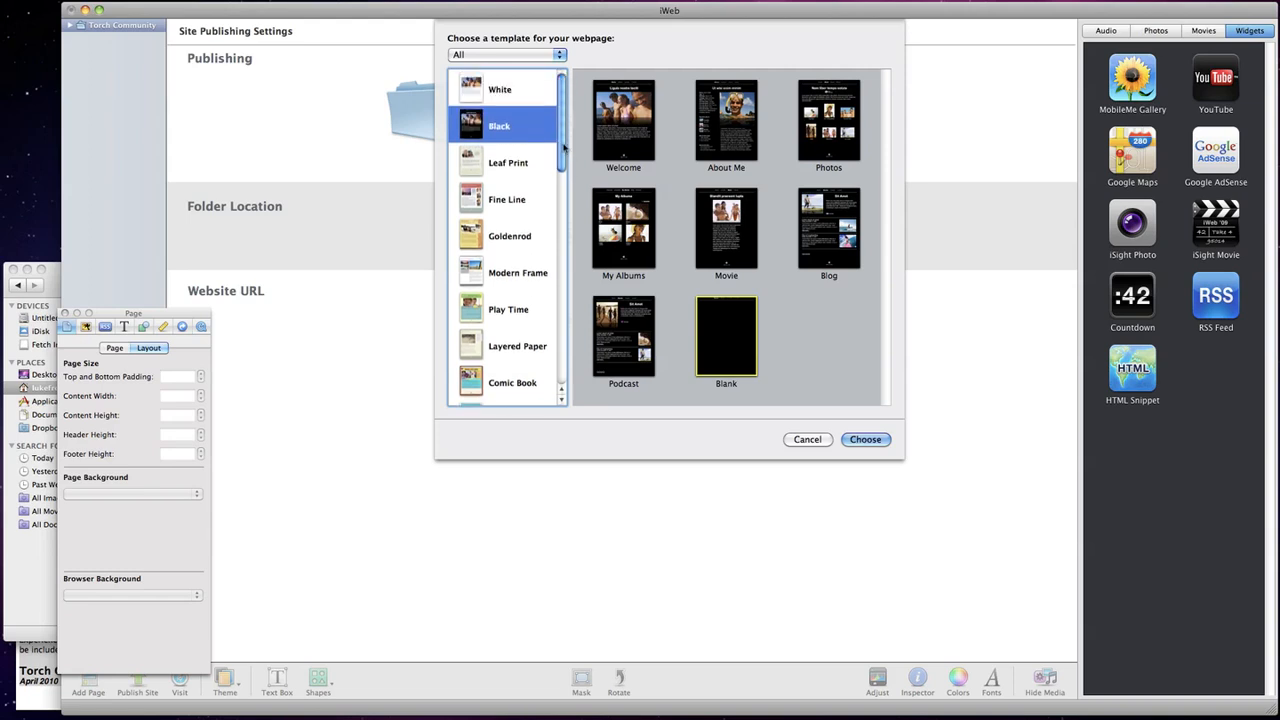
mouse_move(509, 183)
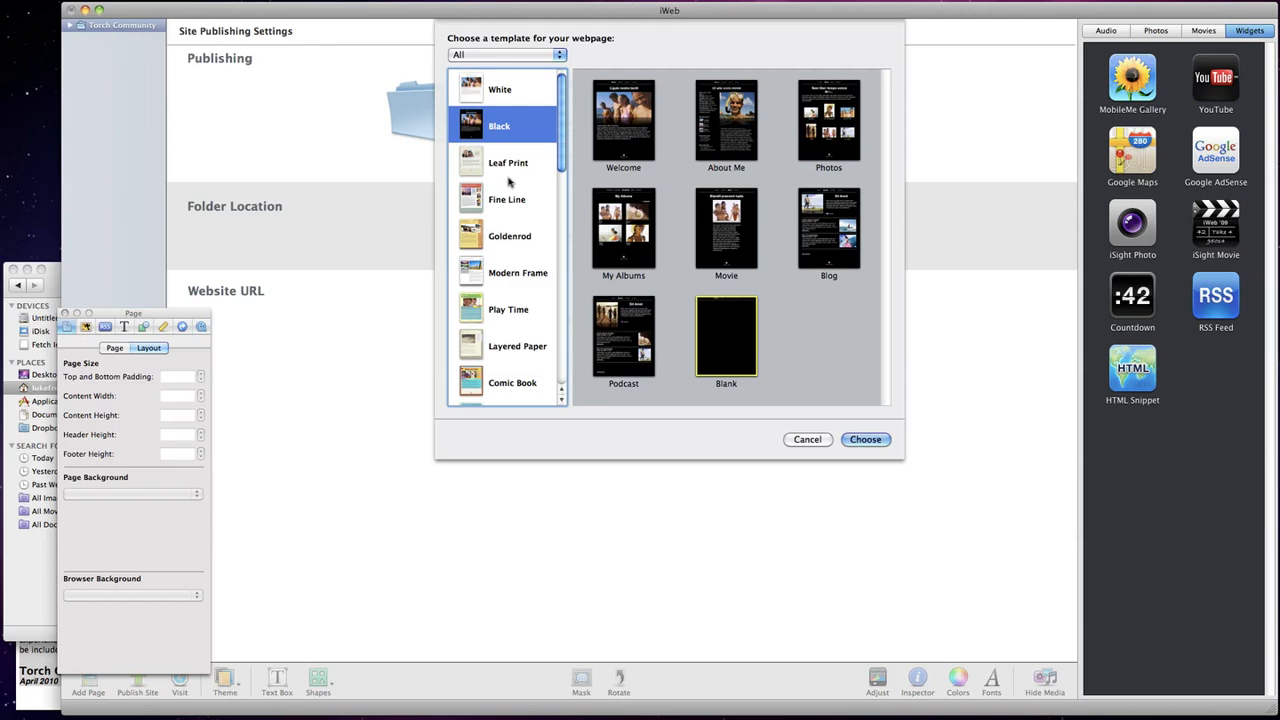
mouse_move(525, 162)
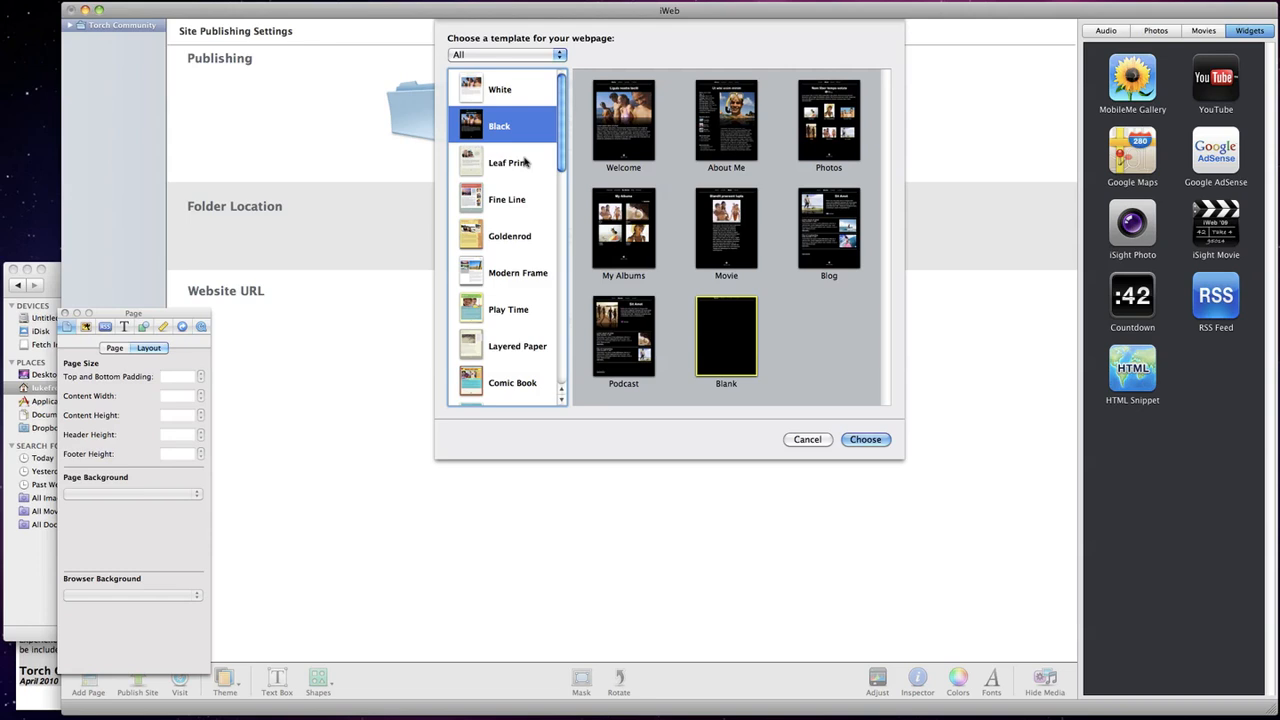
mouse_move(527, 105)
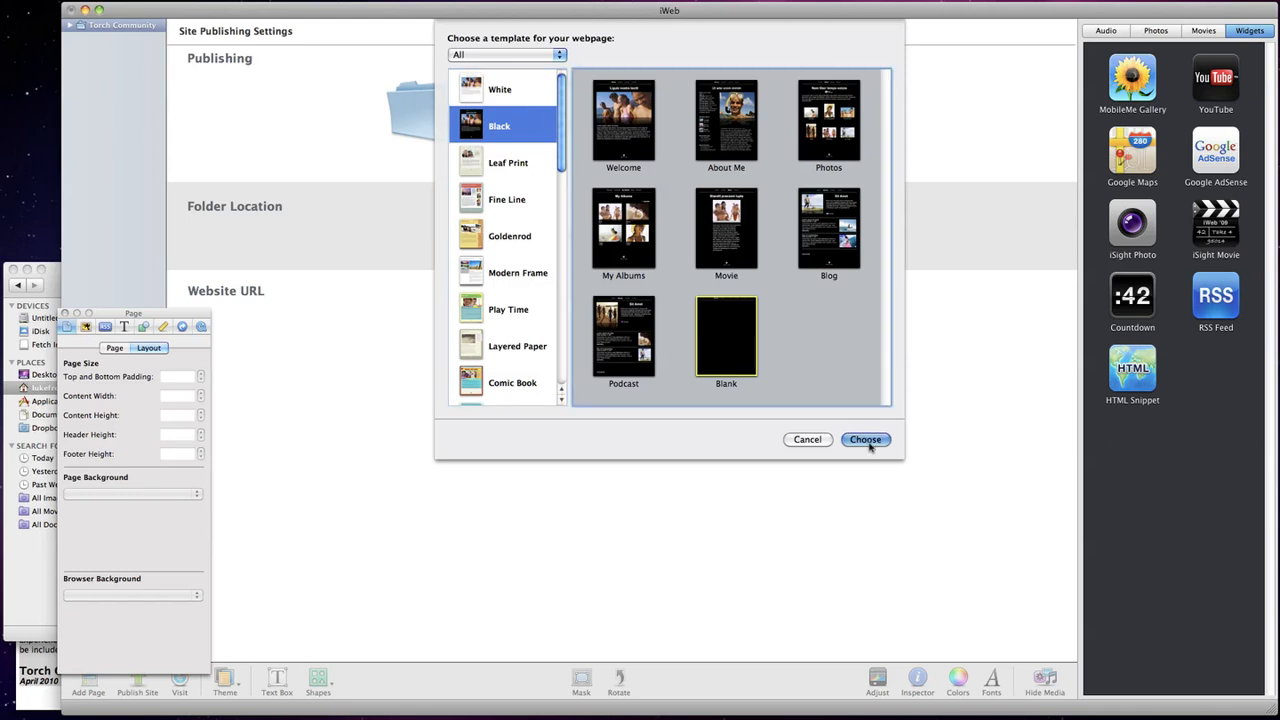
Step: Confirm the Black theme's Blank template to create the page named Blank
click(865, 439)
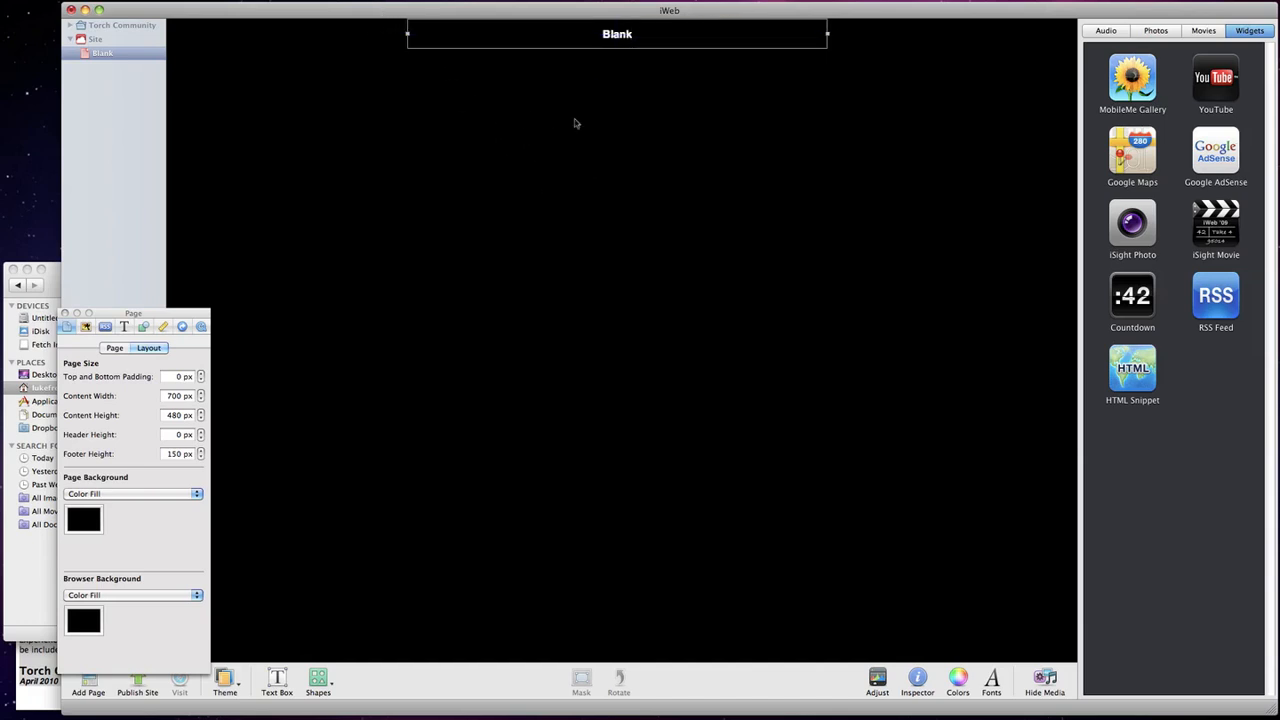
mouse_move(190, 318)
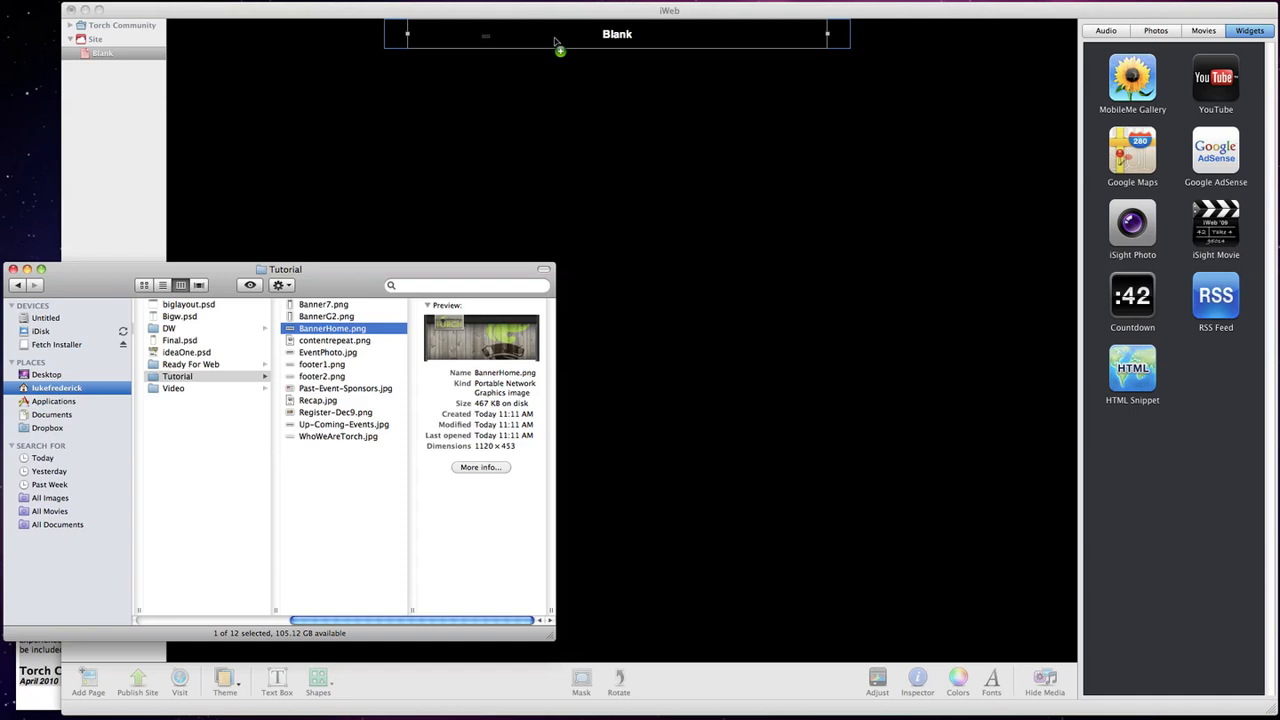
mouse_move(677, 79)
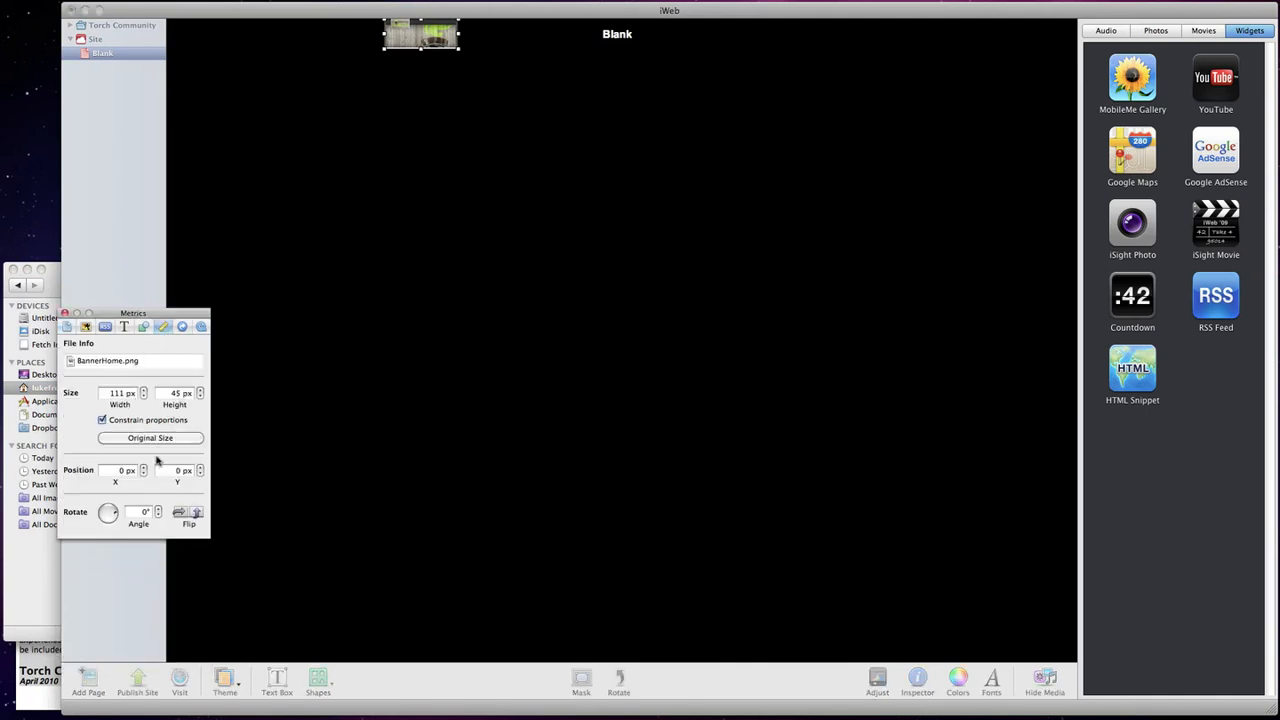
Step: Restore BannerHome.png to its original 1120×453 size and select the 1120 width value
click(150, 438)
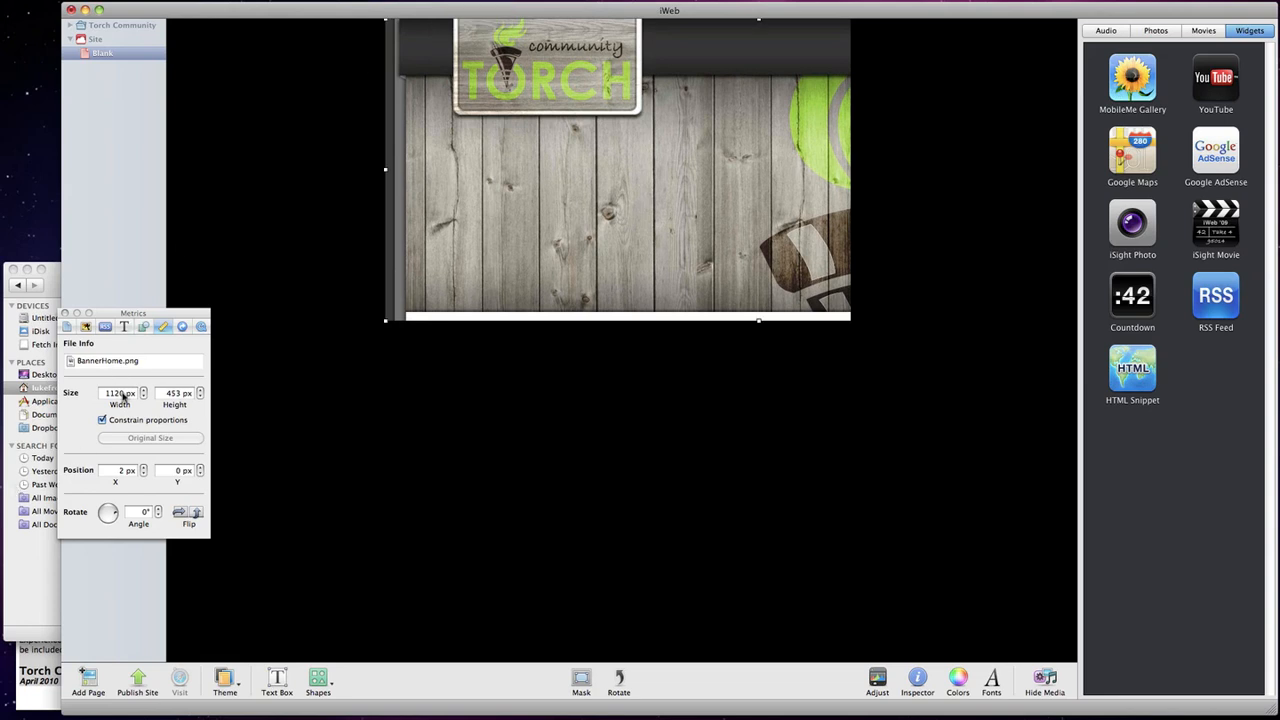
triple_click(118, 392)
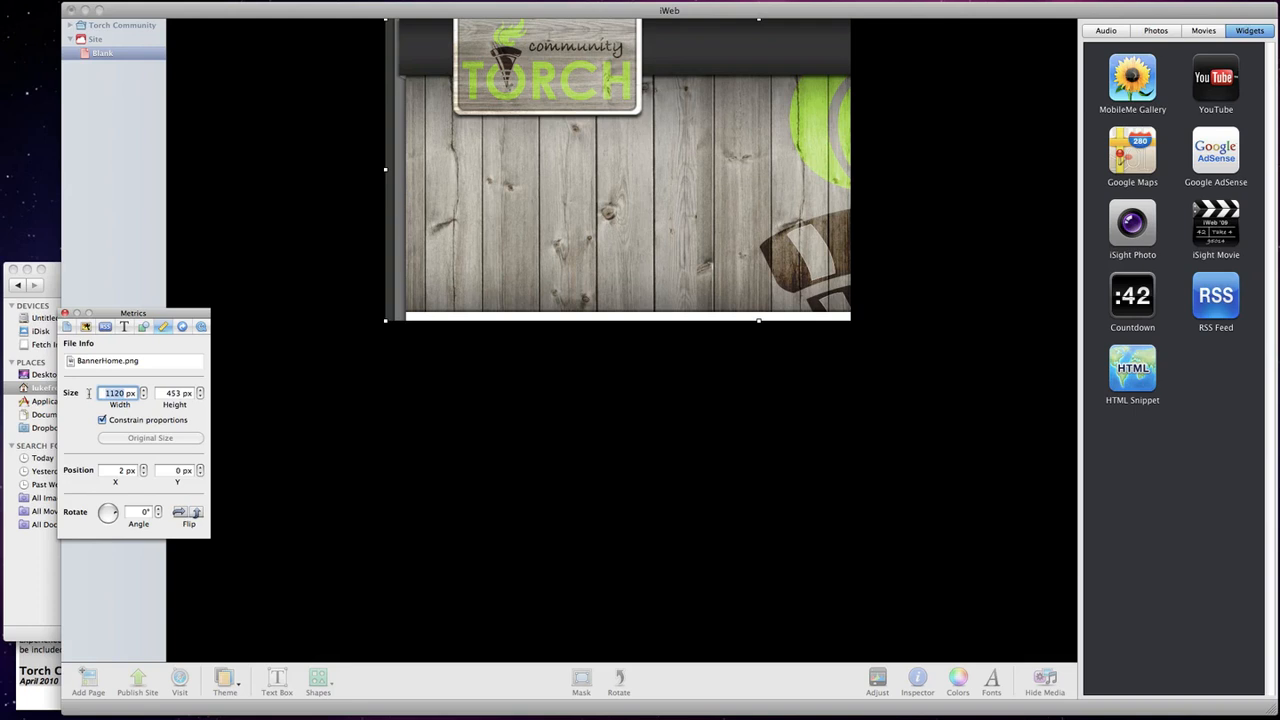
mouse_move(211, 449)
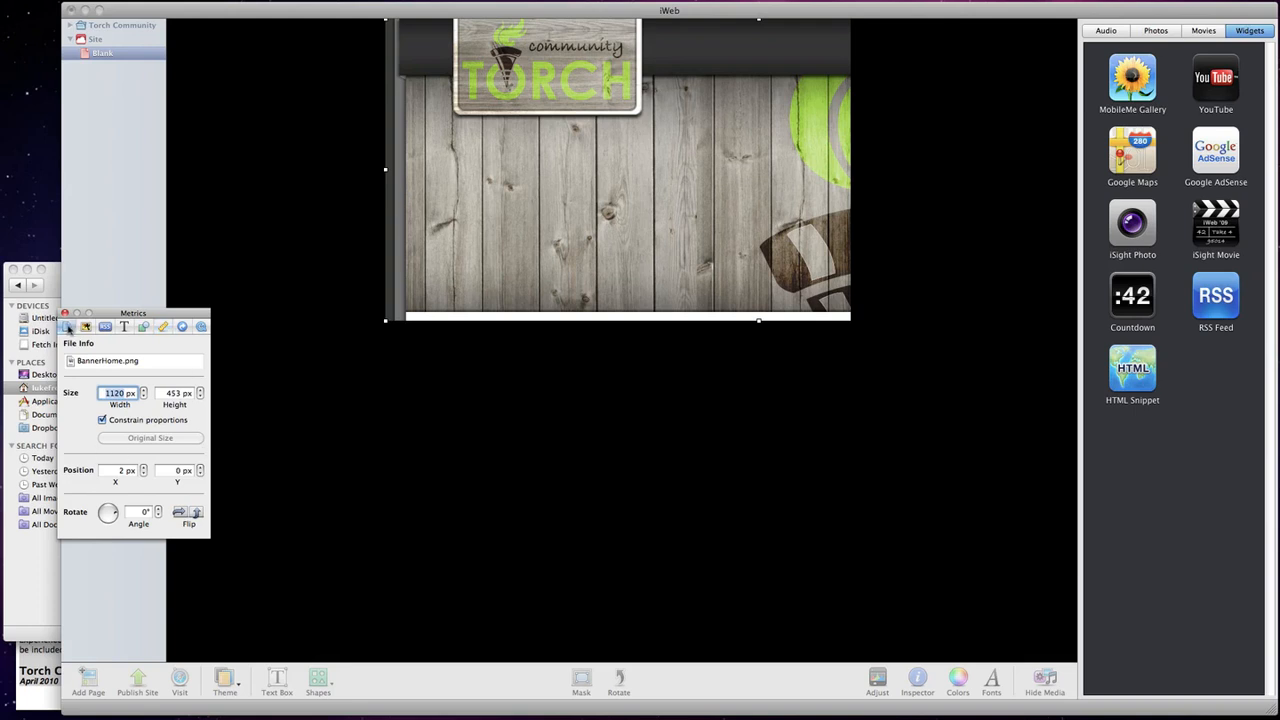
Step: Set the page layout Content Width to 1120 px and Content Height to 700 px
click(86, 327)
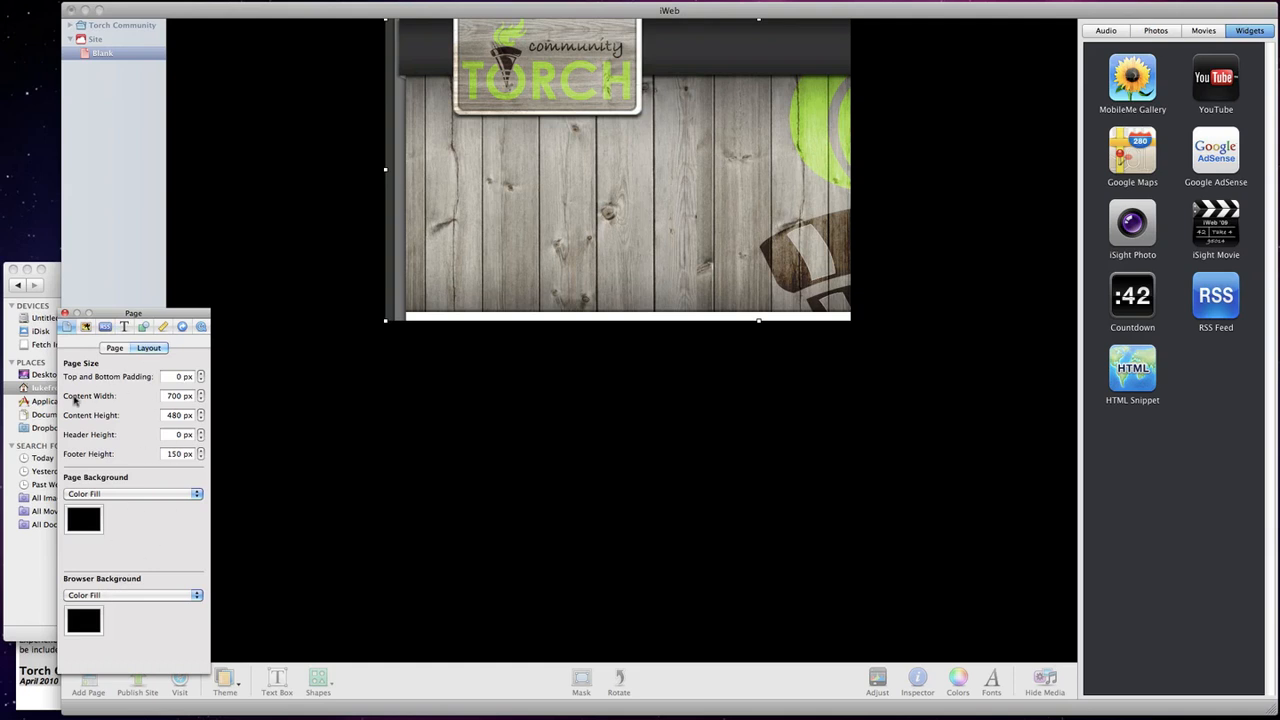
click(180, 395)
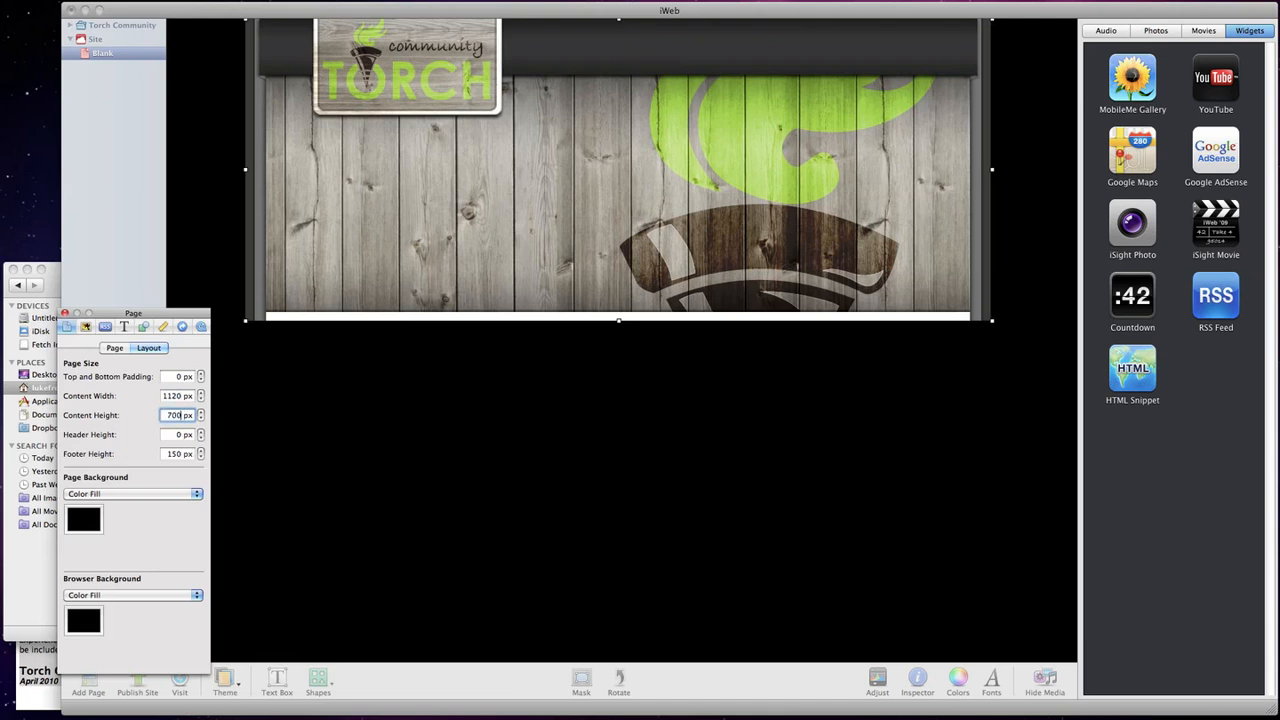
click(178, 415)
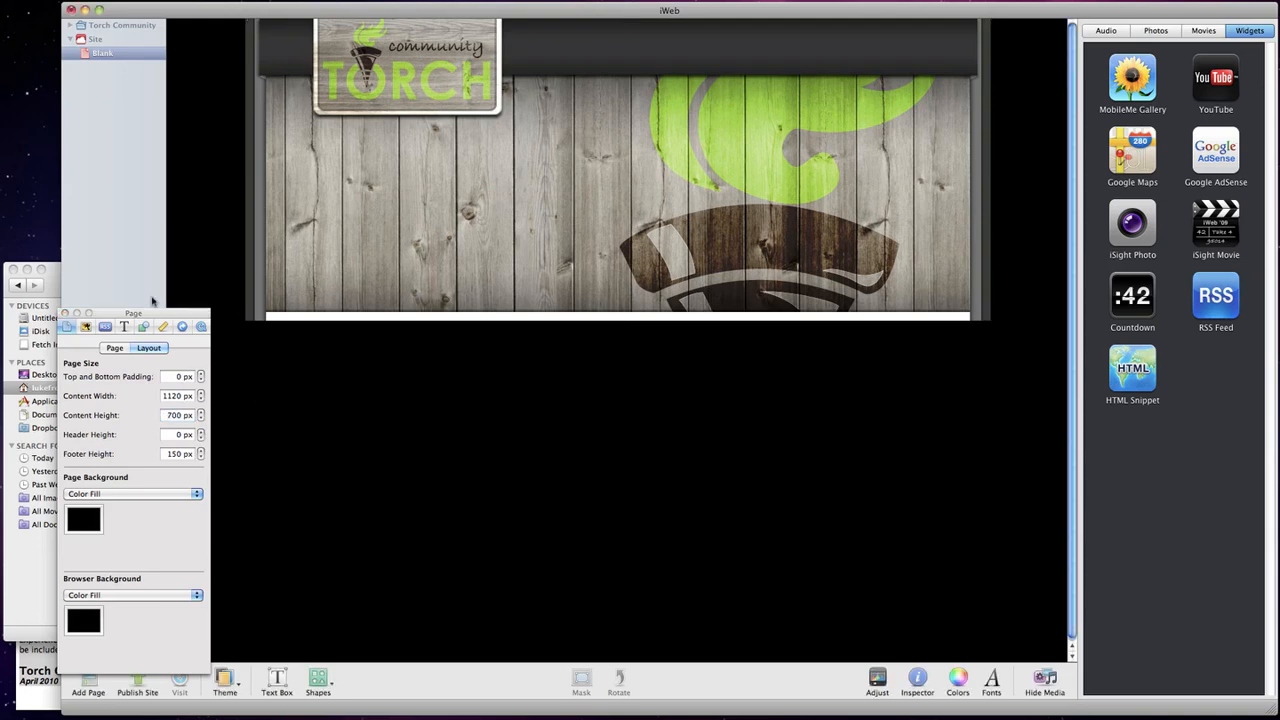
mouse_move(963, 206)
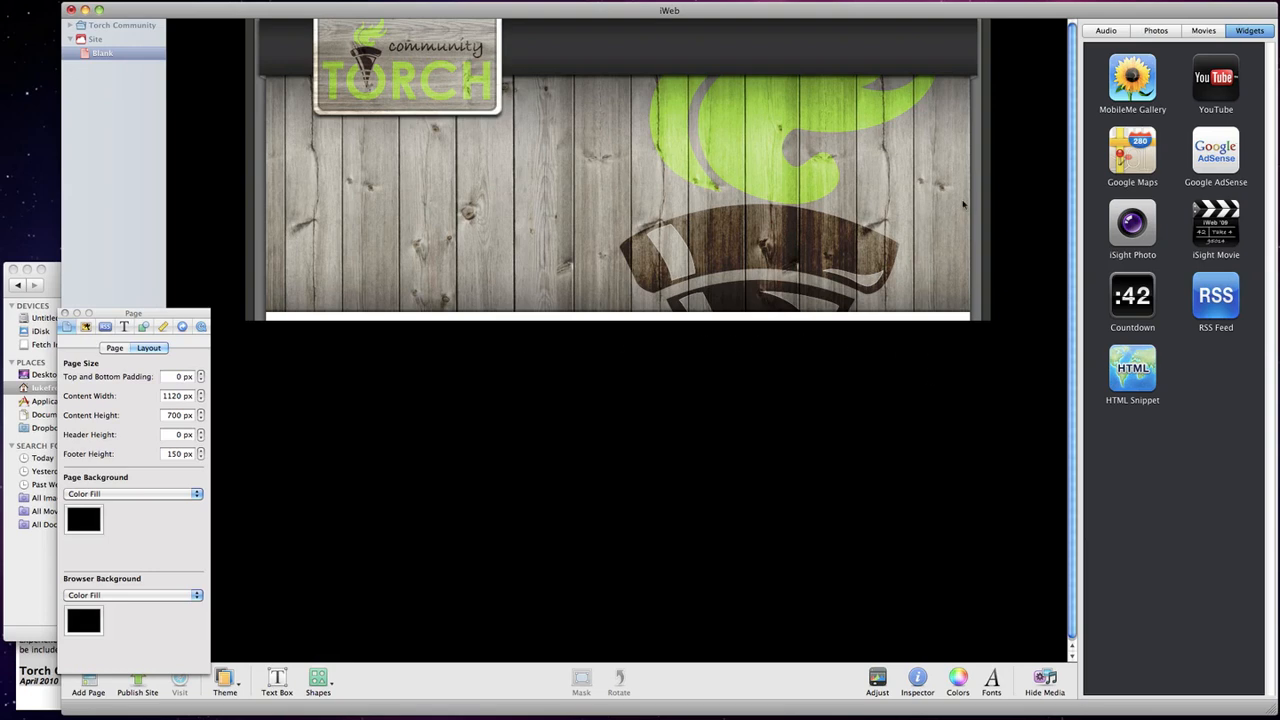
mouse_move(584, 334)
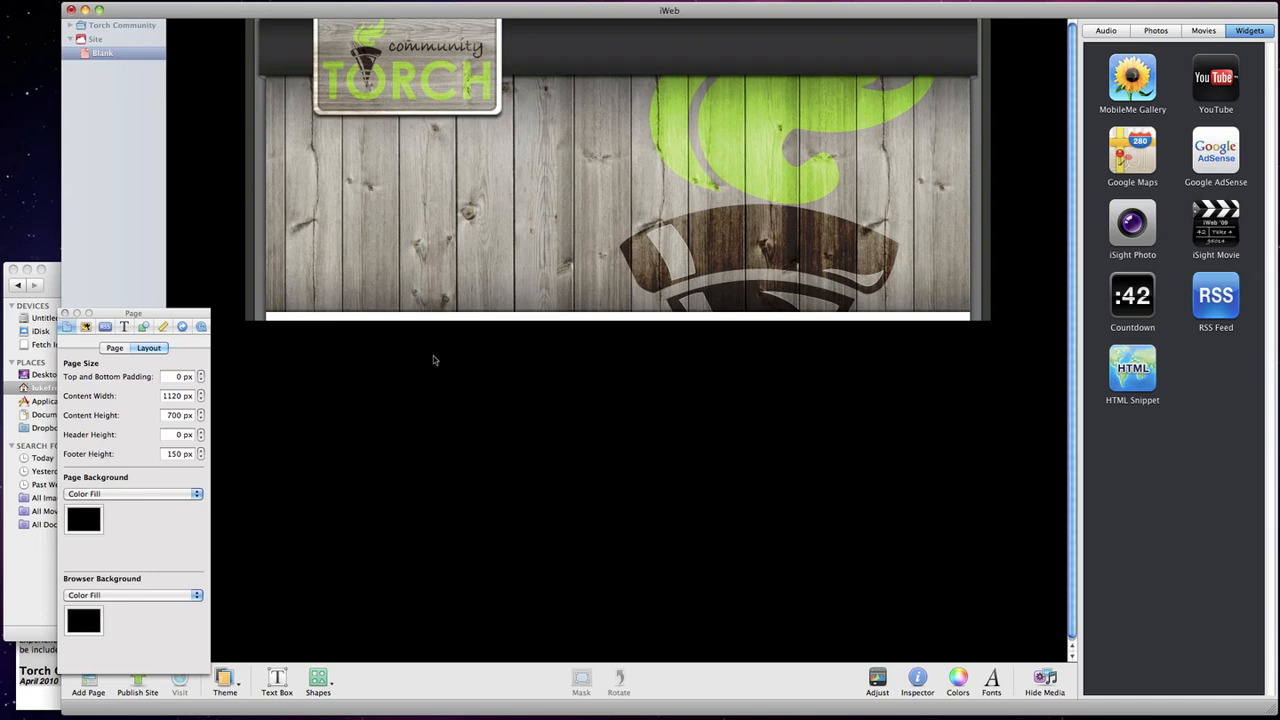
mouse_move(263, 228)
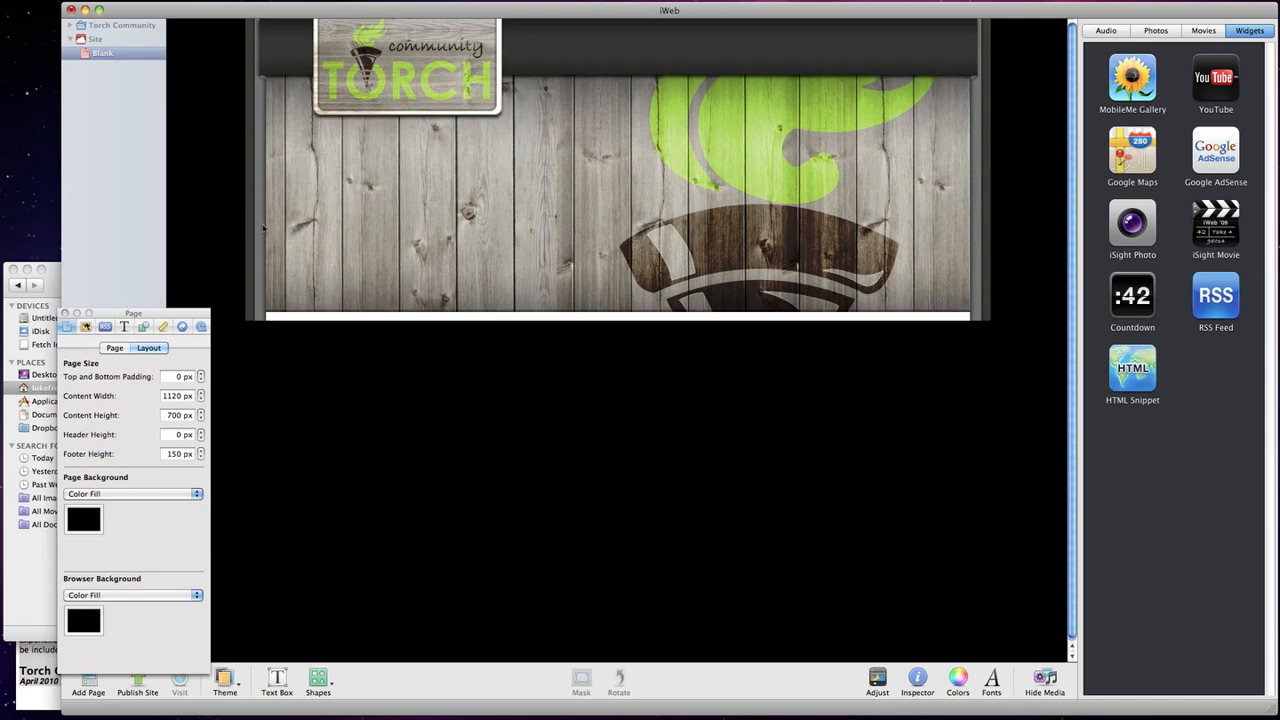
mouse_move(178, 348)
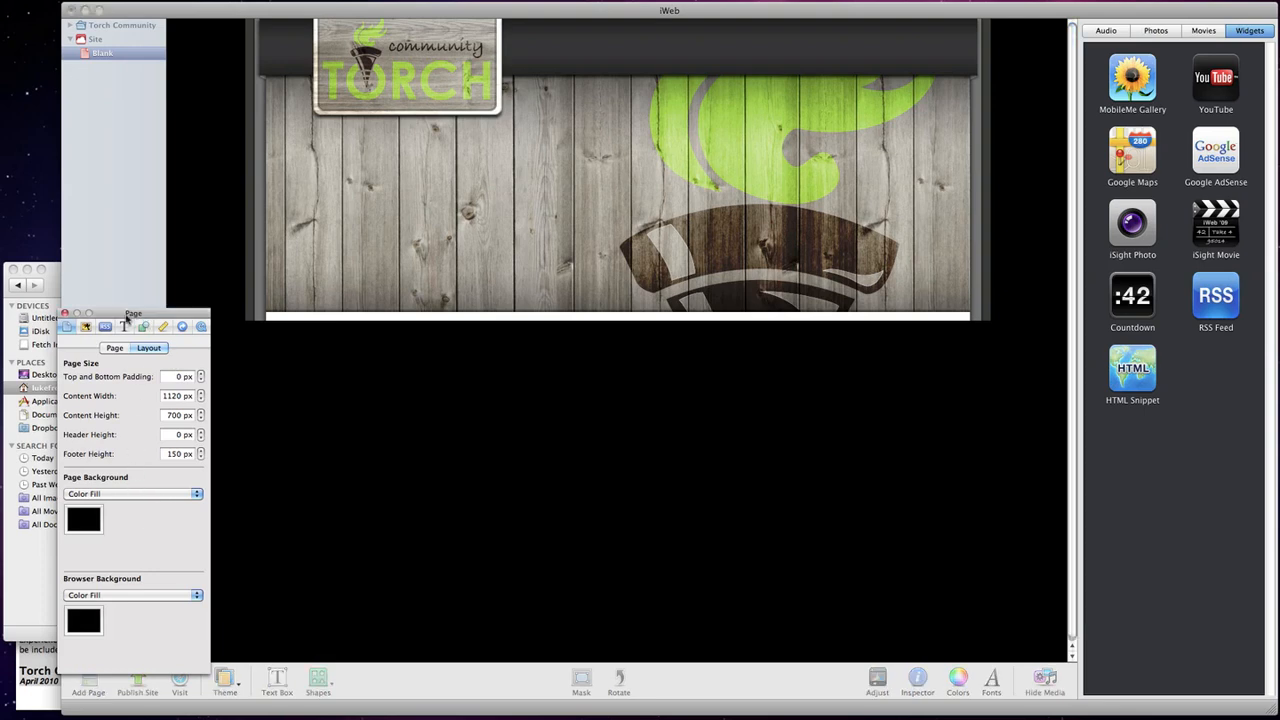
mouse_move(84, 481)
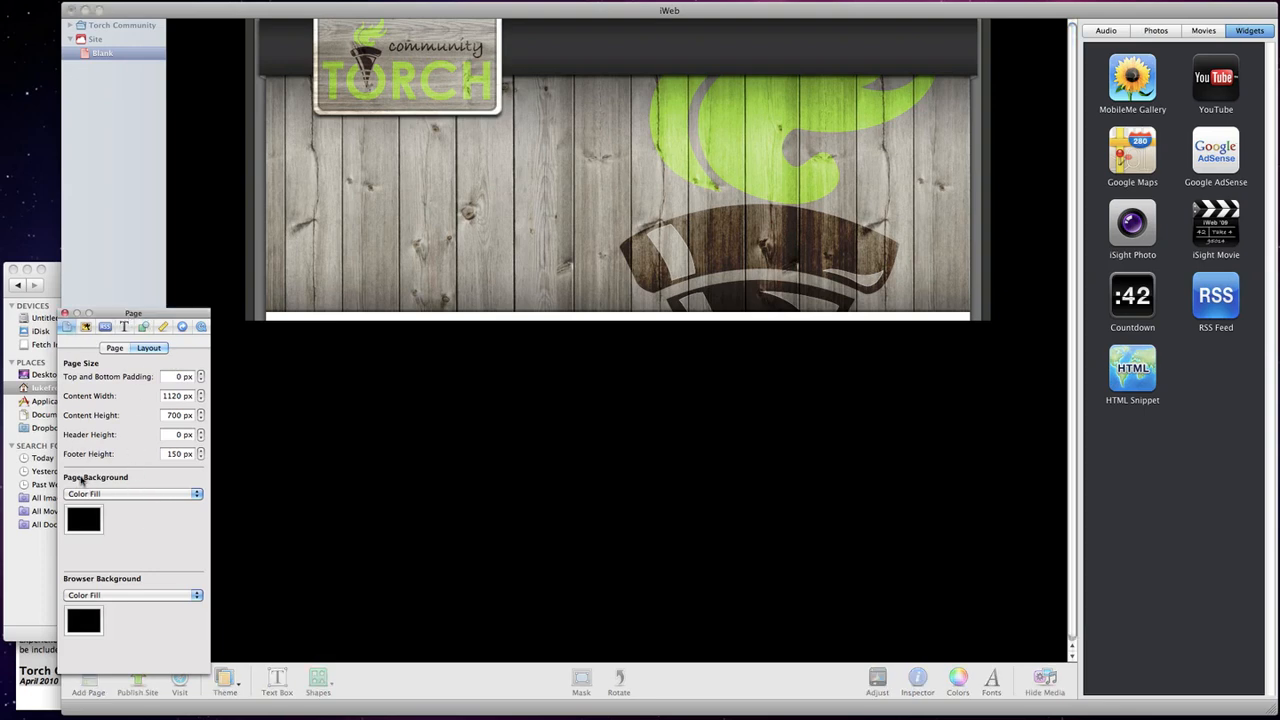
Step: Give the page background a tiled image fill and bring up the Tutorial folder images
click(133, 493)
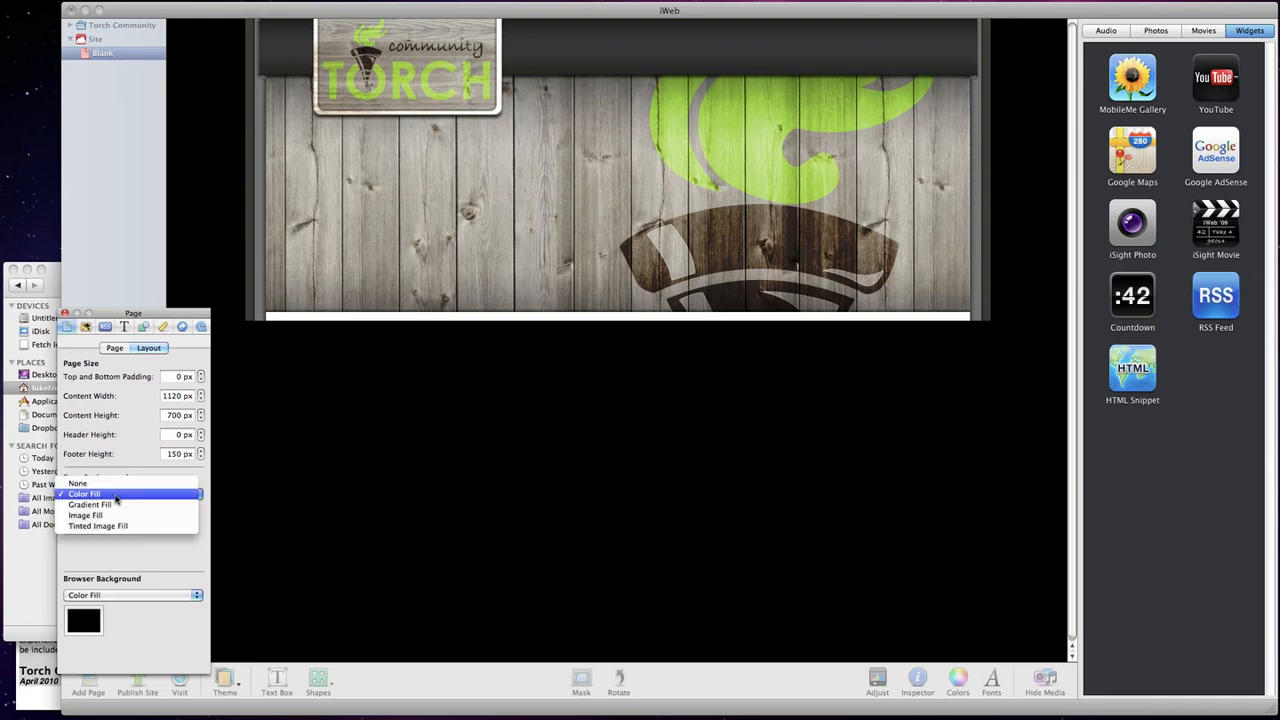
mouse_move(128, 515)
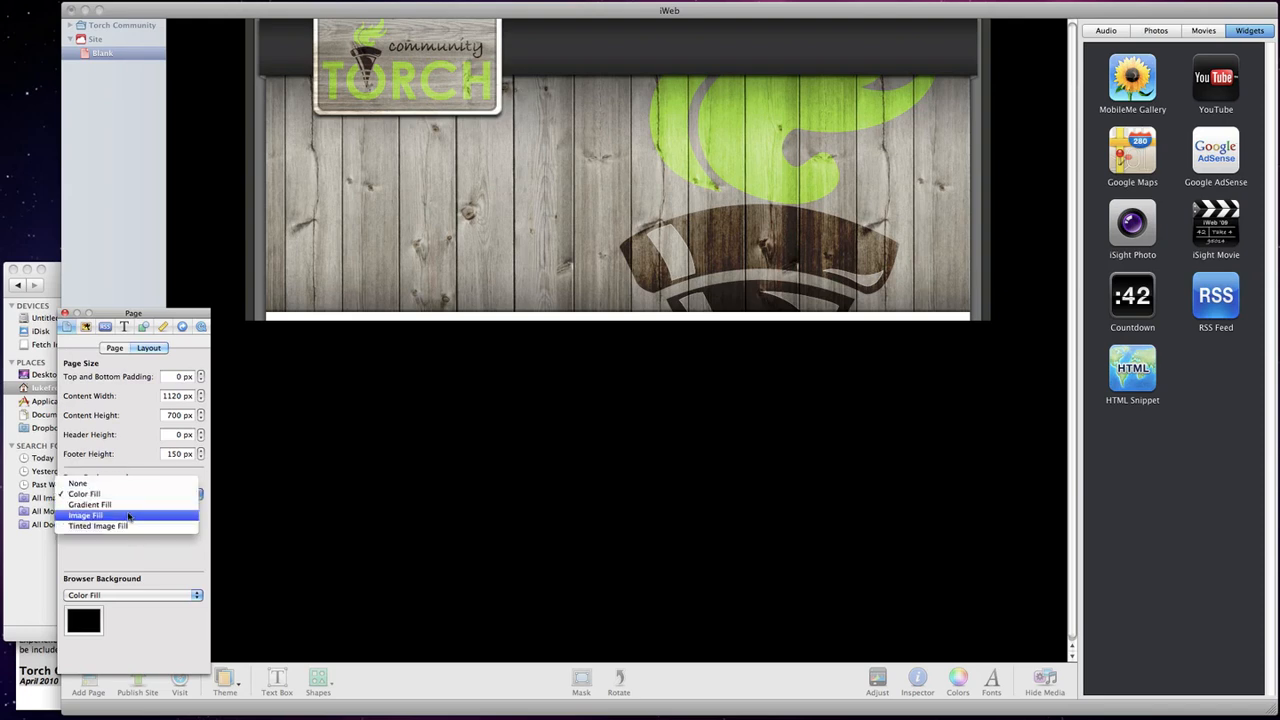
click(86, 515)
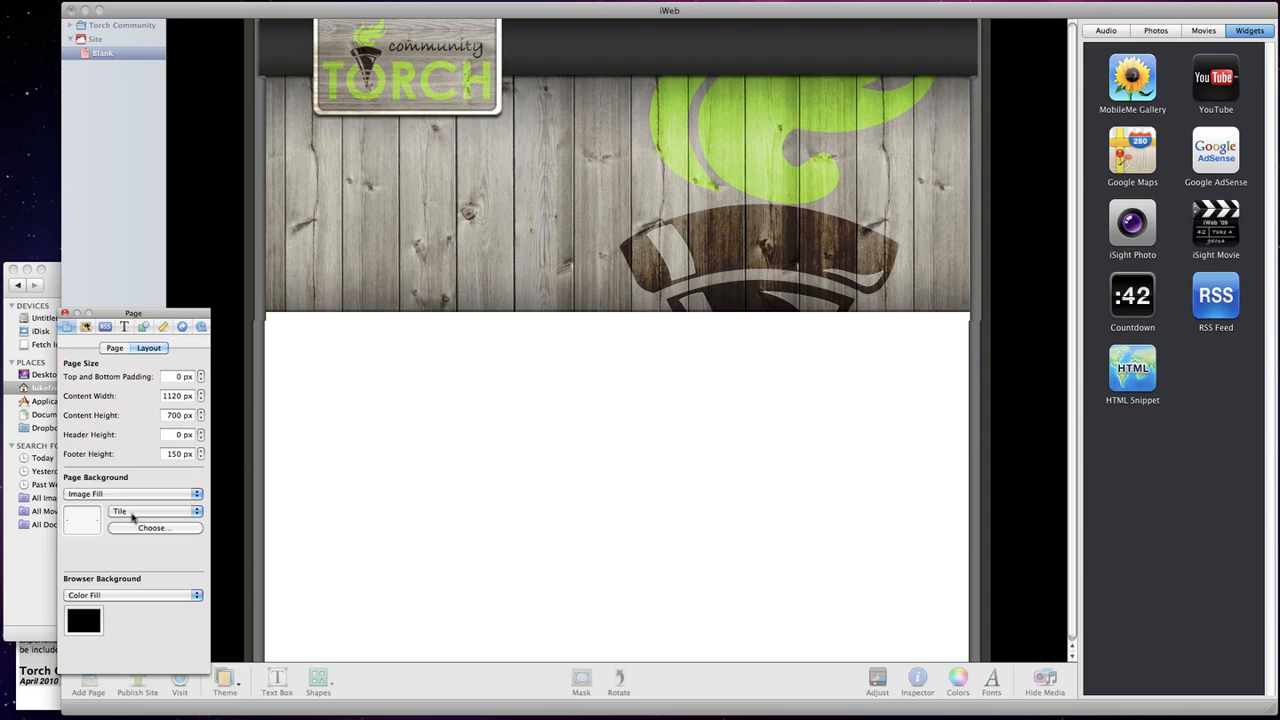
mouse_move(143, 497)
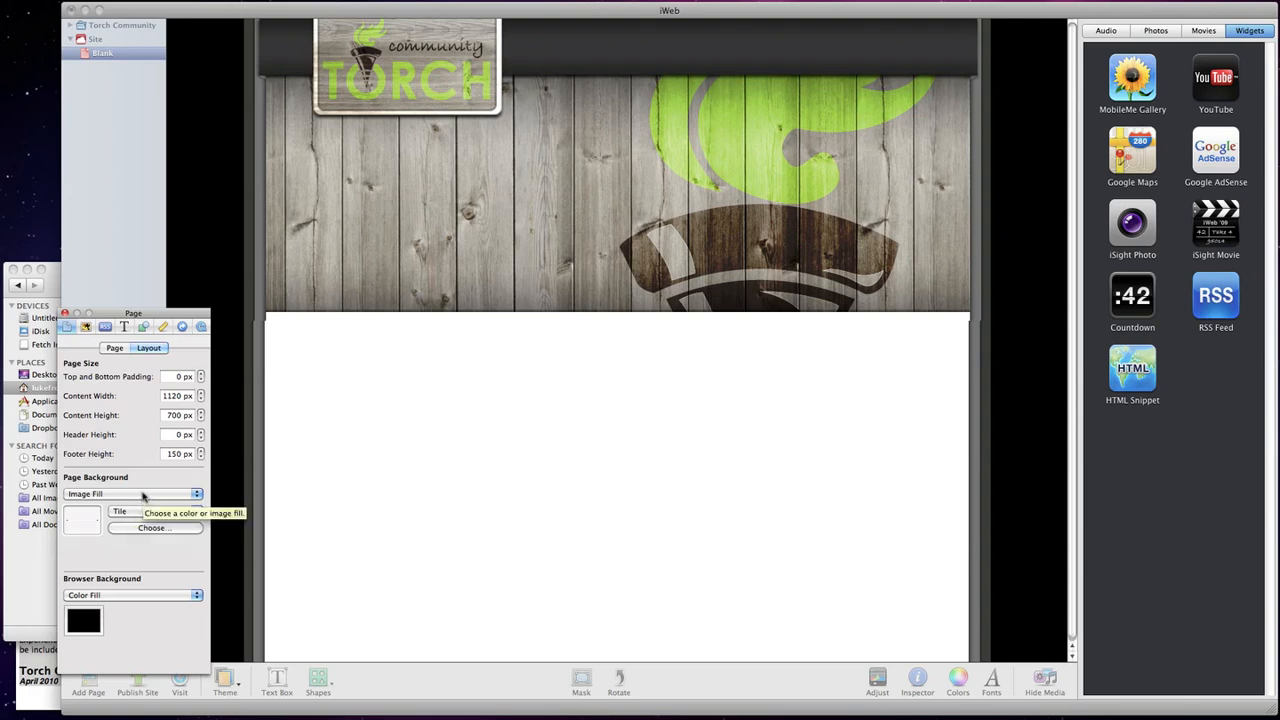
click(153, 528)
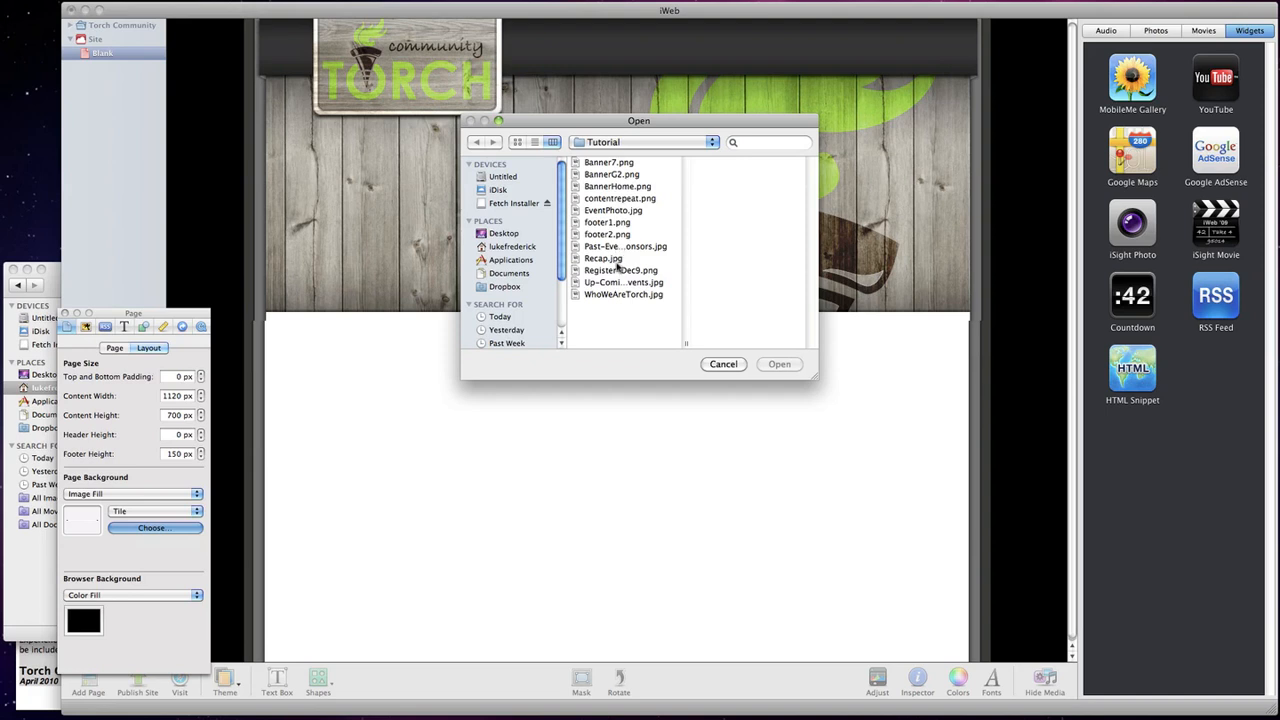
click(620, 198)
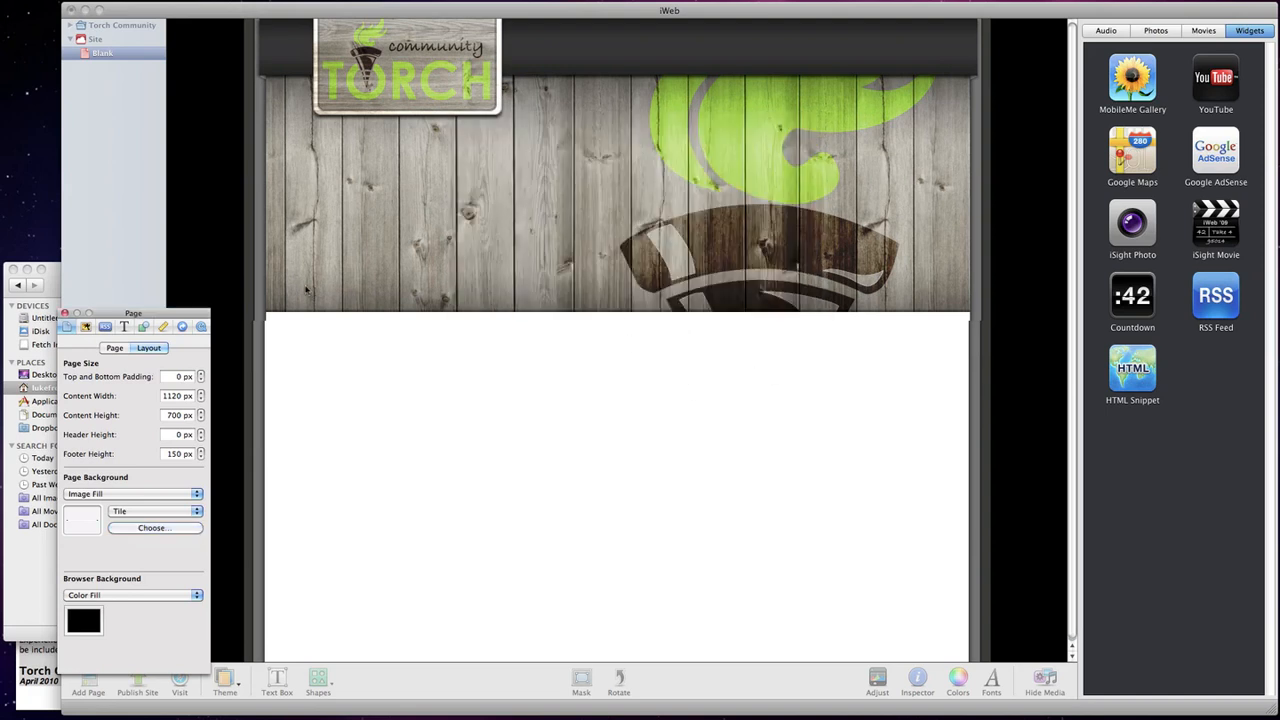
click(618, 170)
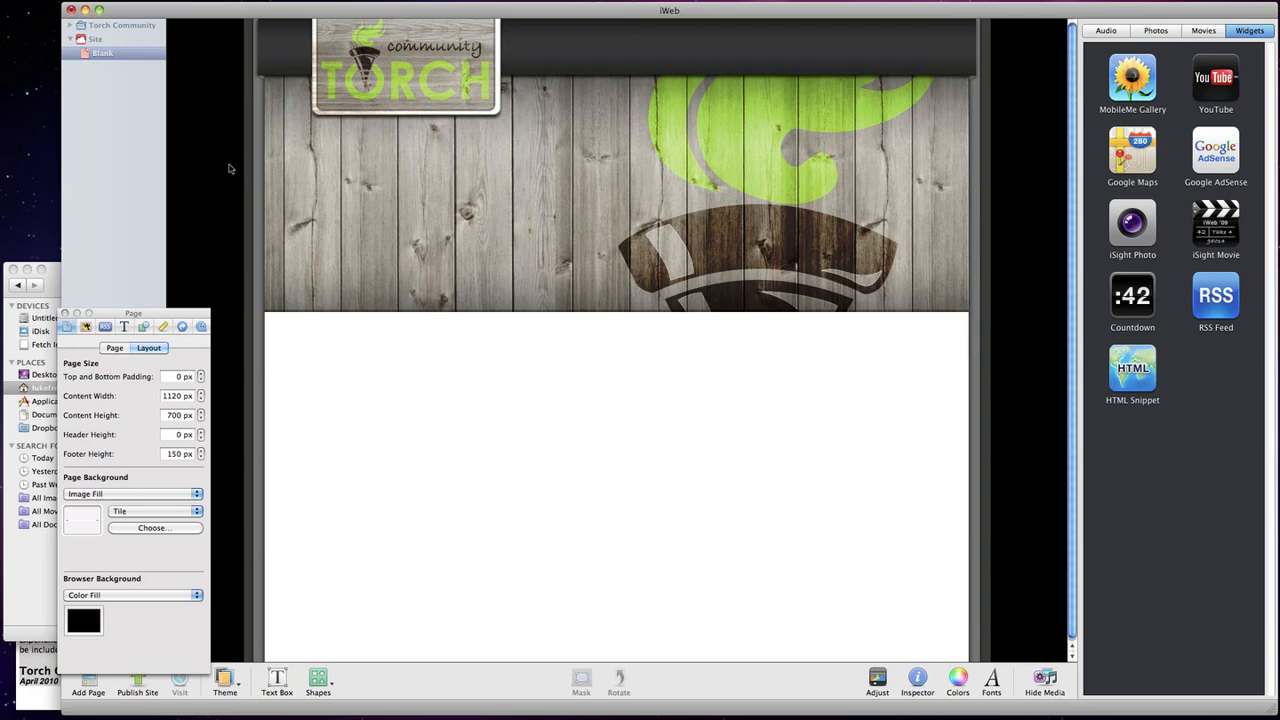
mouse_move(913, 346)
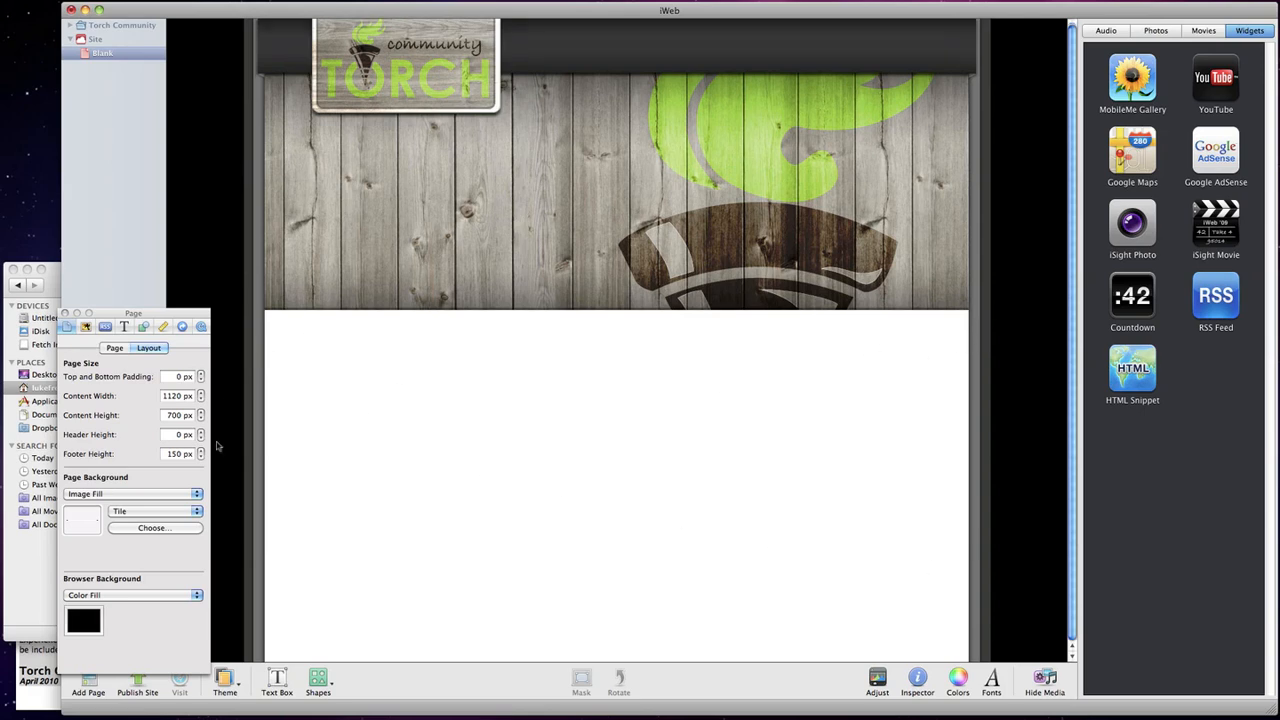
click(154, 527)
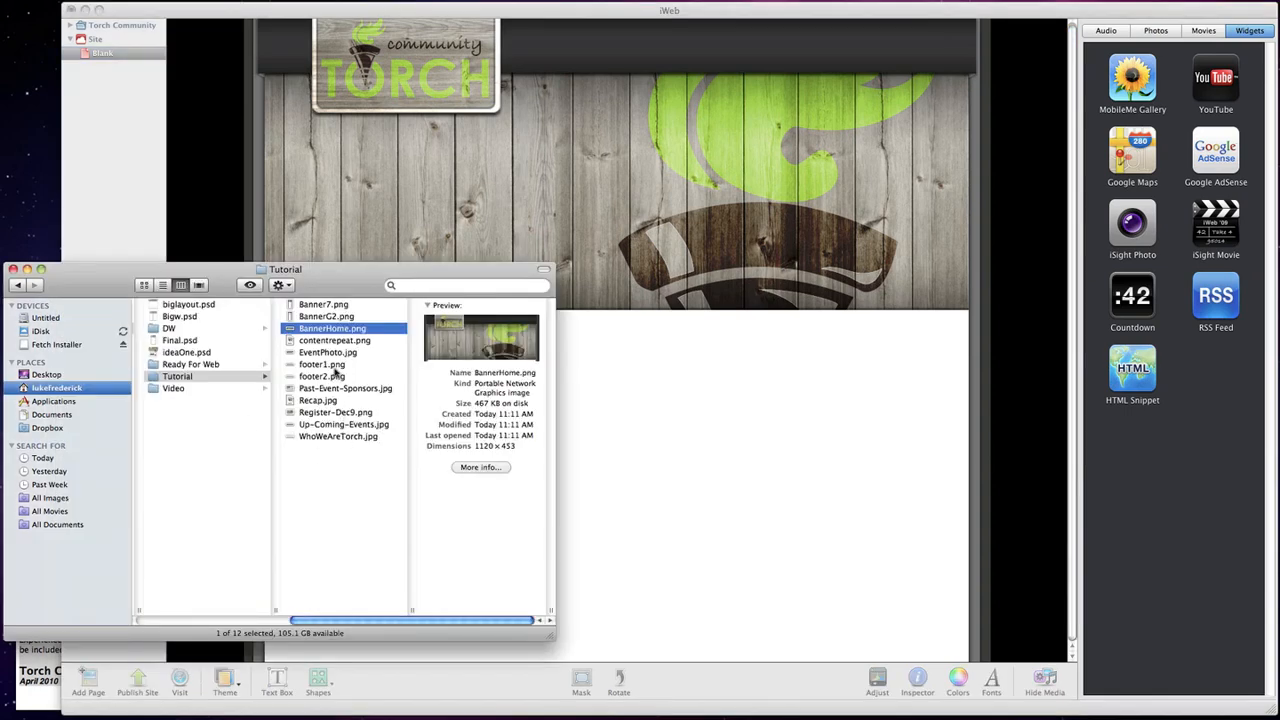
Step: Drag footer1.png onto the page and position the 1120×94 copyright bar at the bottom
click(321, 364)
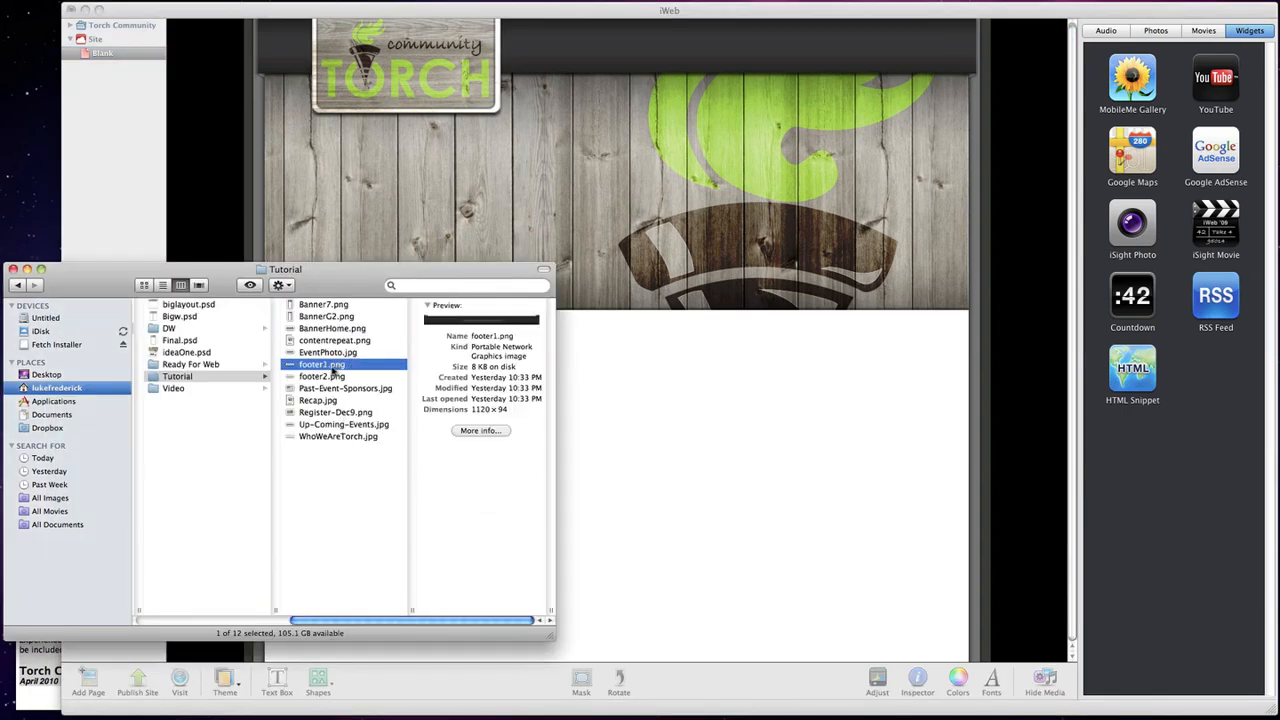
drag(320, 364, 755, 370)
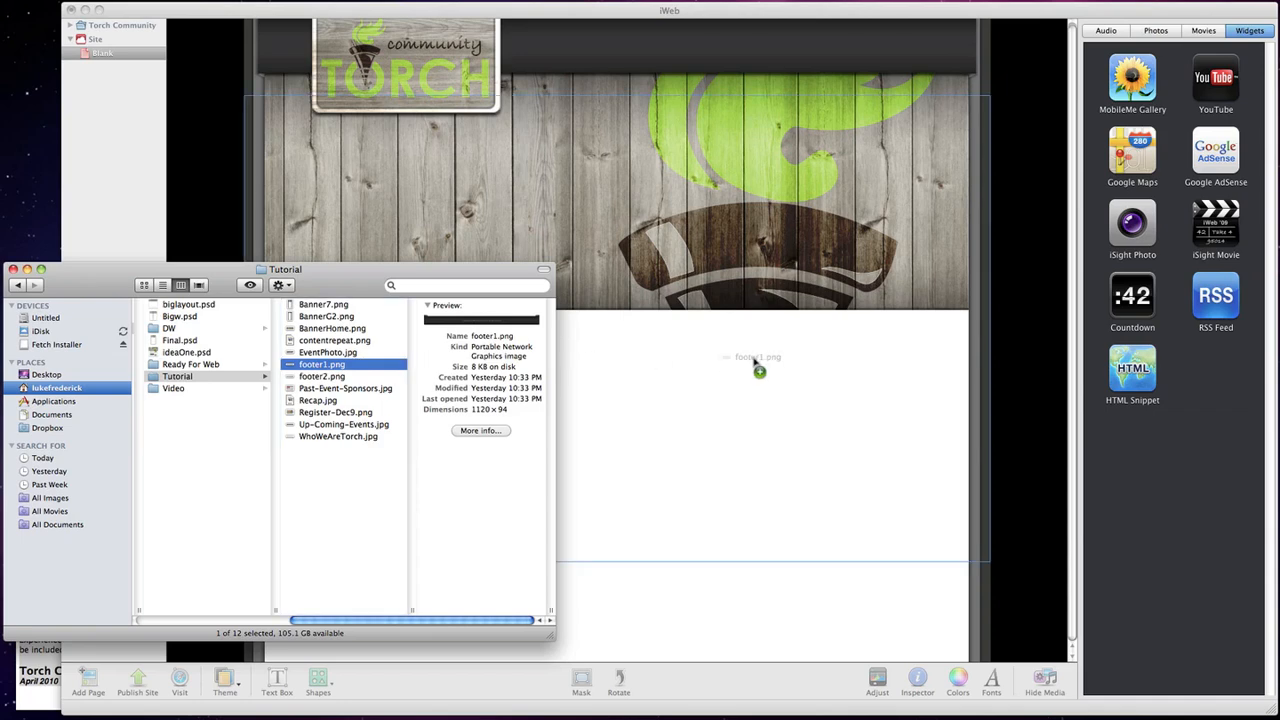
drag(757, 365, 876, 600)
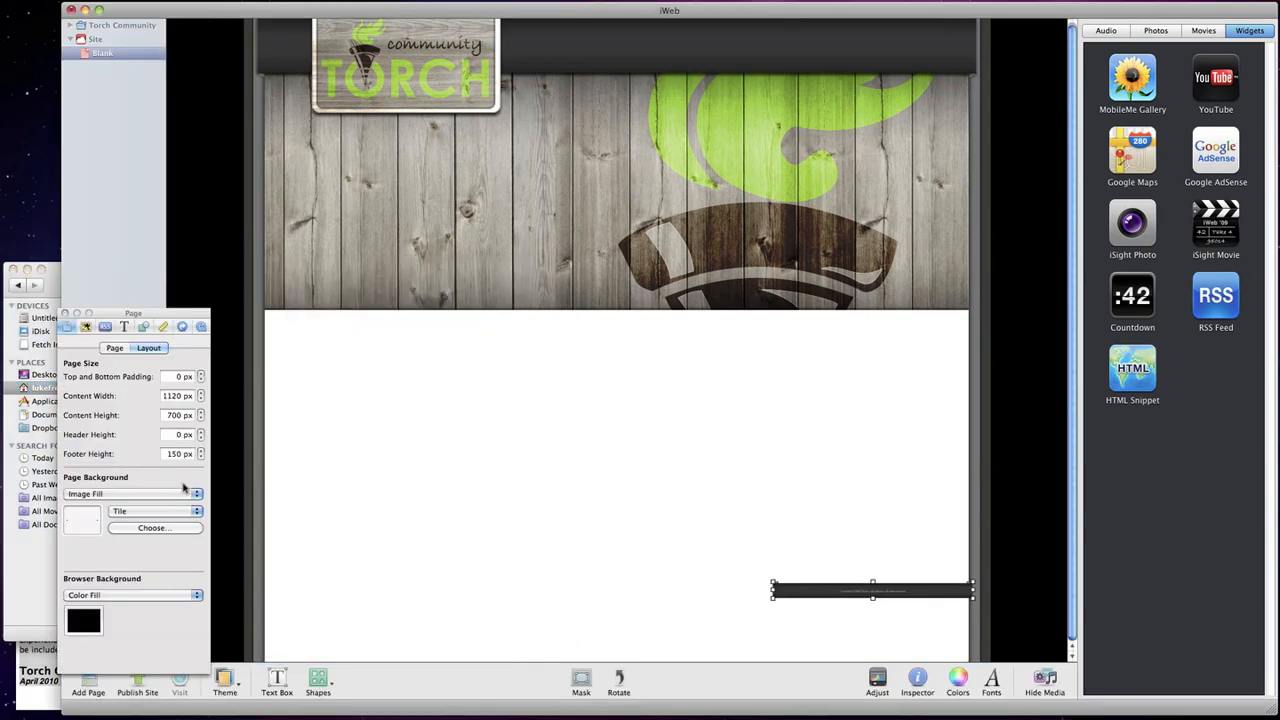
click(162, 327)
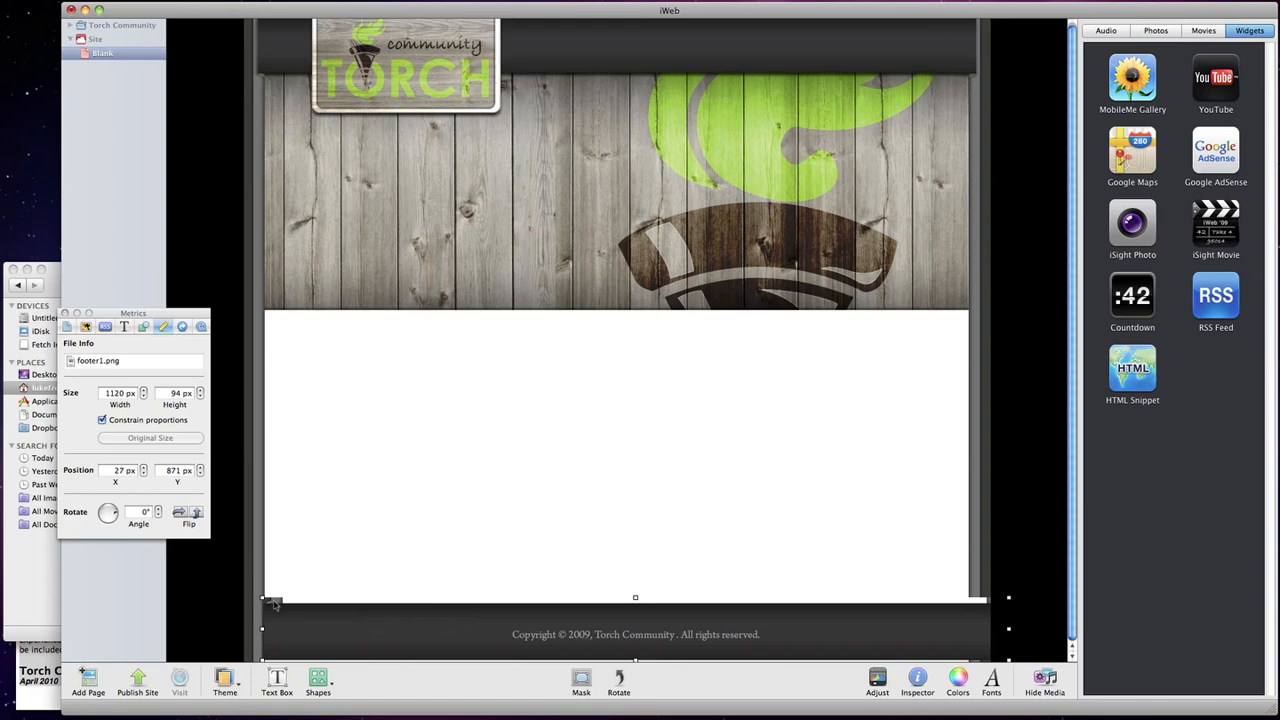
mouse_move(280, 607)
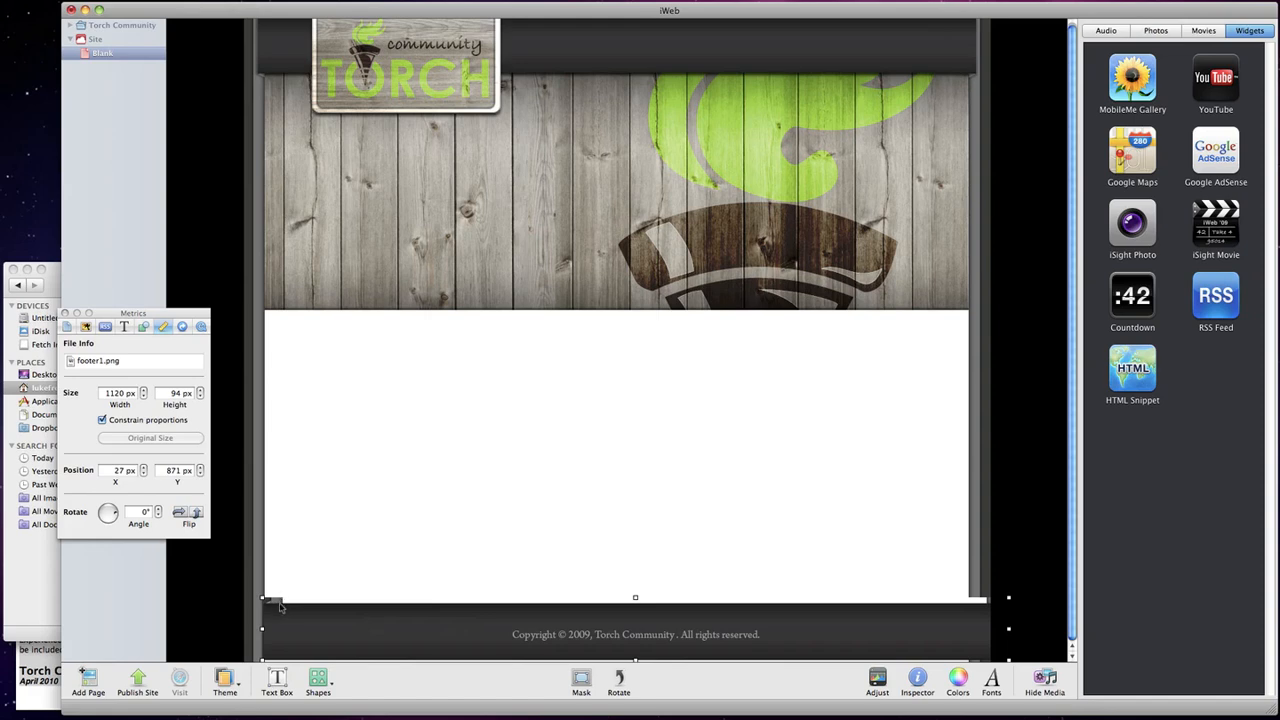
mouse_move(615, 610)
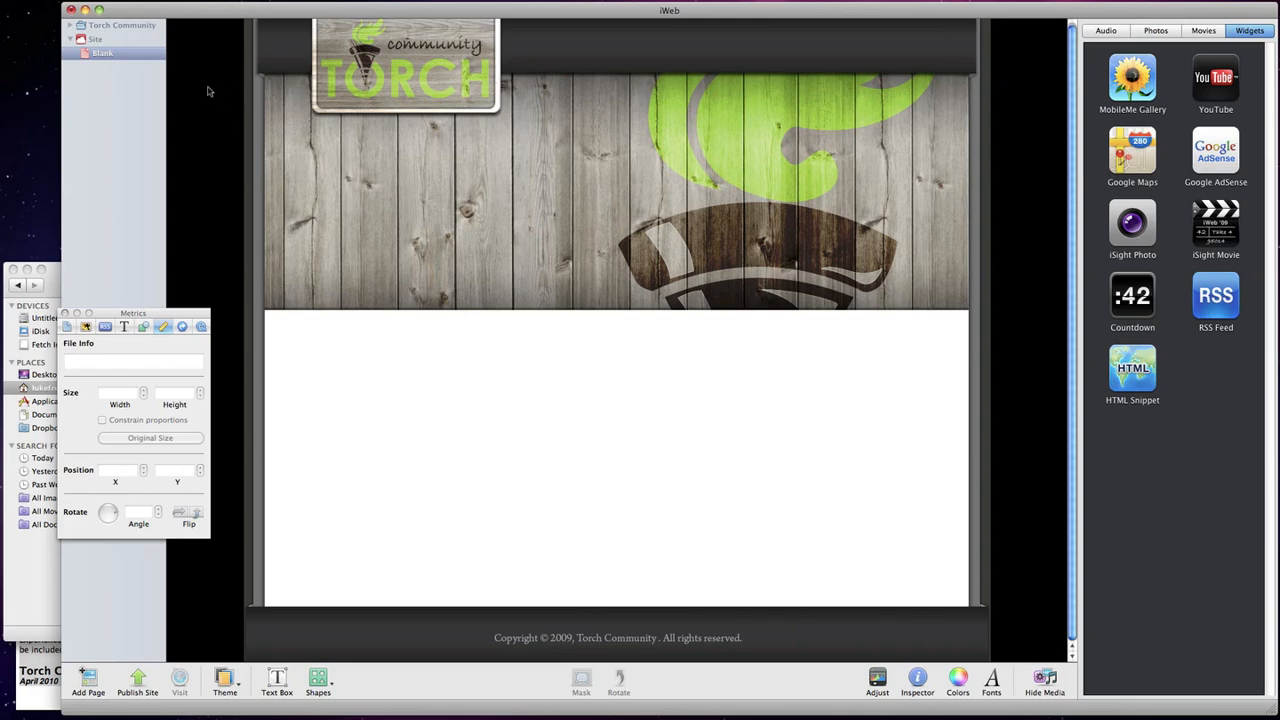
mouse_move(105, 308)
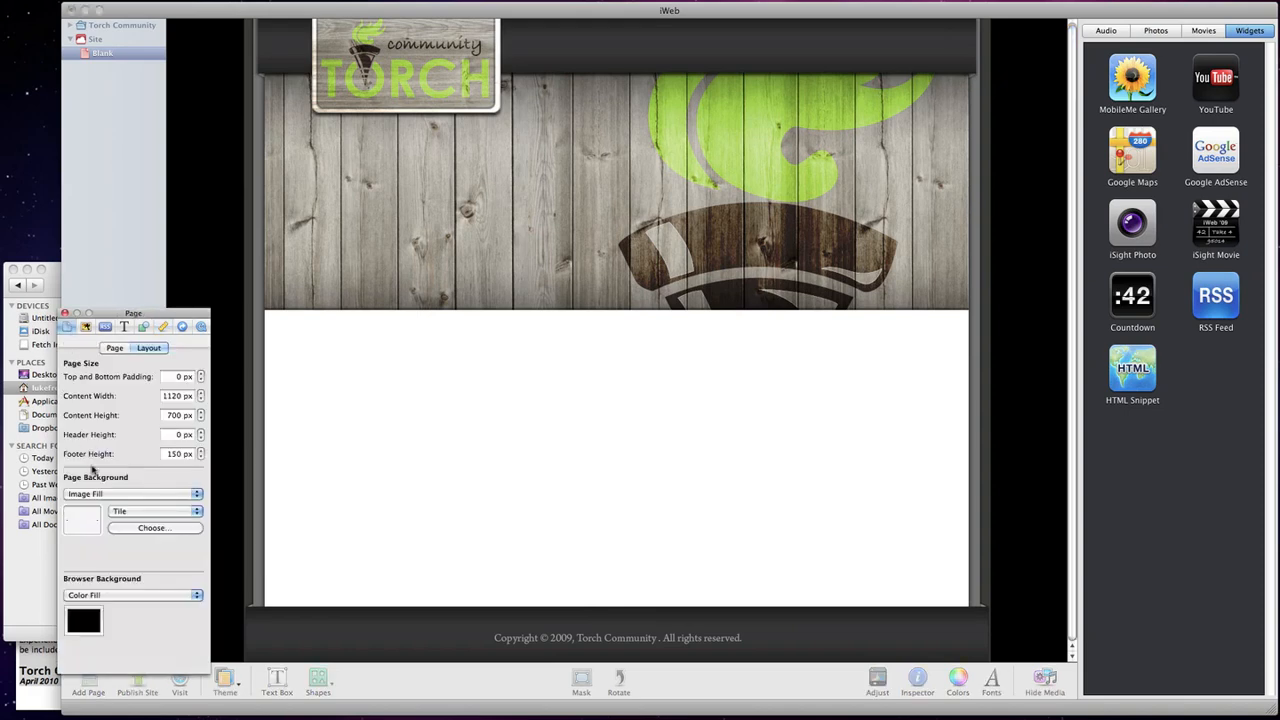
mouse_move(70, 580)
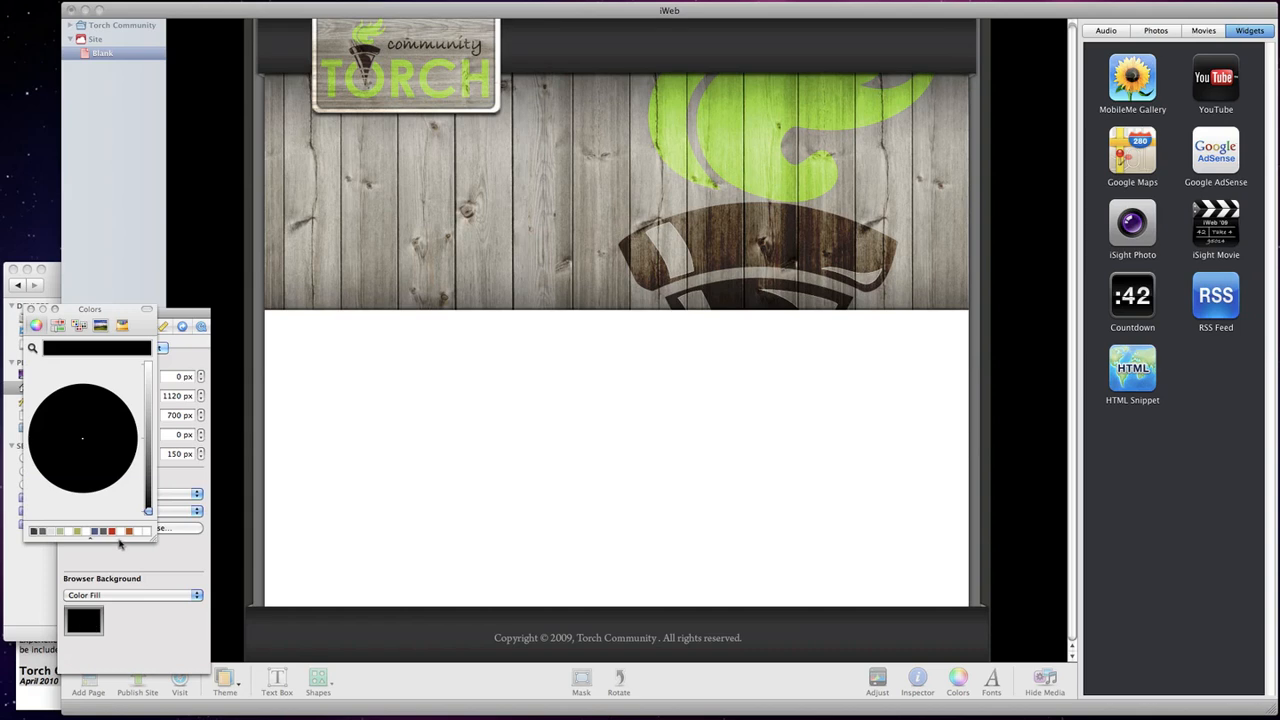
mouse_move(33, 352)
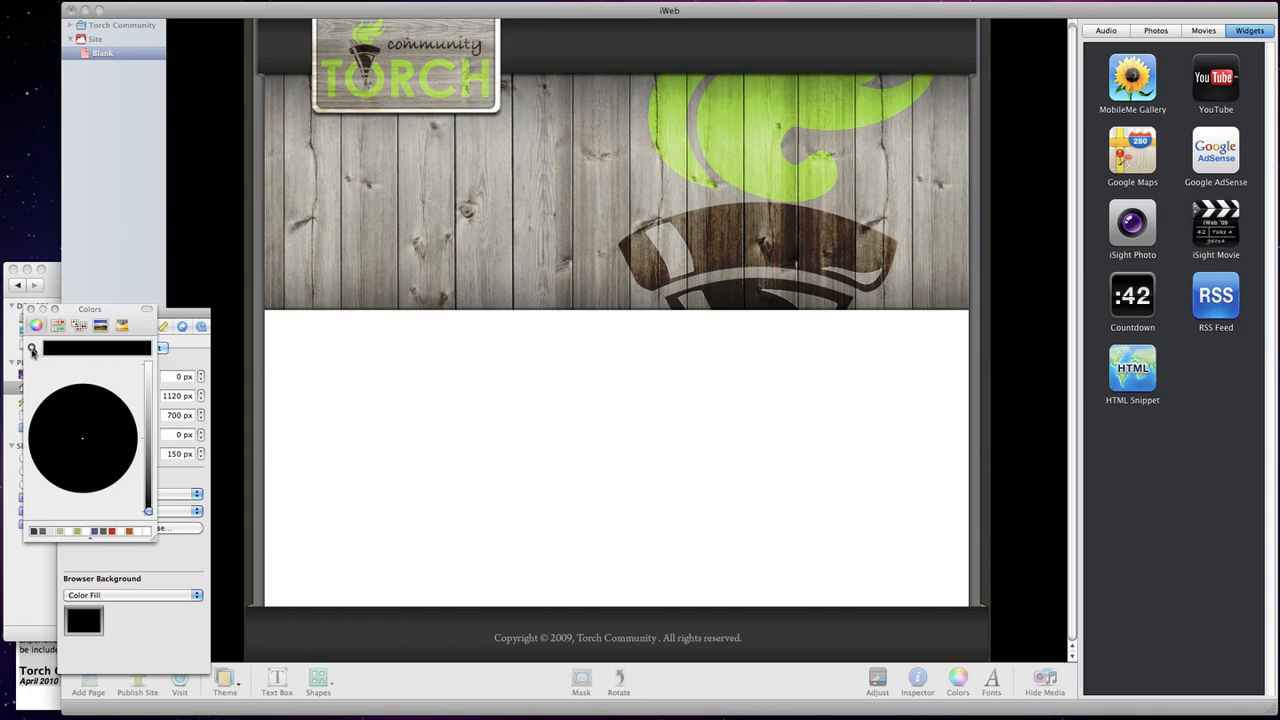
mouse_move(34, 352)
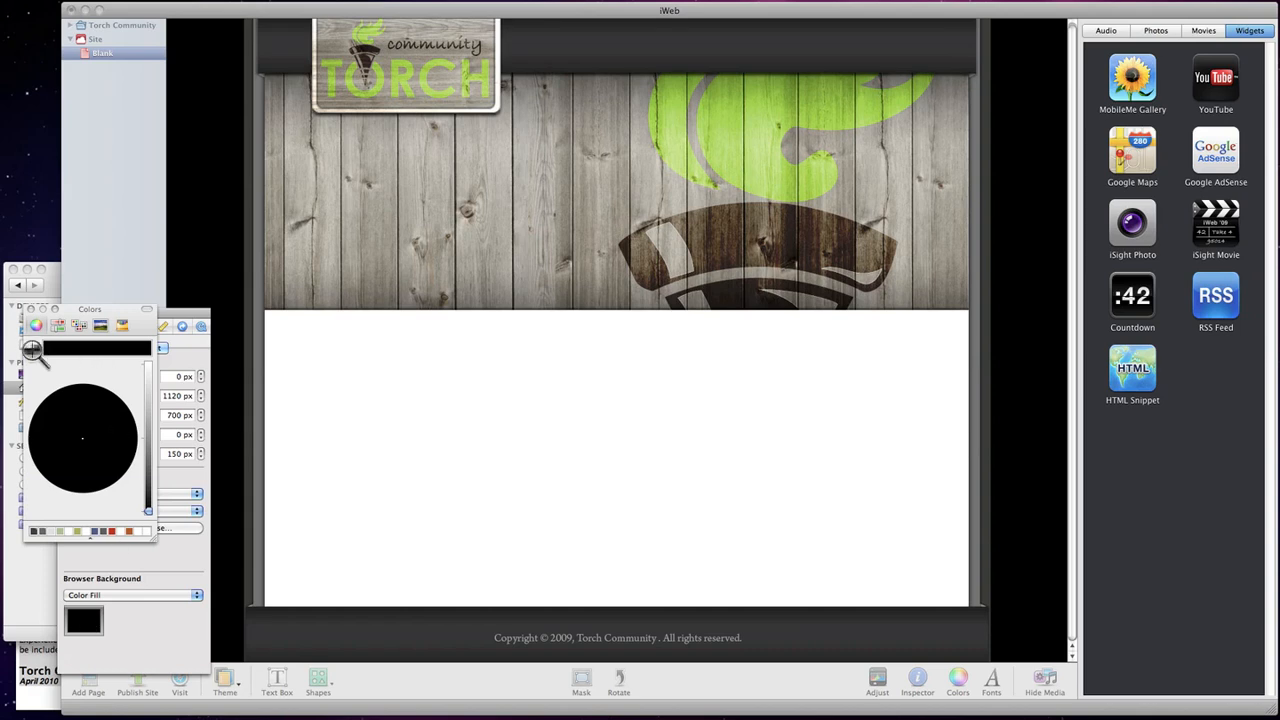
mouse_move(315, 248)
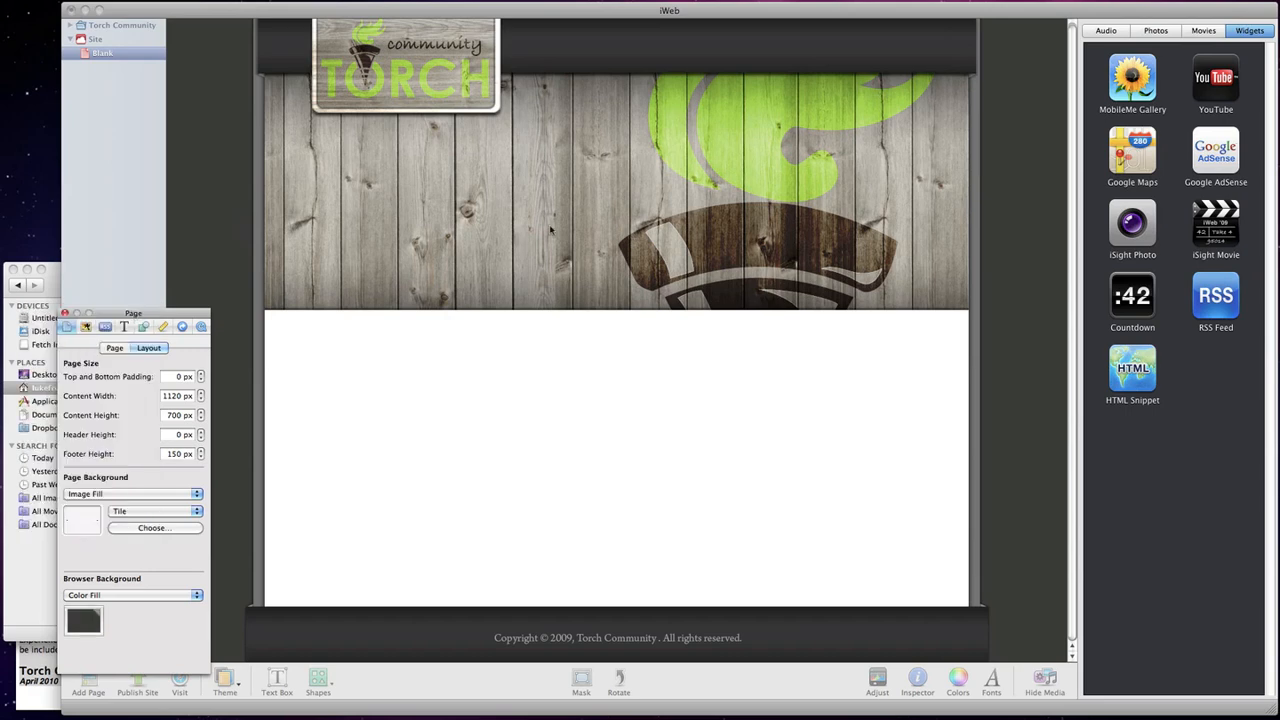
mouse_move(74, 279)
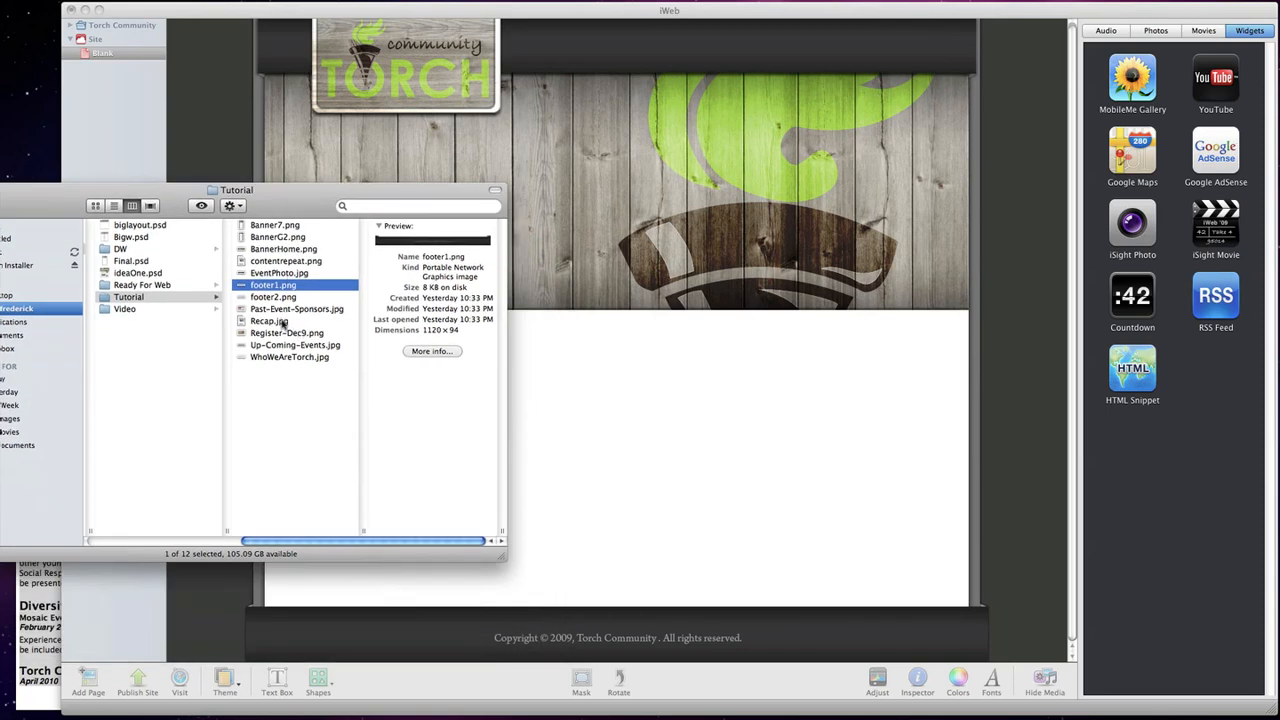
mouse_move(281, 360)
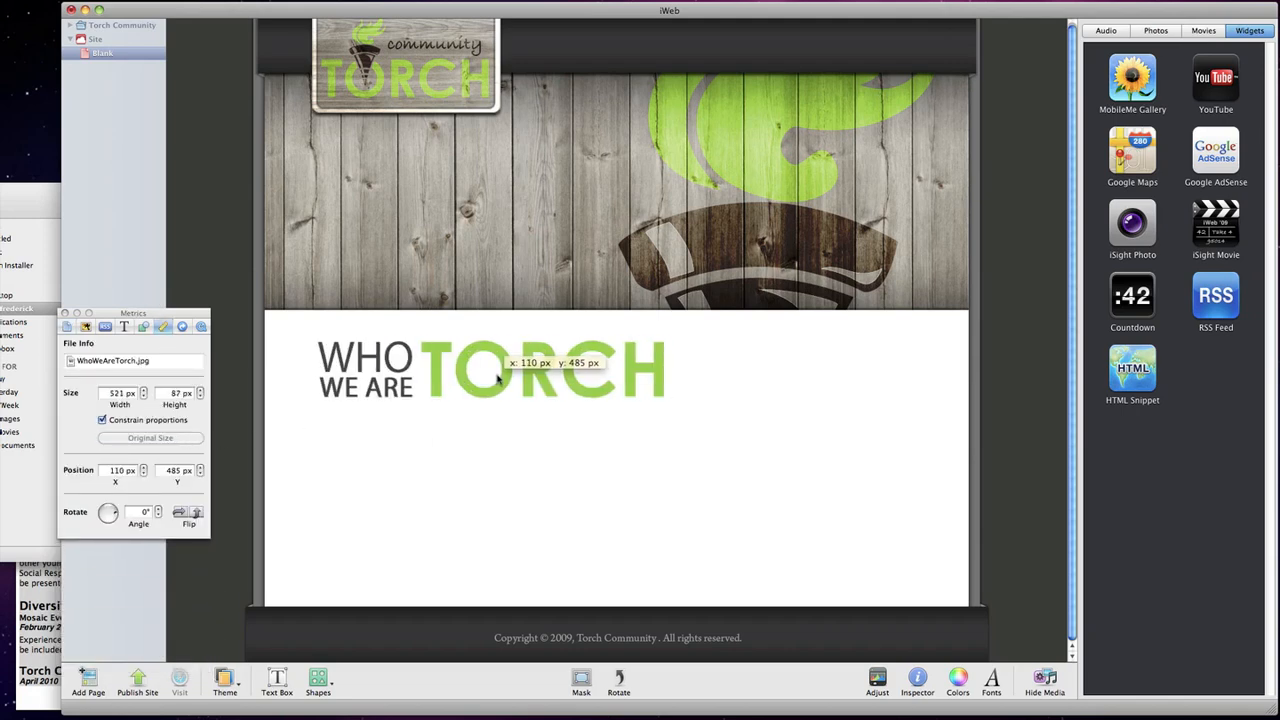
Step: Deselect the placed WhoWeAreTorch.jpg heading image by clicking empty space
click(654, 540)
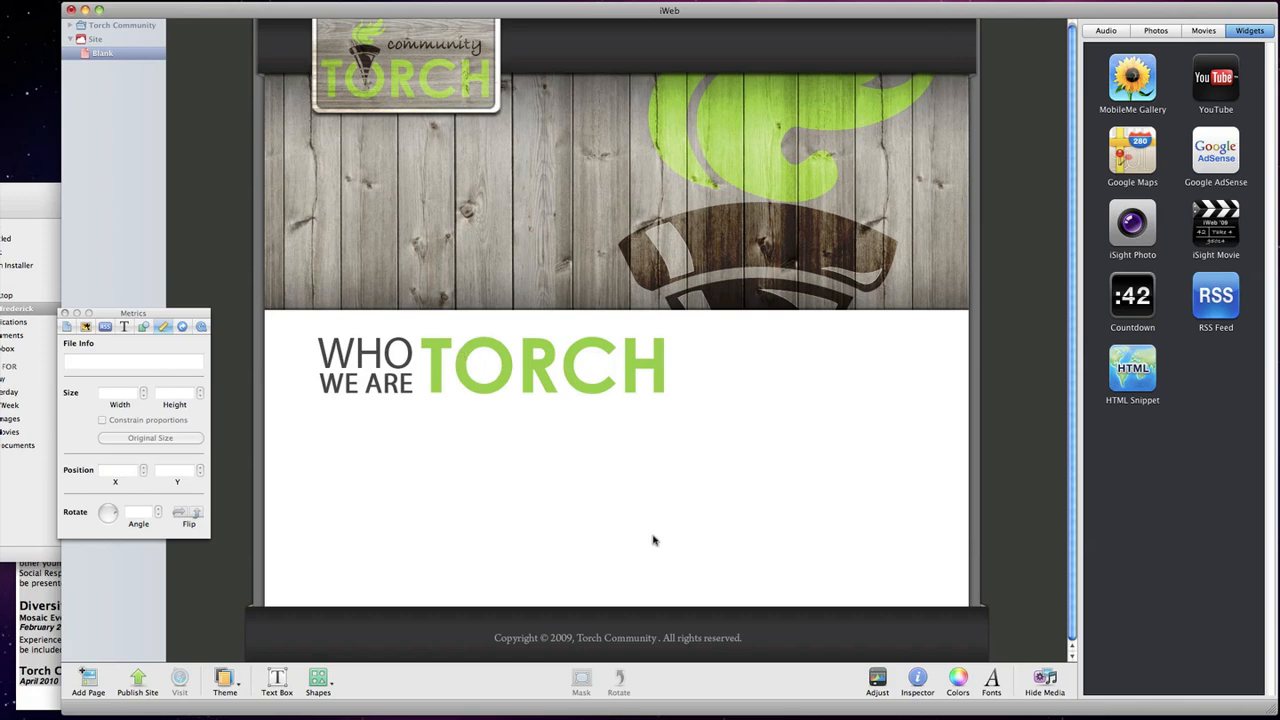
mouse_move(272, 710)
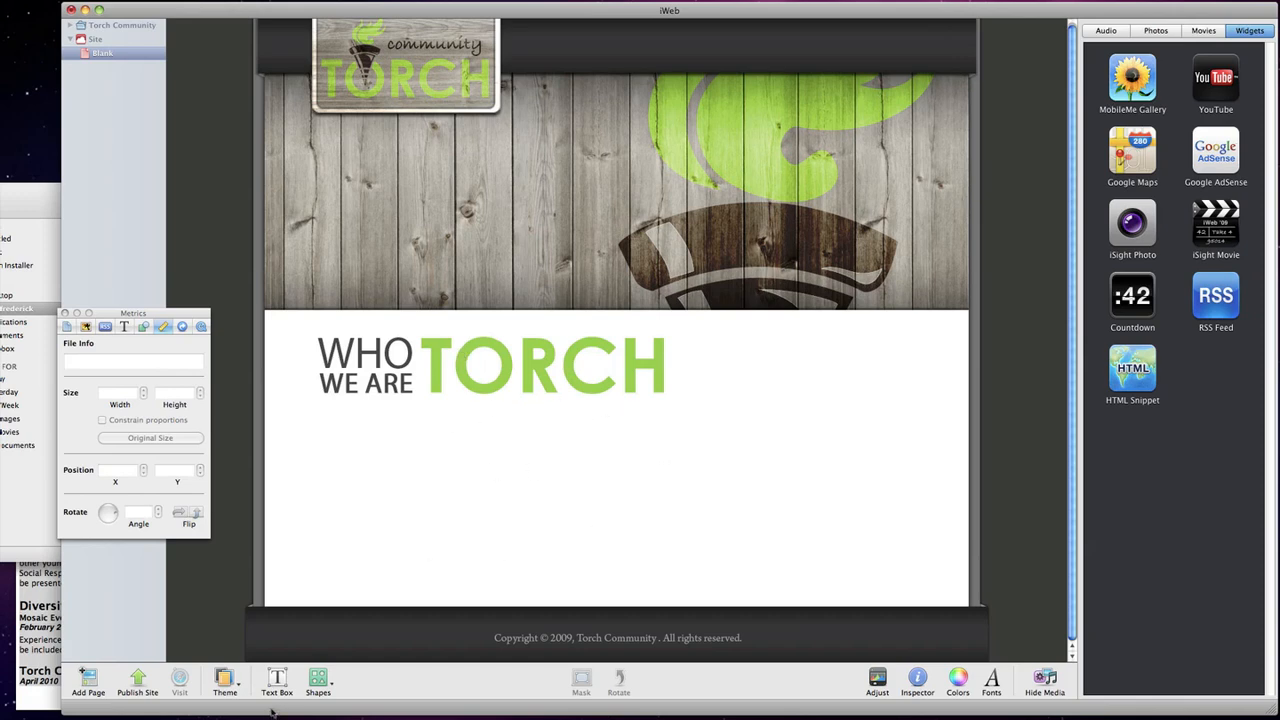
Step: Copy the three description paragraphs from TextEdit onto the page and widen the text box
click(585, 320)
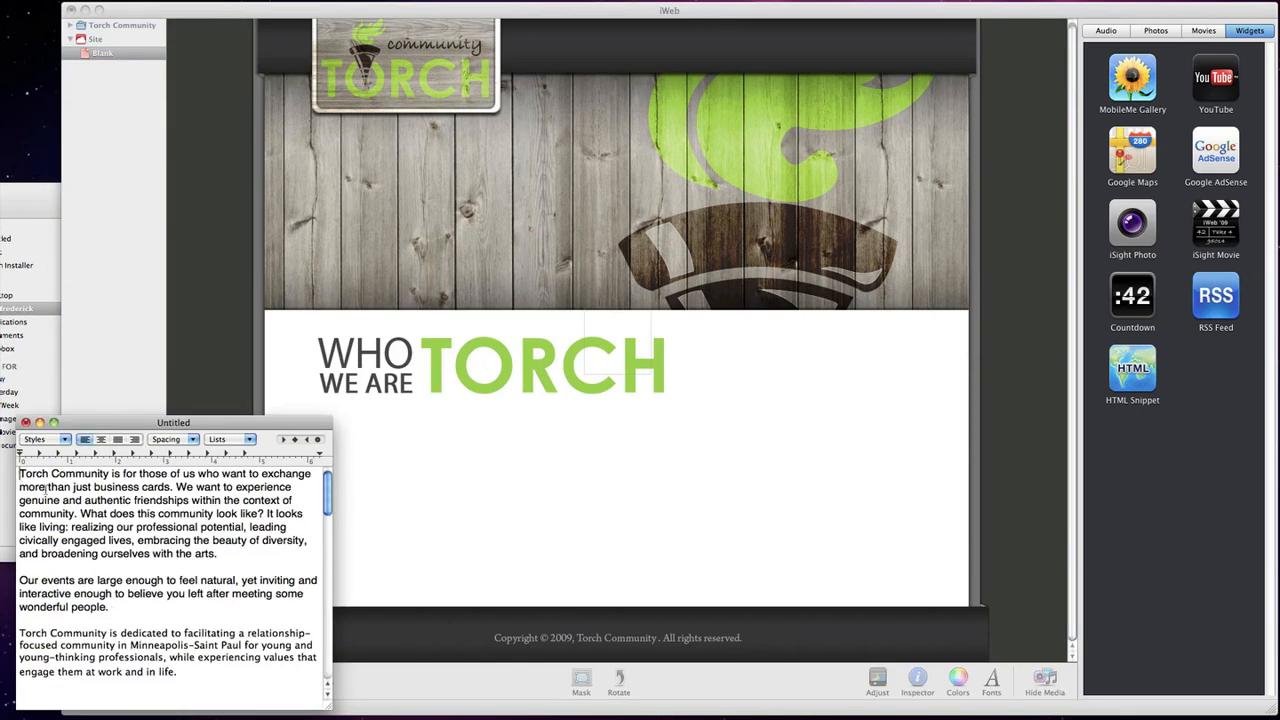
key(cmd+a)
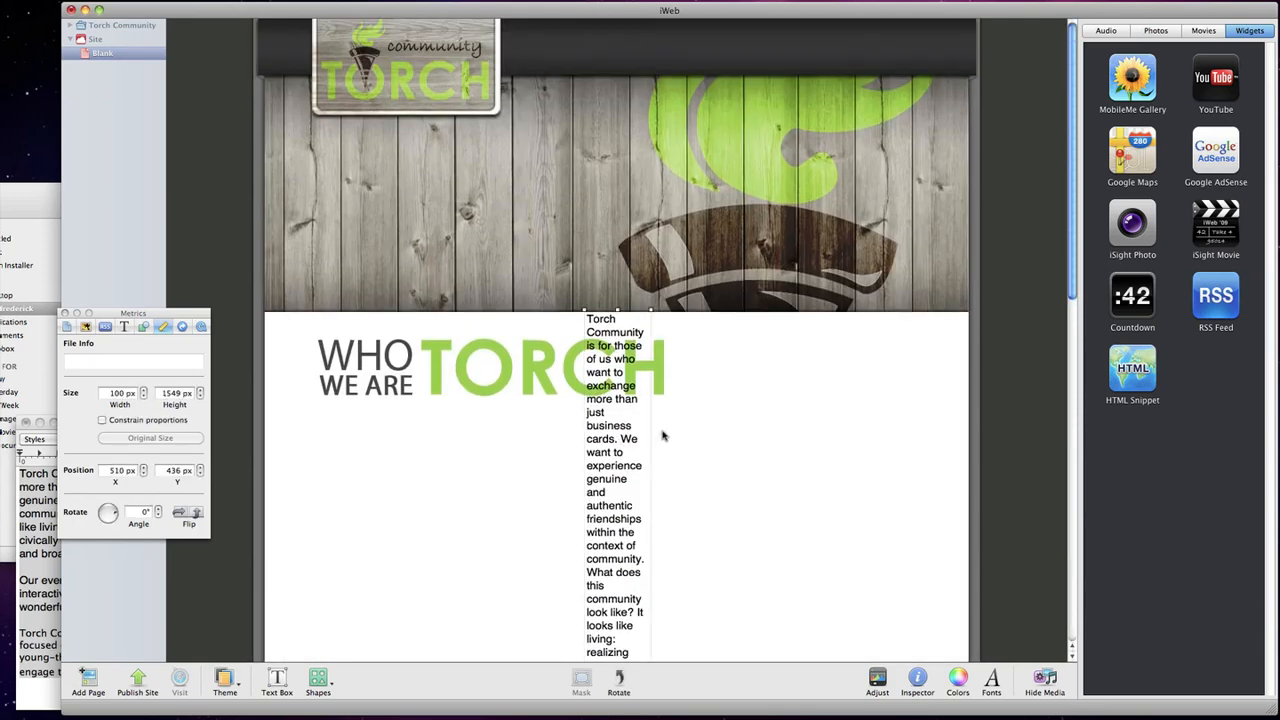
scroll(down, 3)
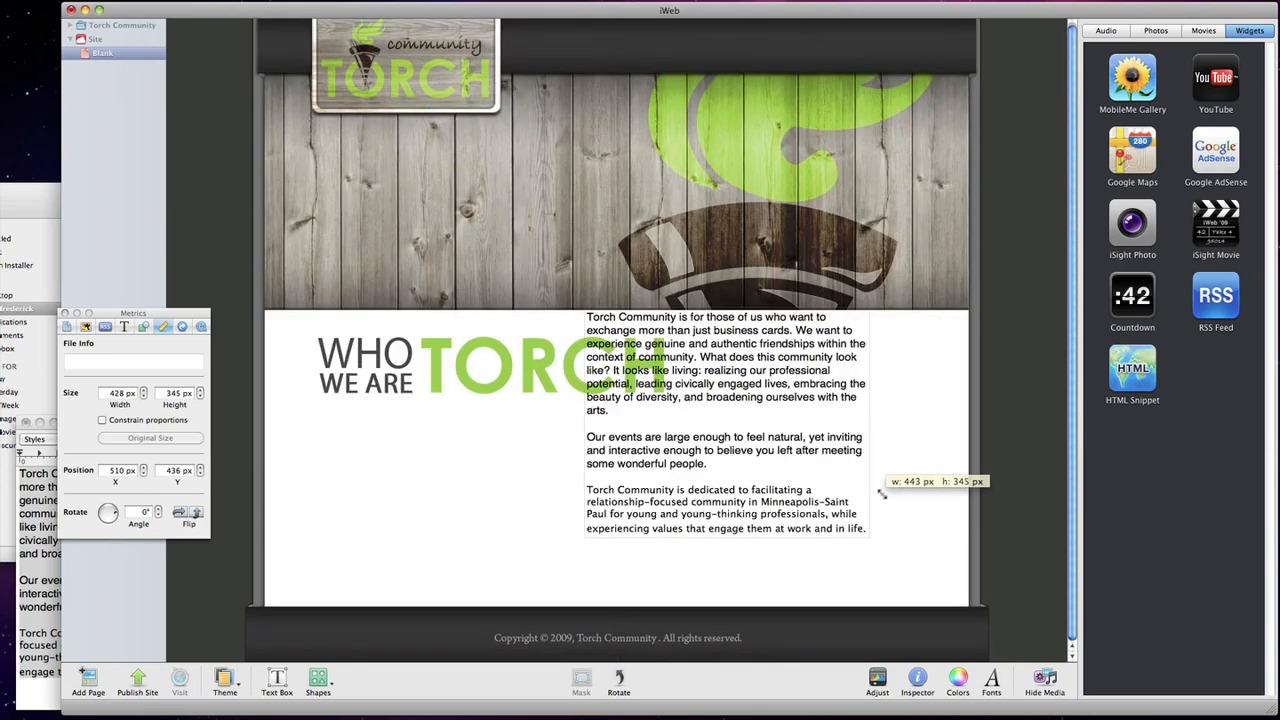
drag(880, 490, 570, 520)
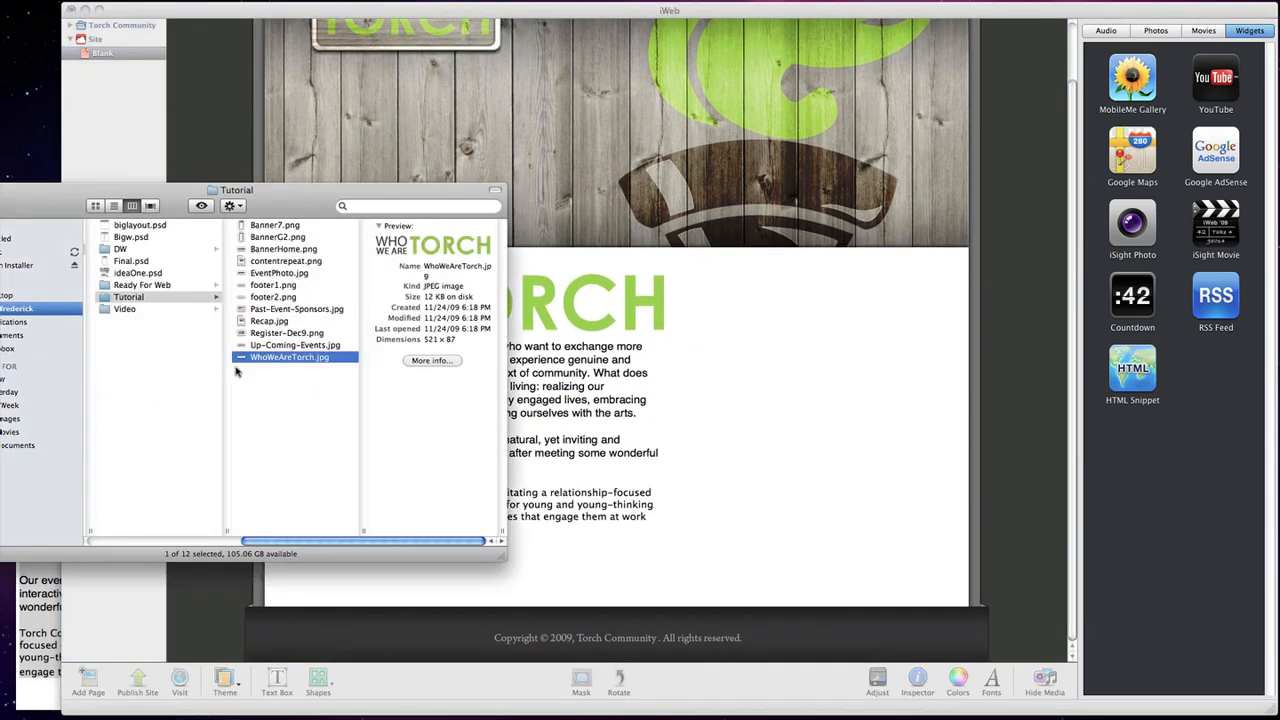
Step: Place the Recap.jpg heading and EventPhoto.jpg group photo below the body text
click(295, 345)
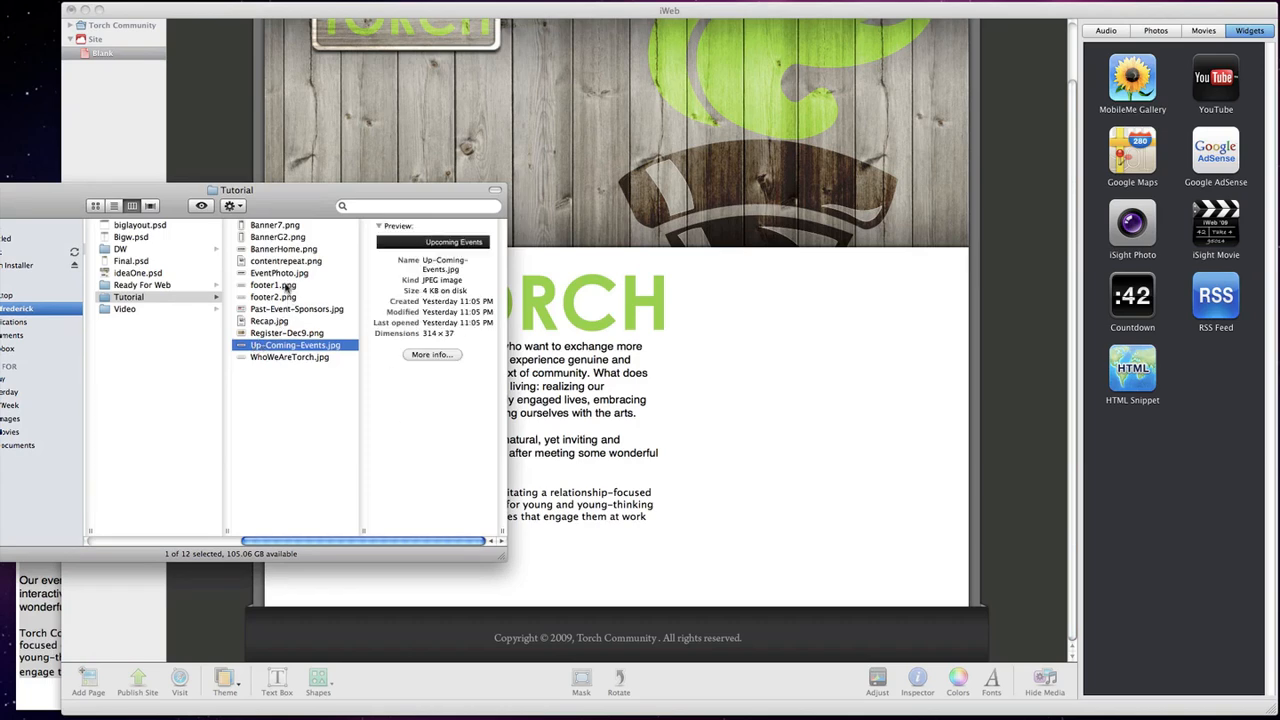
click(296, 308)
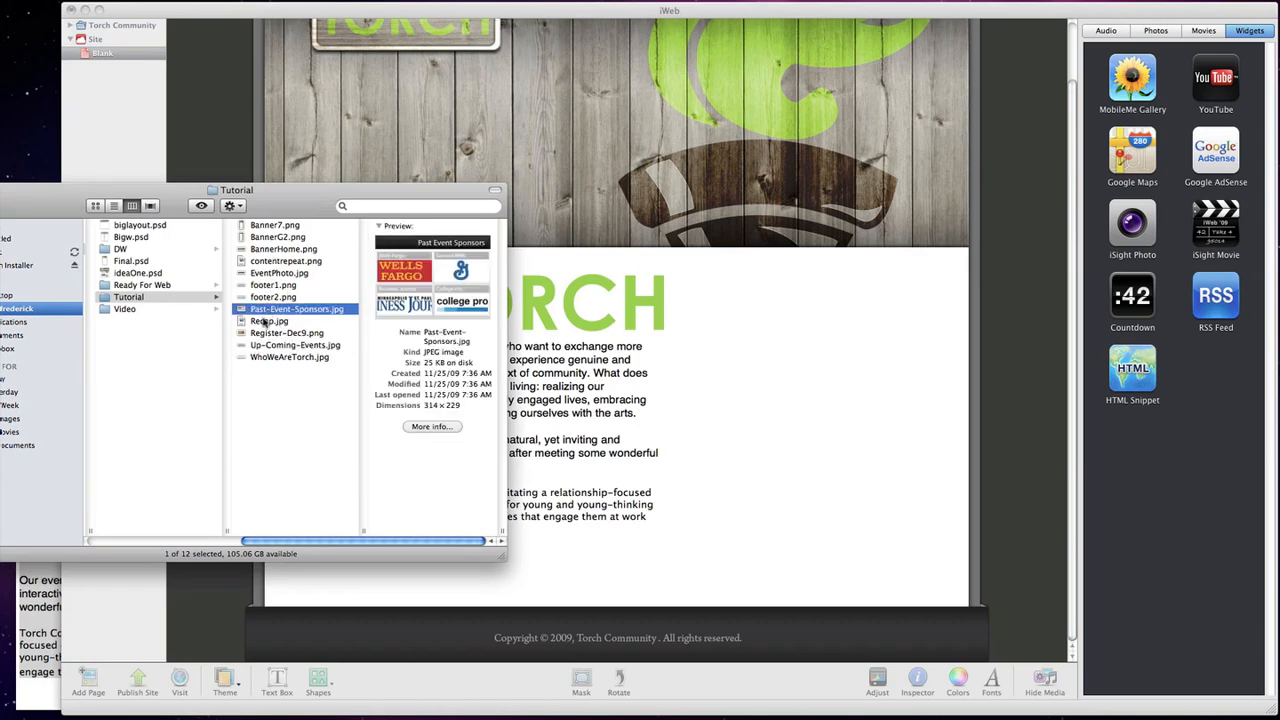
drag(268, 320, 712, 543)
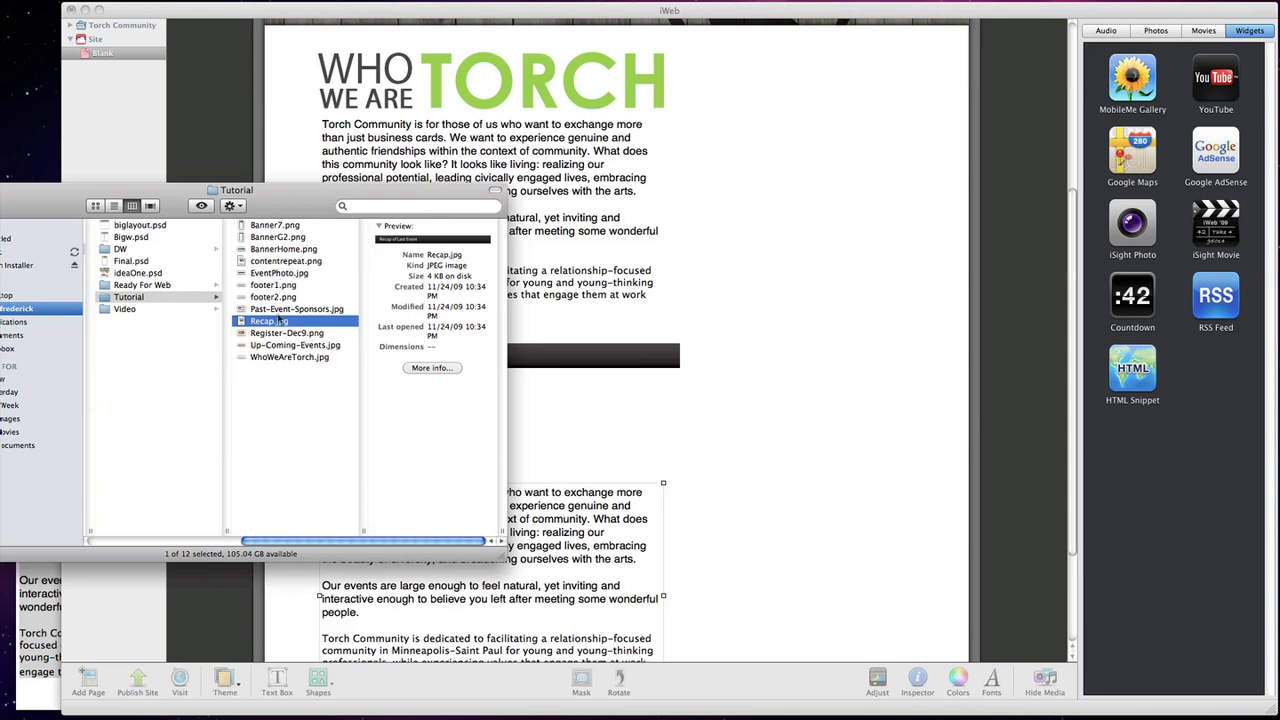
click(286, 332)
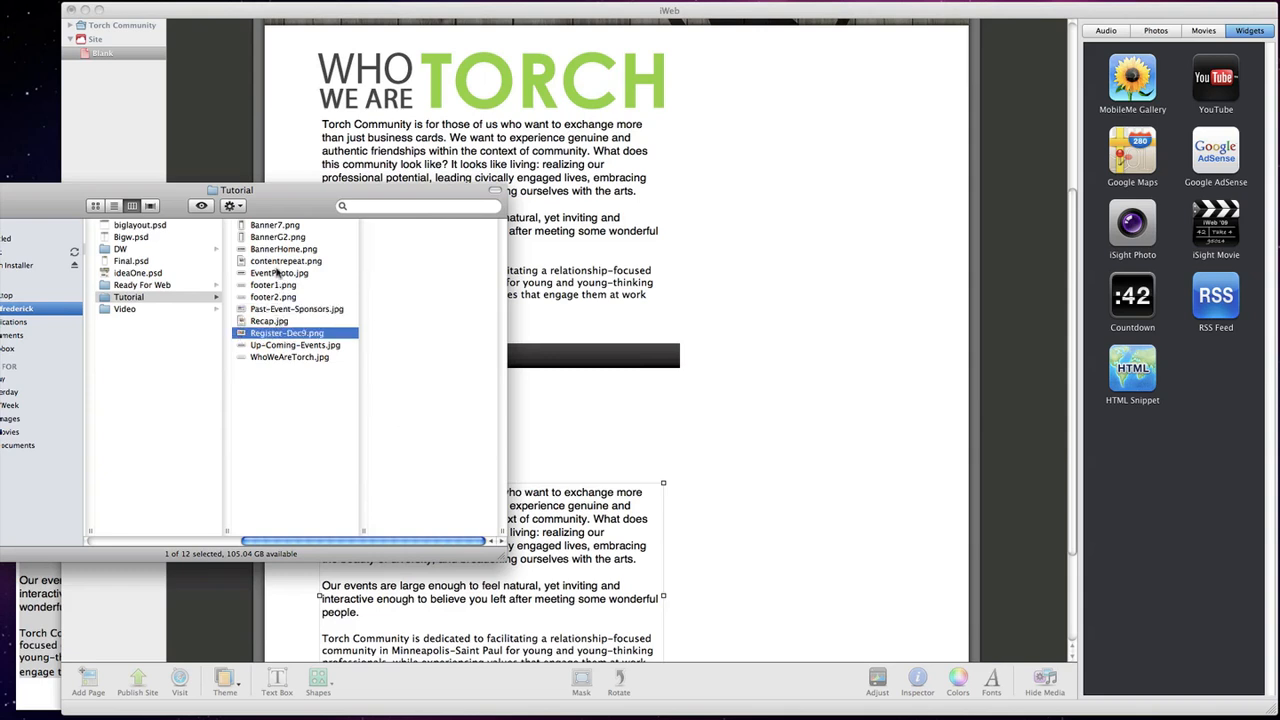
click(279, 273)
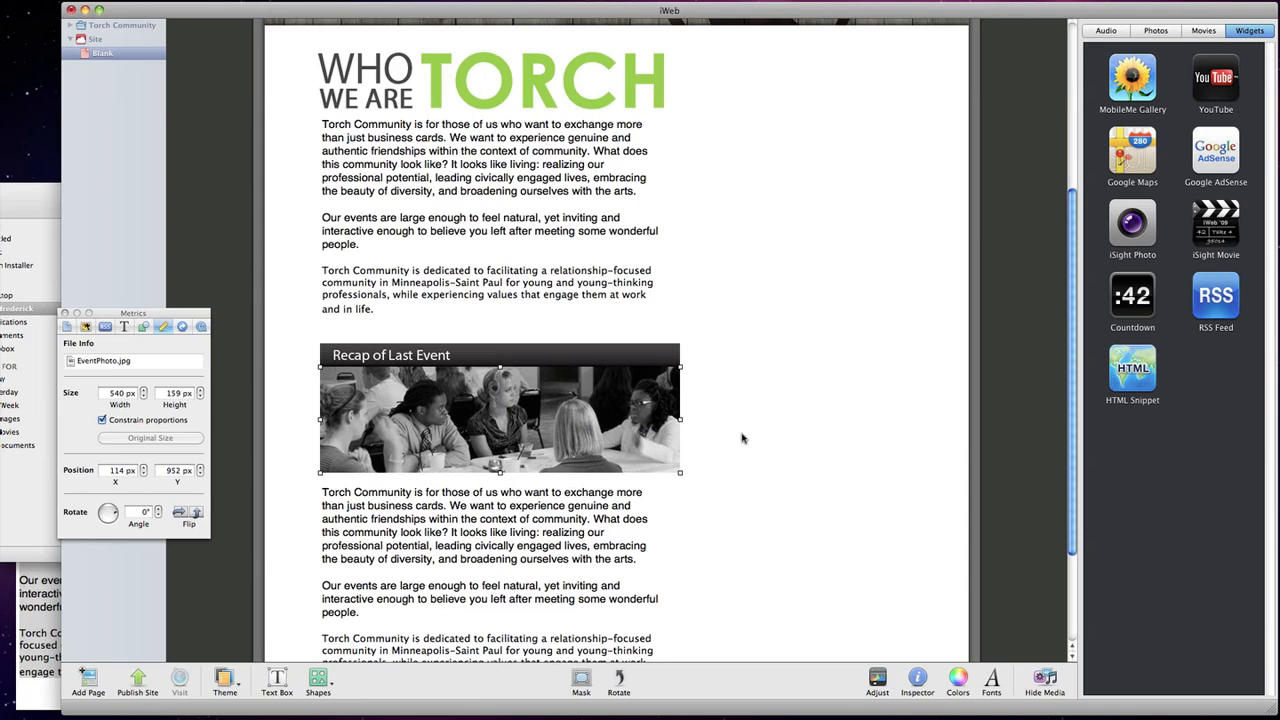
scroll(down, 3)
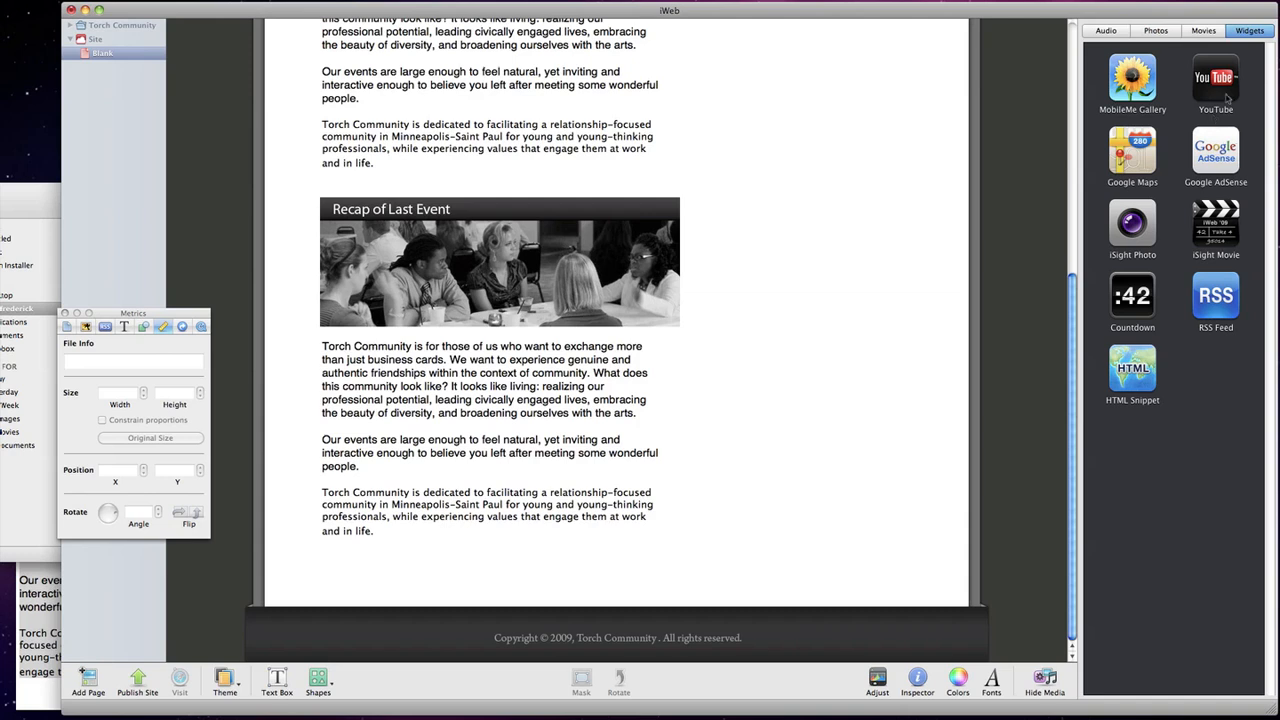
mouse_move(1155, 390)
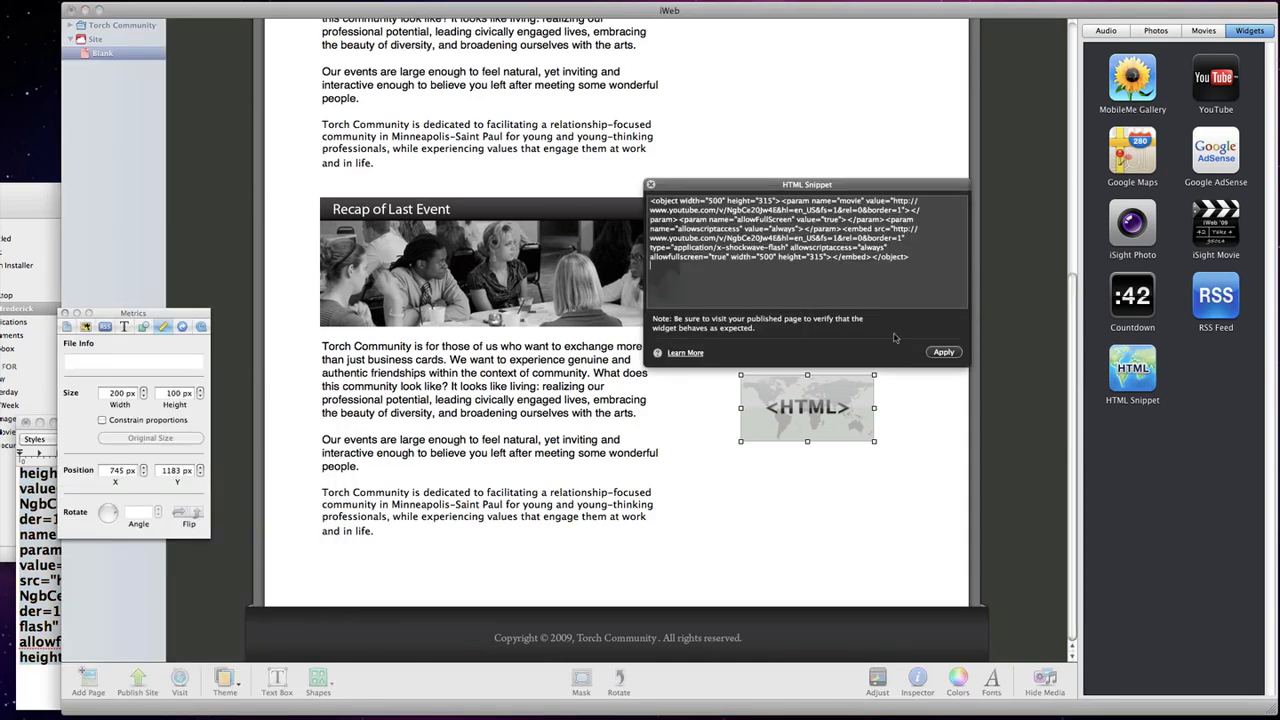
Step: Apply the YouTube embed code and move the 500×315 video below the body text
click(943, 351)
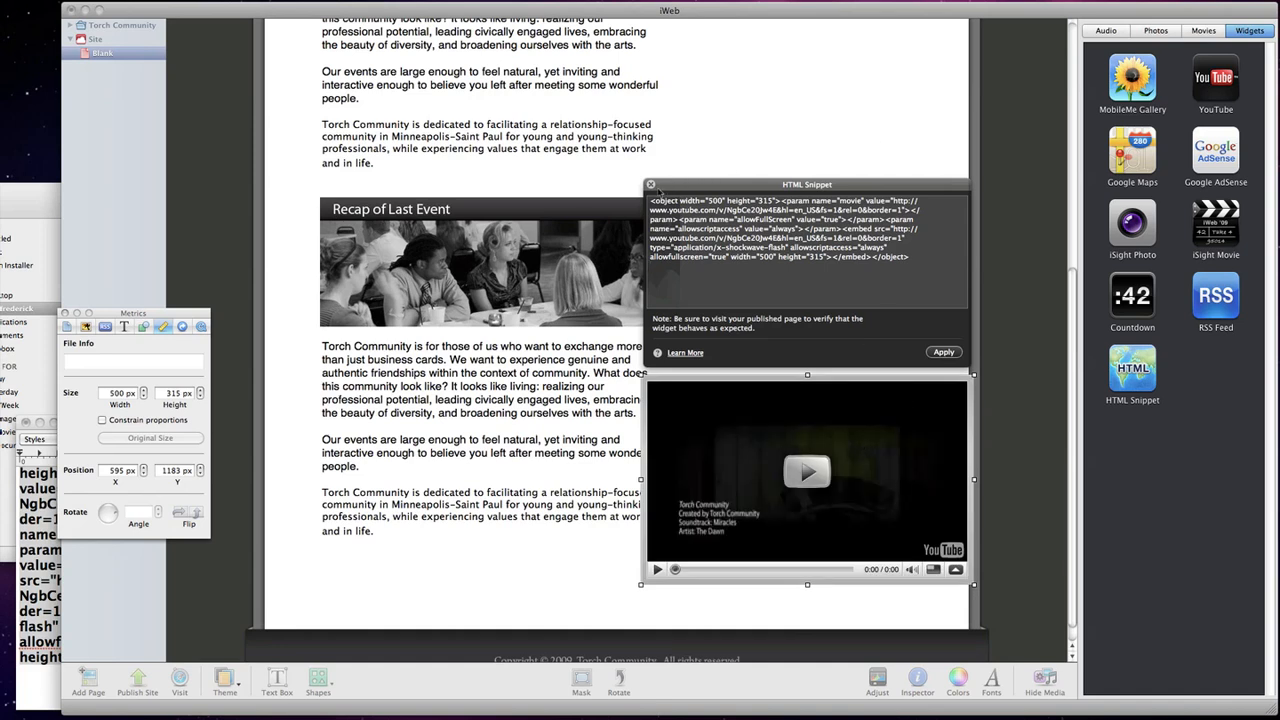
drag(807, 470, 648, 590)
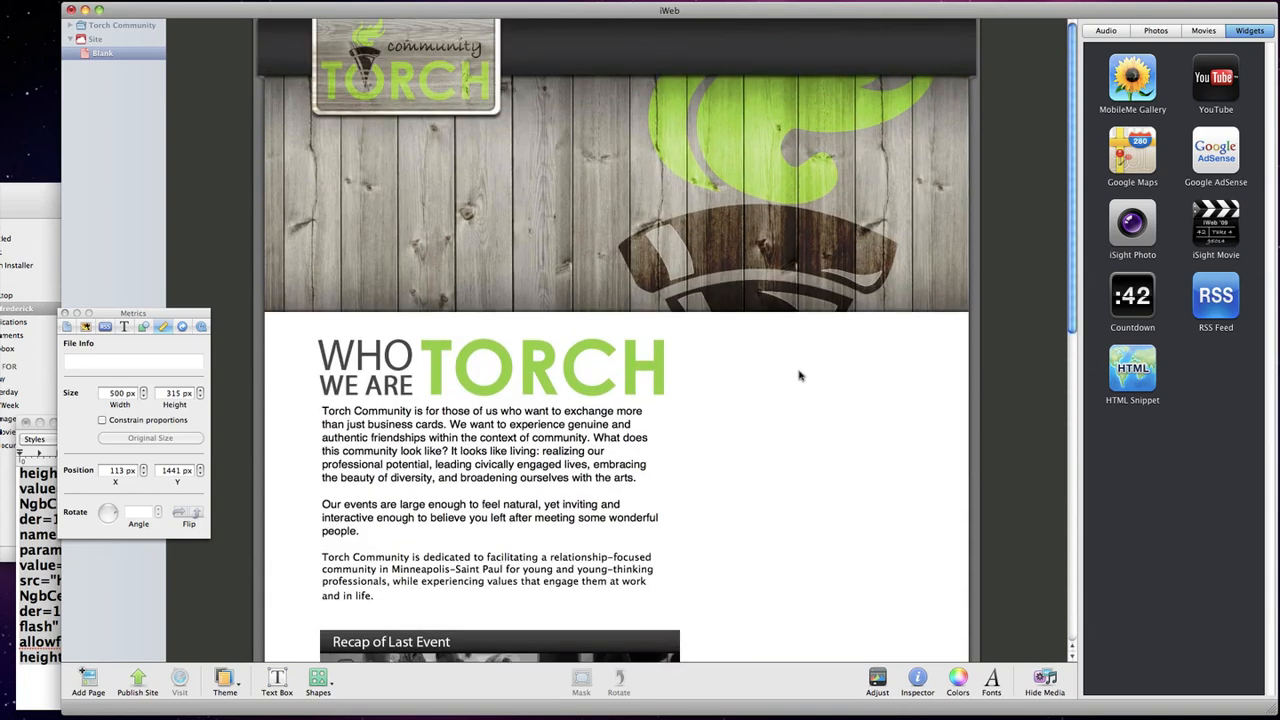
mouse_move(694, 551)
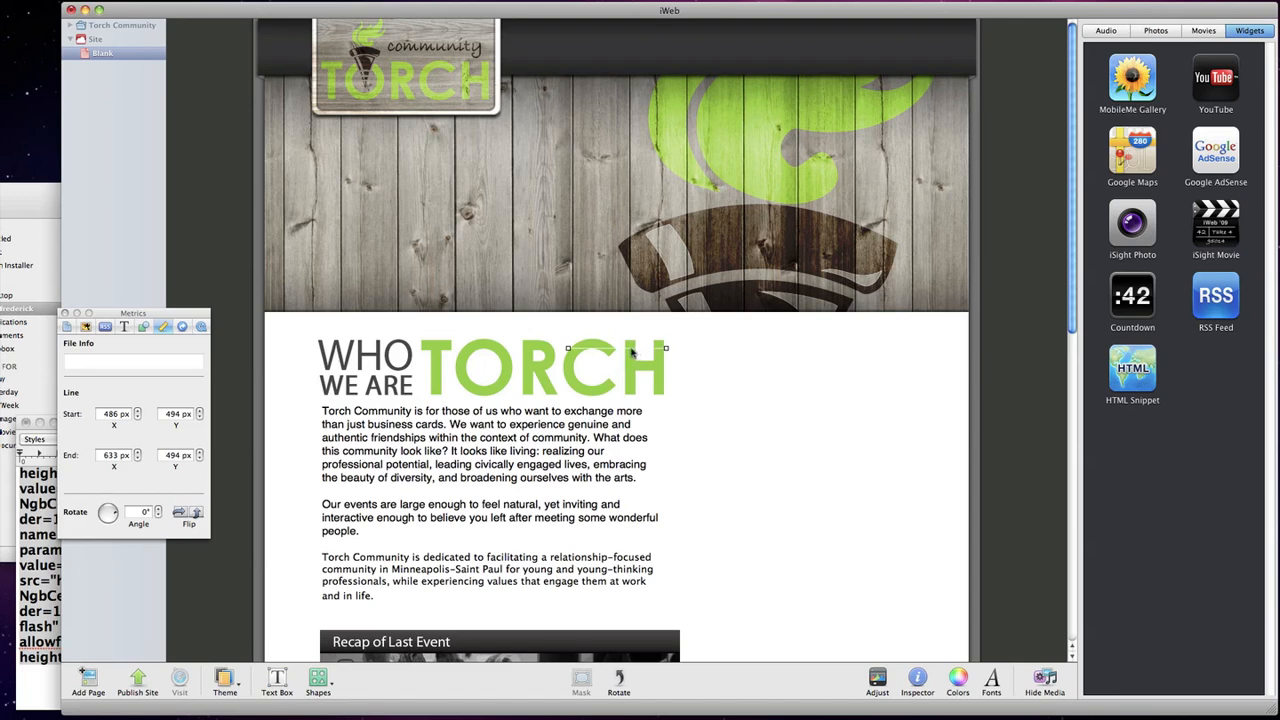
mouse_move(169, 315)
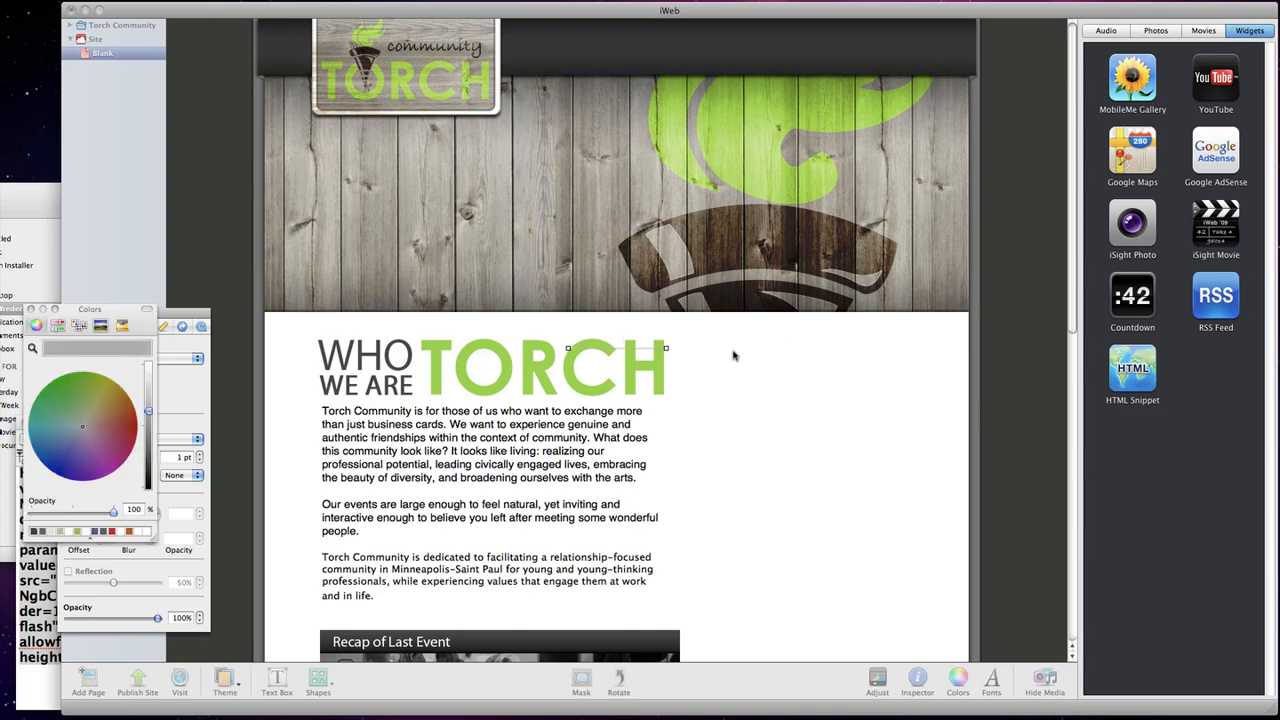
mouse_move(640, 352)
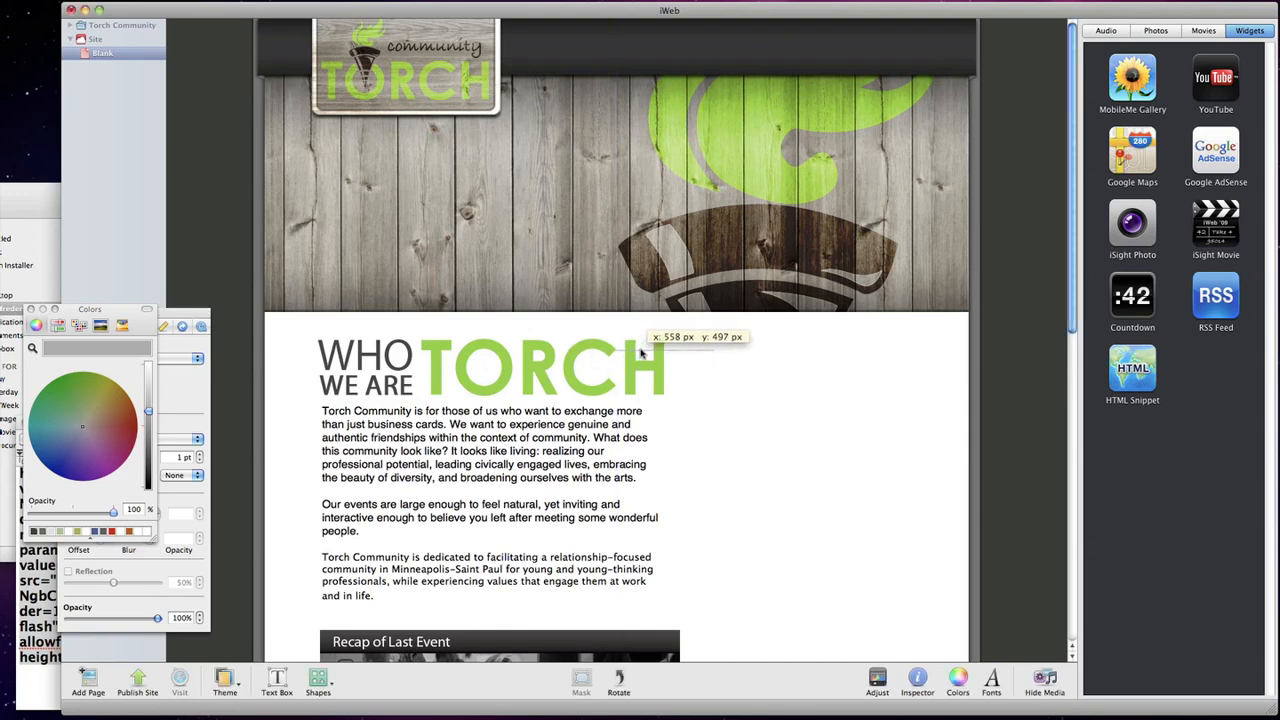
Step: Drag the thin line into a vertical divider beside the main text column
drag(640, 352, 660, 470)
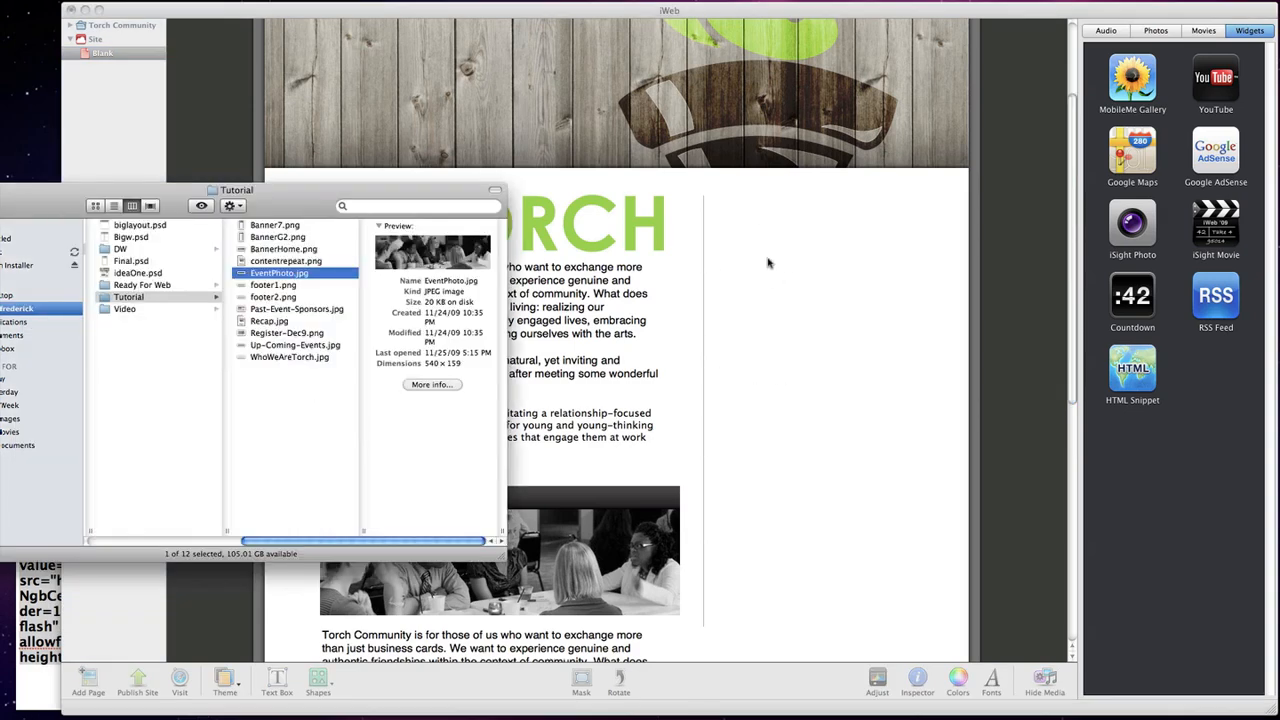
mouse_move(670, 193)
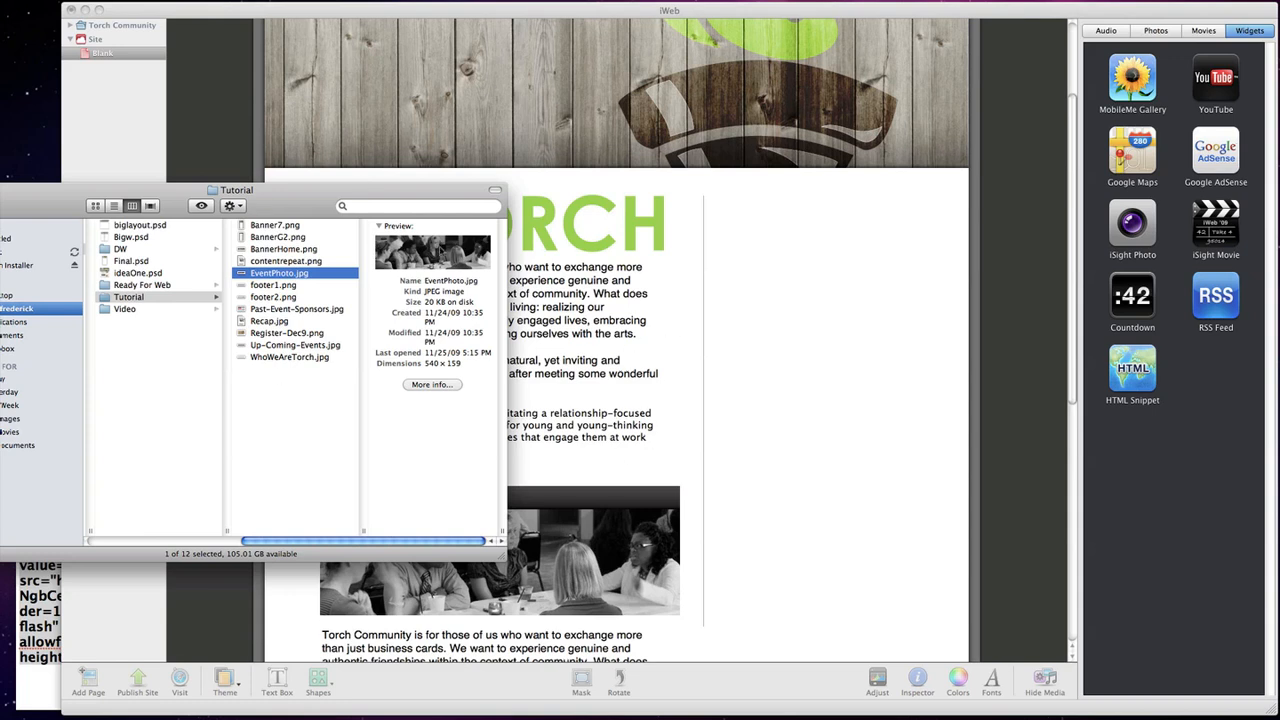
Step: Place Past-Event-Sponsors.jpg, showing four sponsor logos, in the right-hand sidebar
click(272, 297)
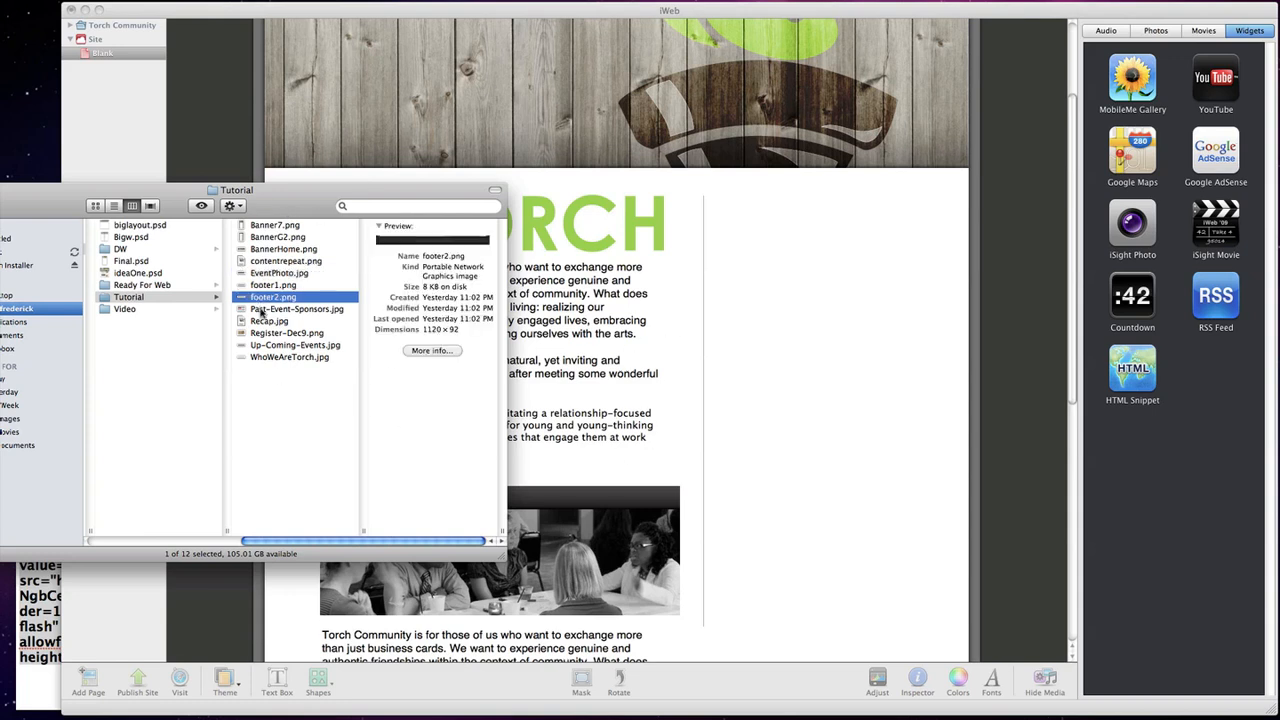
click(296, 308)
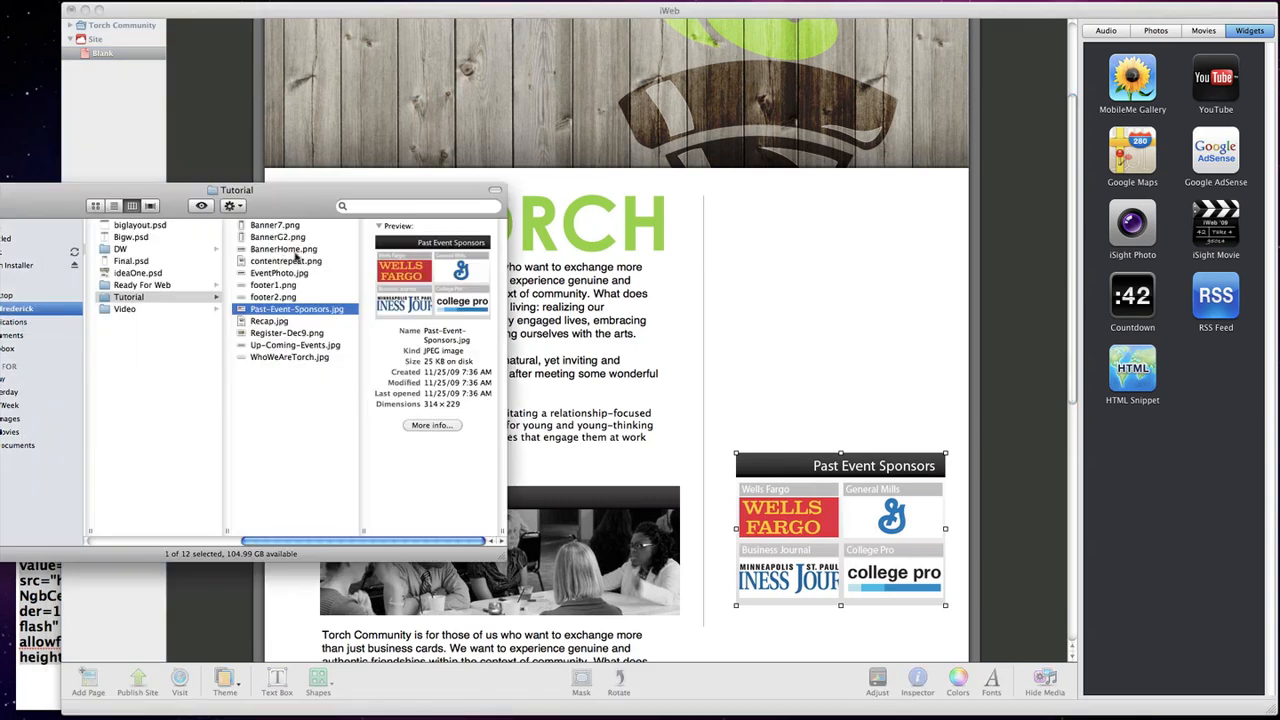
click(283, 248)
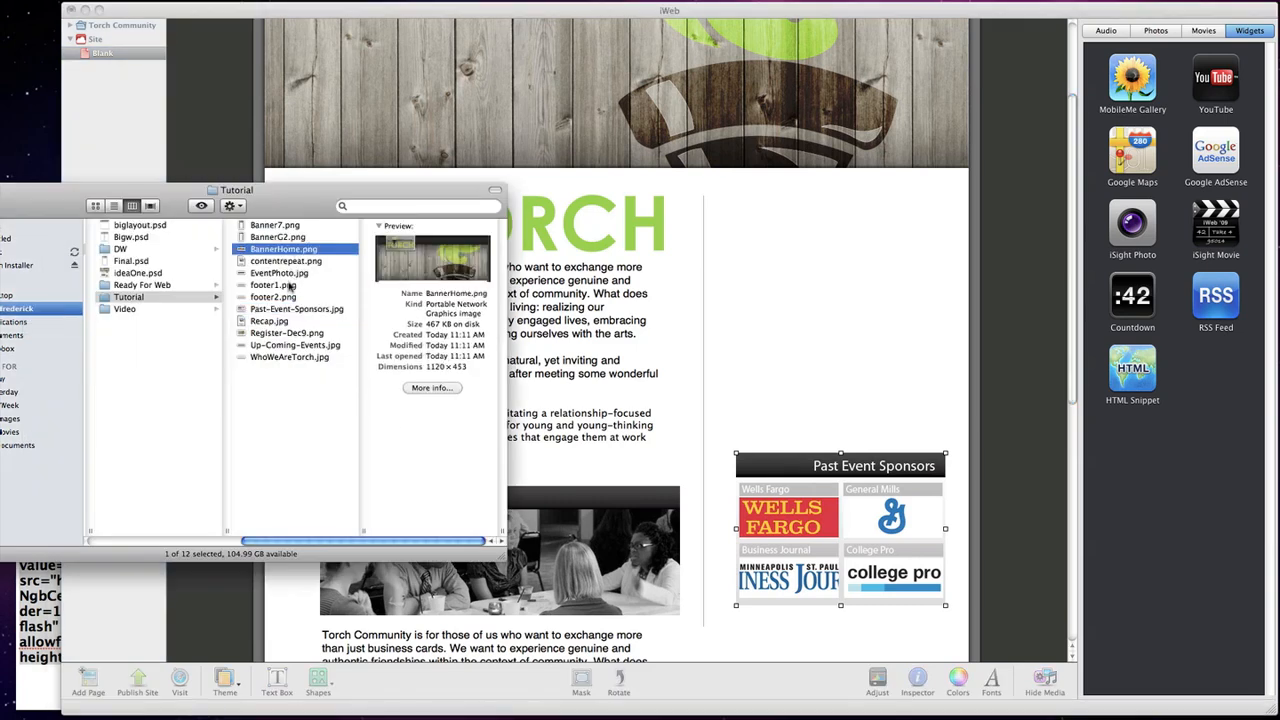
click(279, 273)
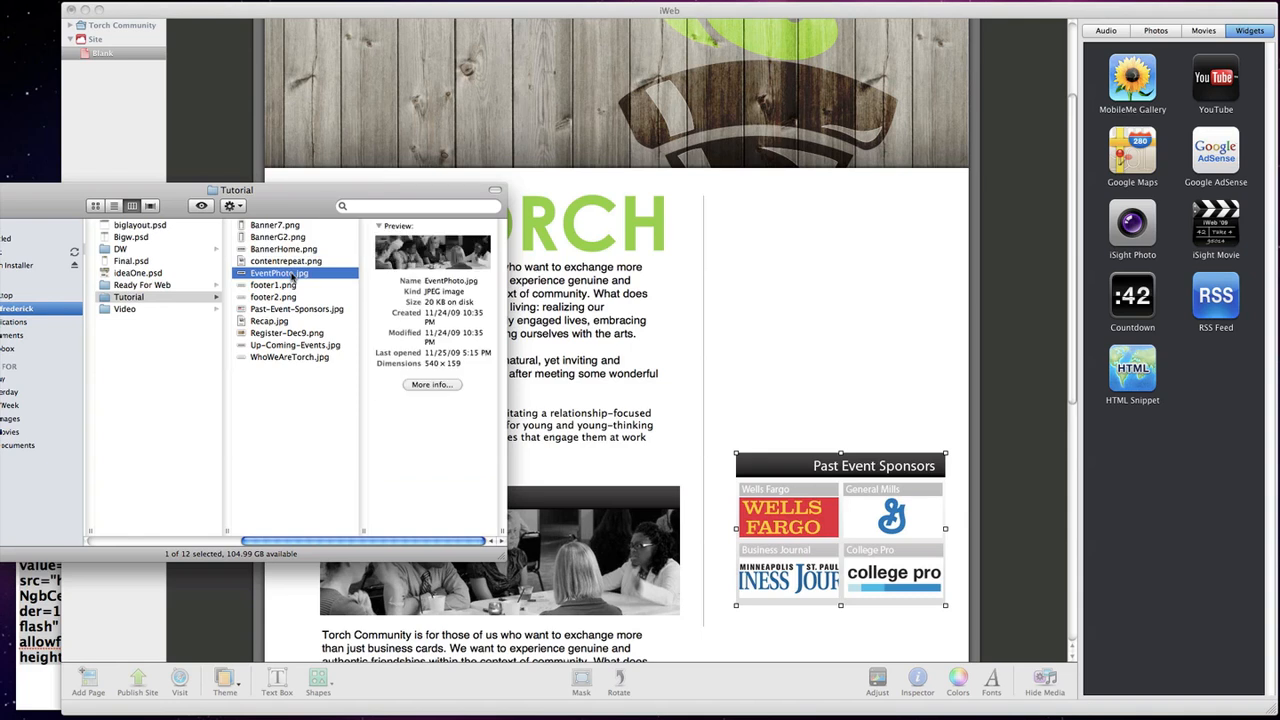
Step: Place Up-Coming-Events.jpg in the sidebar above the sponsors graphic and select it for resizing
click(296, 308)
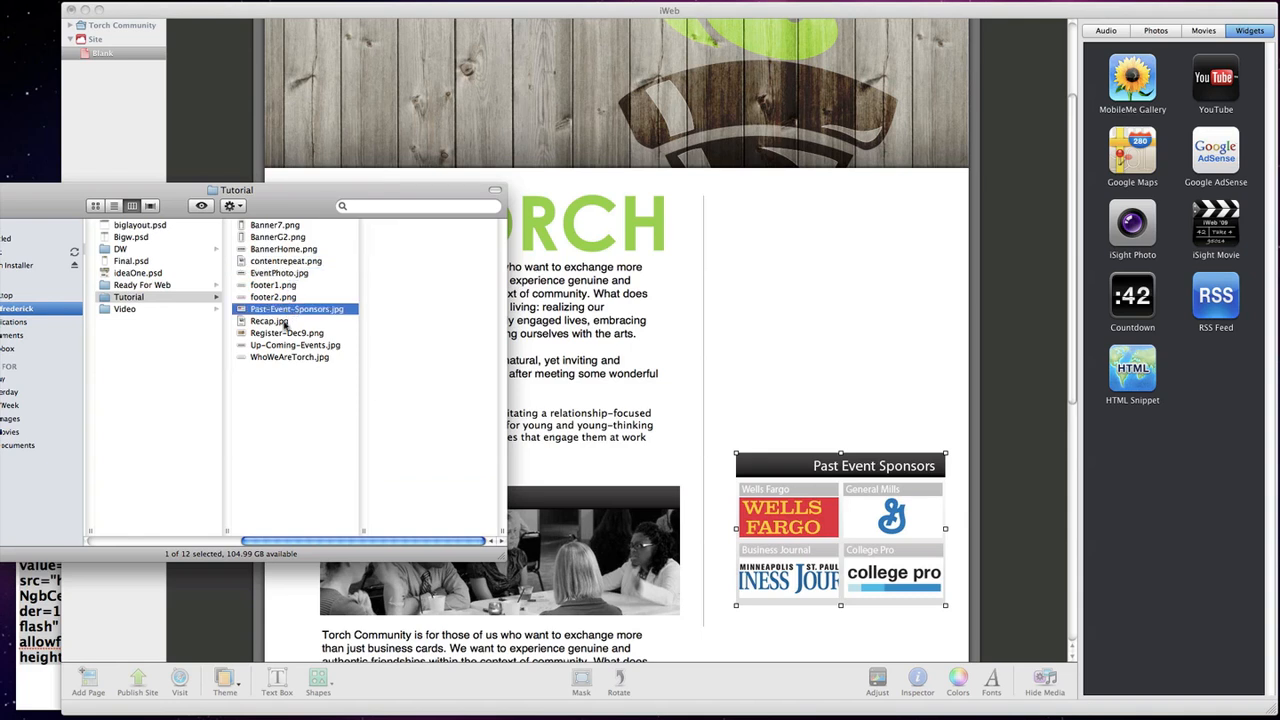
click(295, 345)
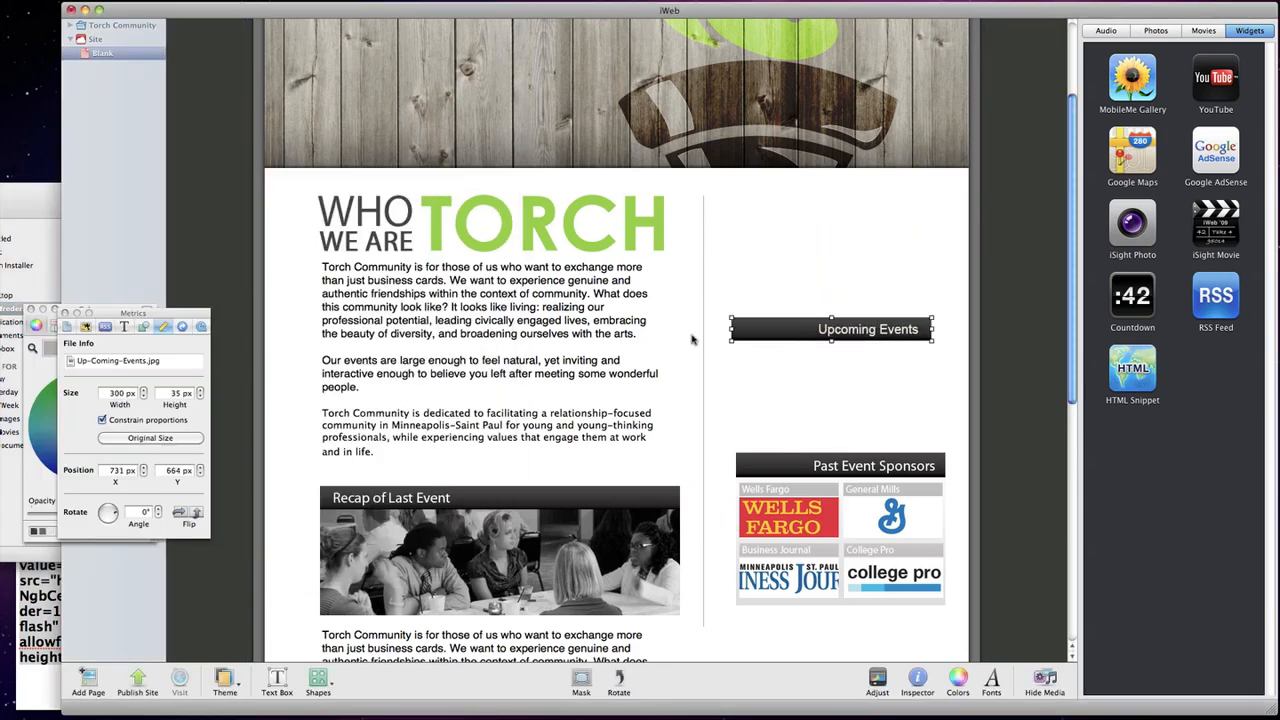
click(805, 407)
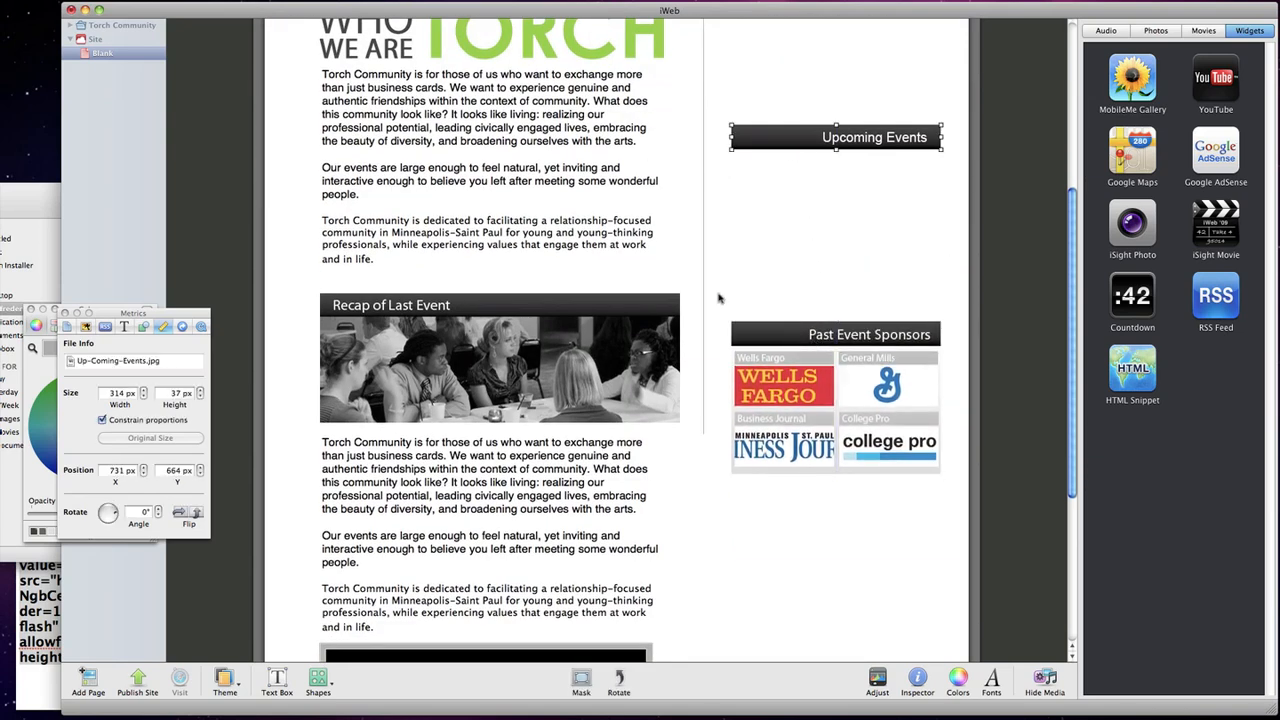
Step: Stretch a gray rectangle under Upcoming Events and fit the three-event text box over it
click(318, 682)
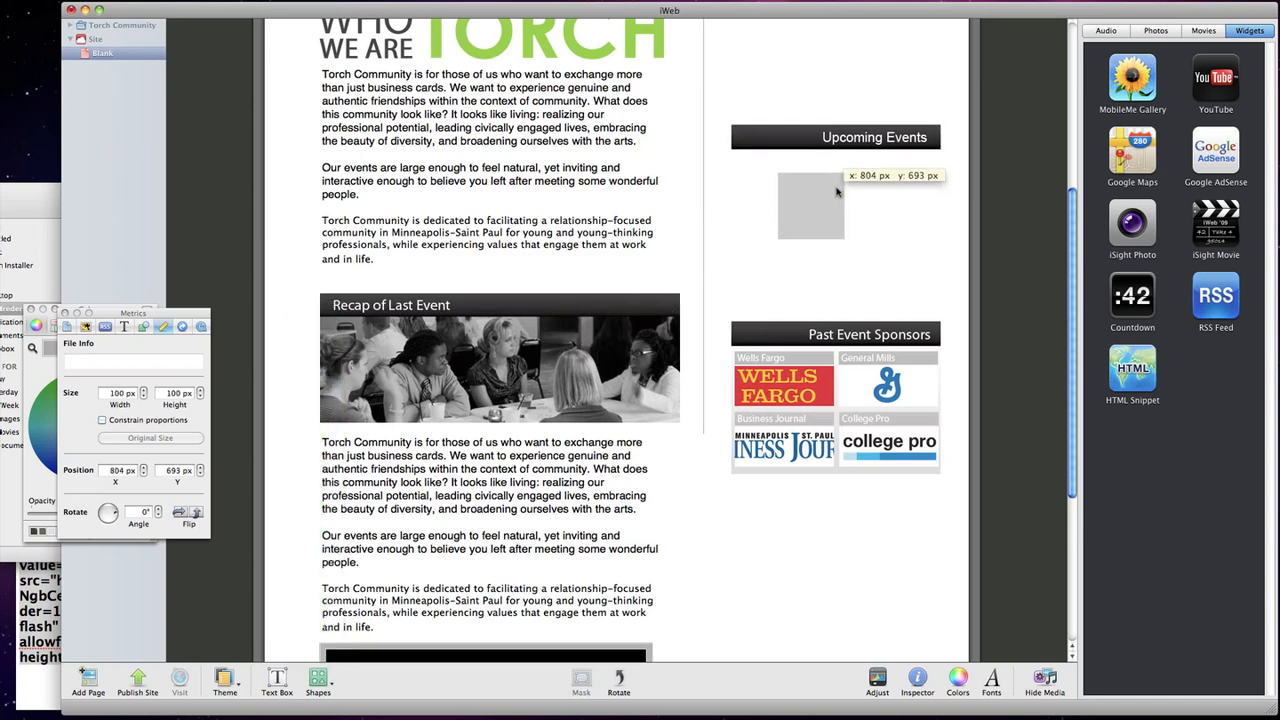
drag(810, 205, 765, 185)
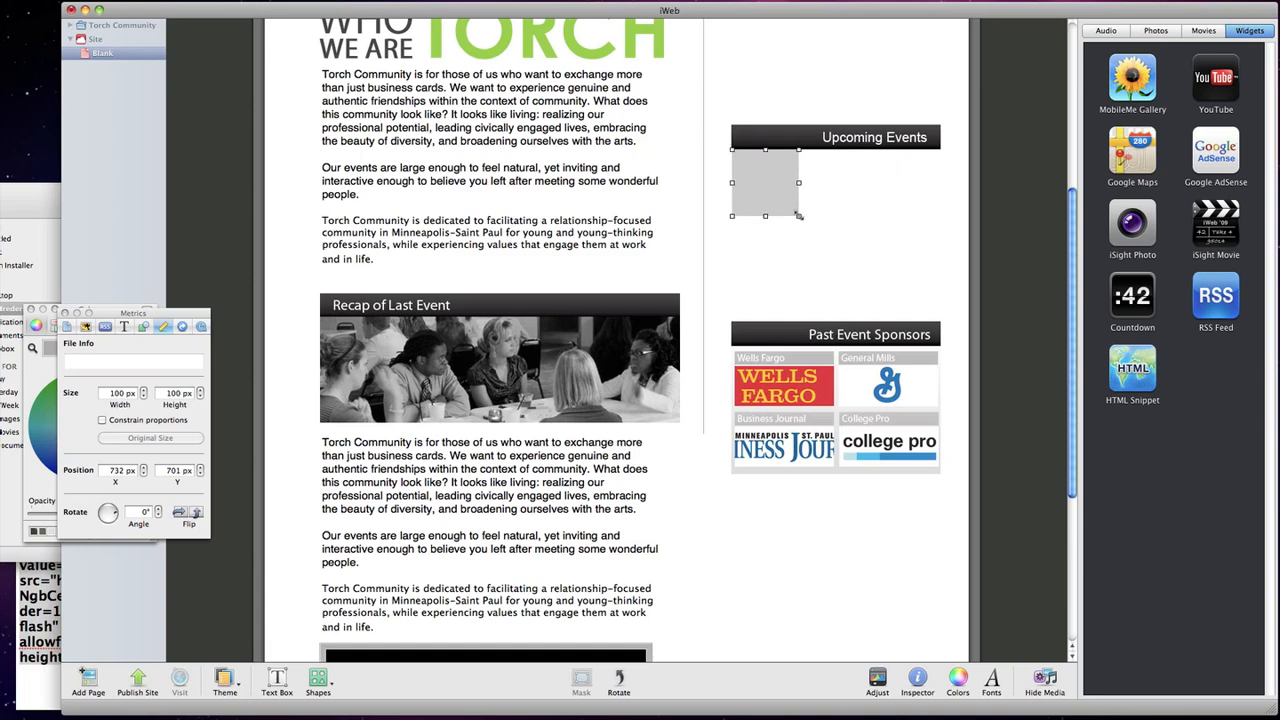
drag(765, 215, 938, 393)
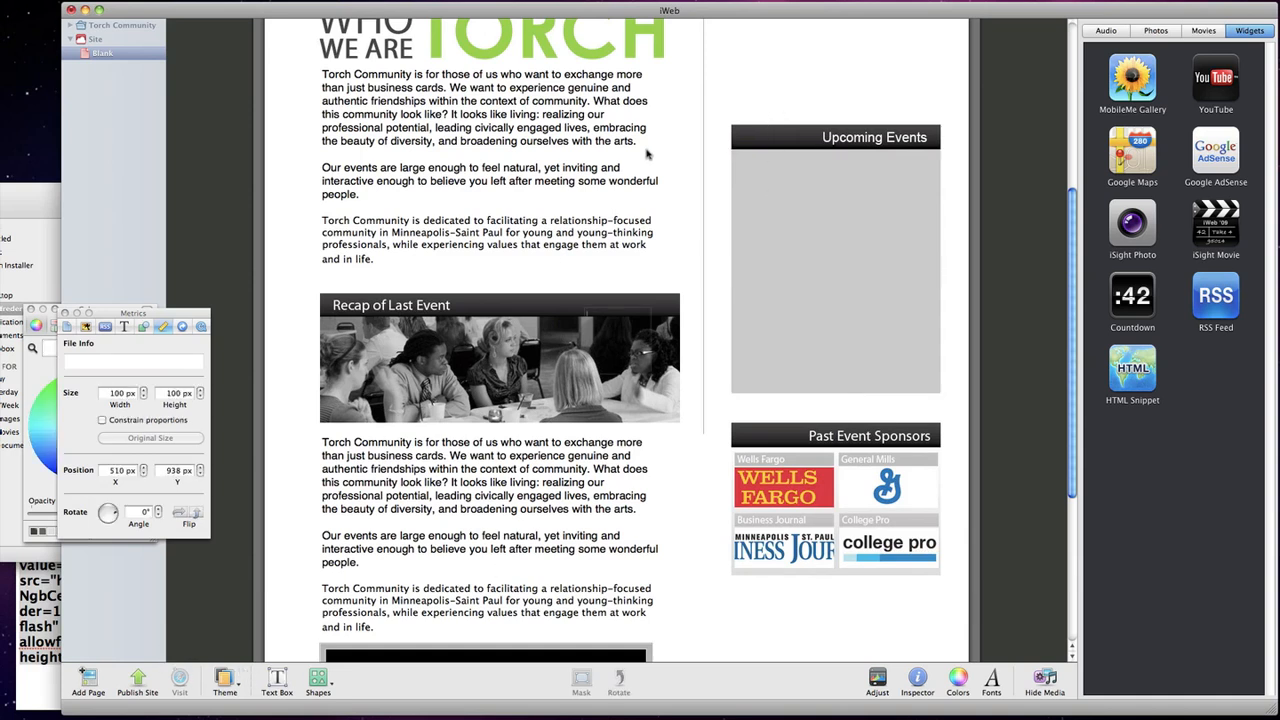
mouse_move(590, 313)
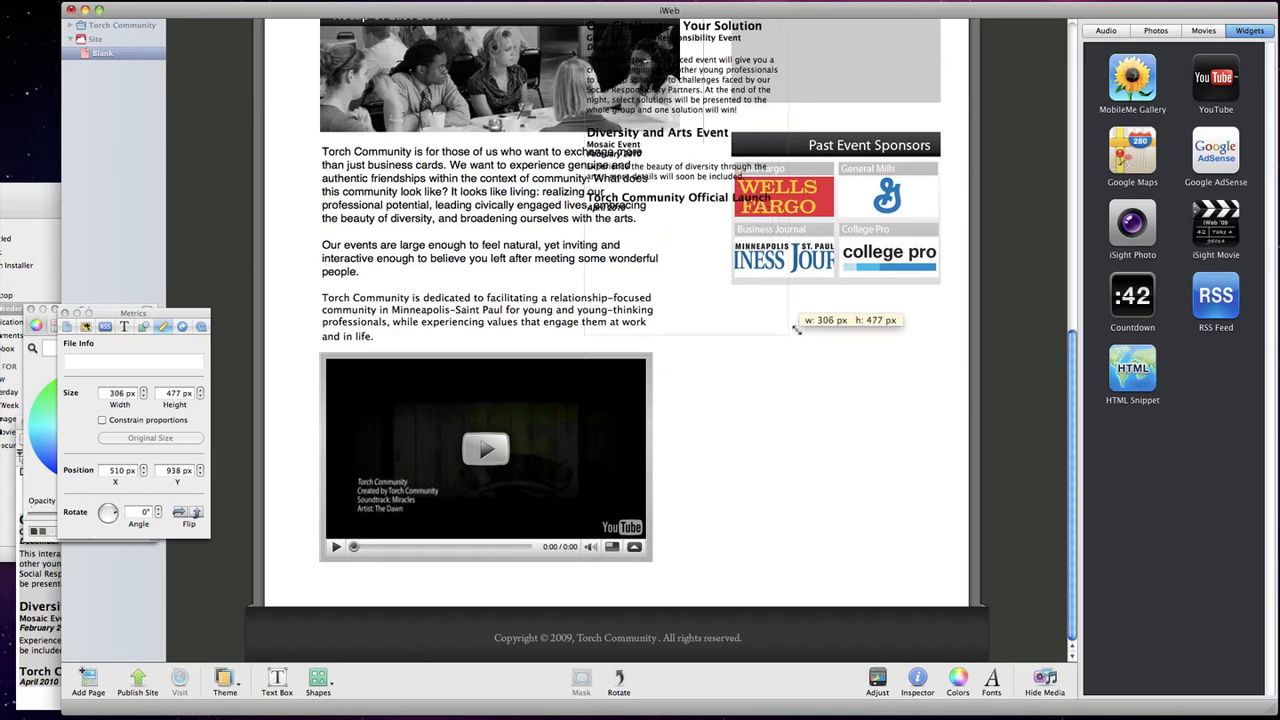
drag(795, 330, 688, 228)
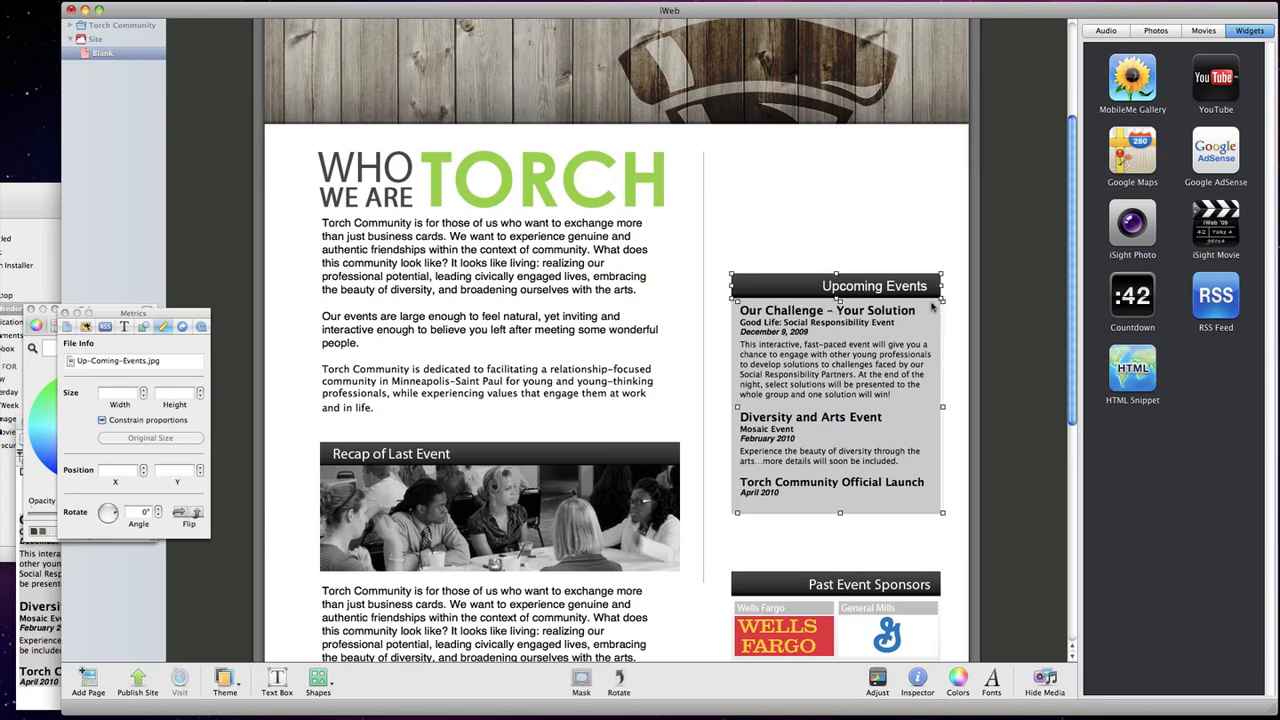
mouse_move(735, 318)
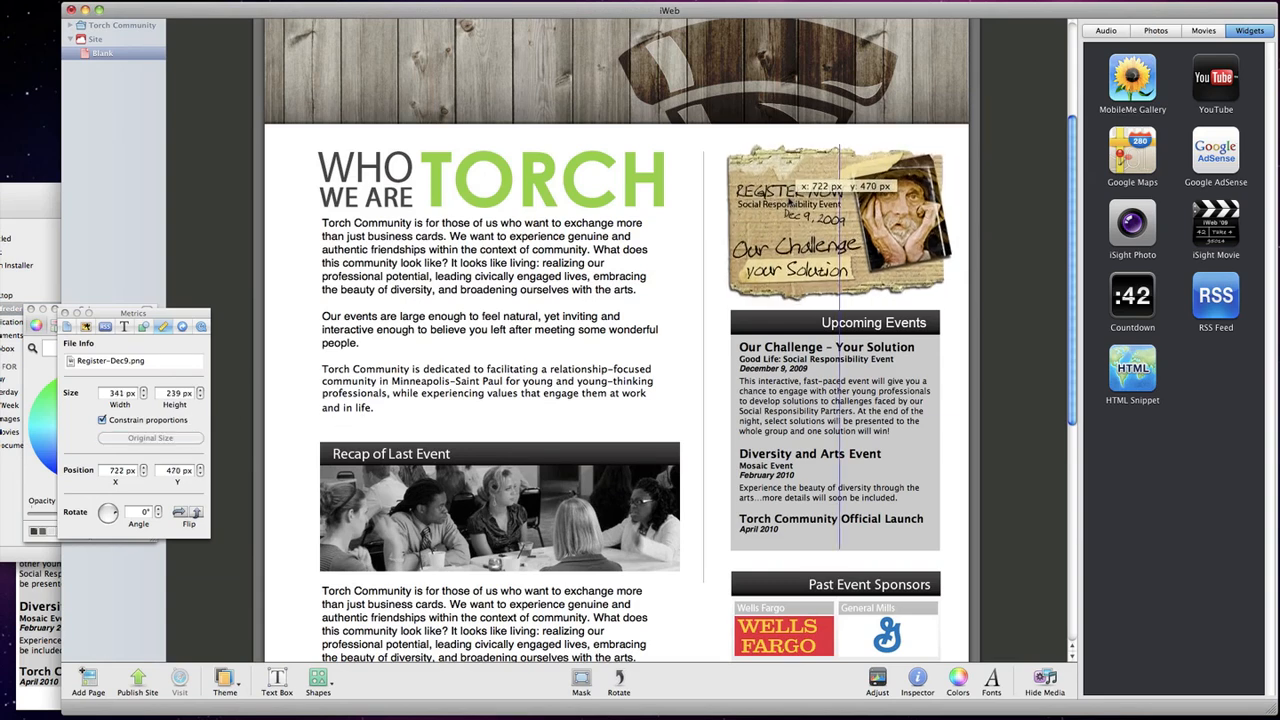
Step: Place the Register Now ad above Upcoming Events and enable it as an external-page hyperlink
drag(838, 220, 838, 217)
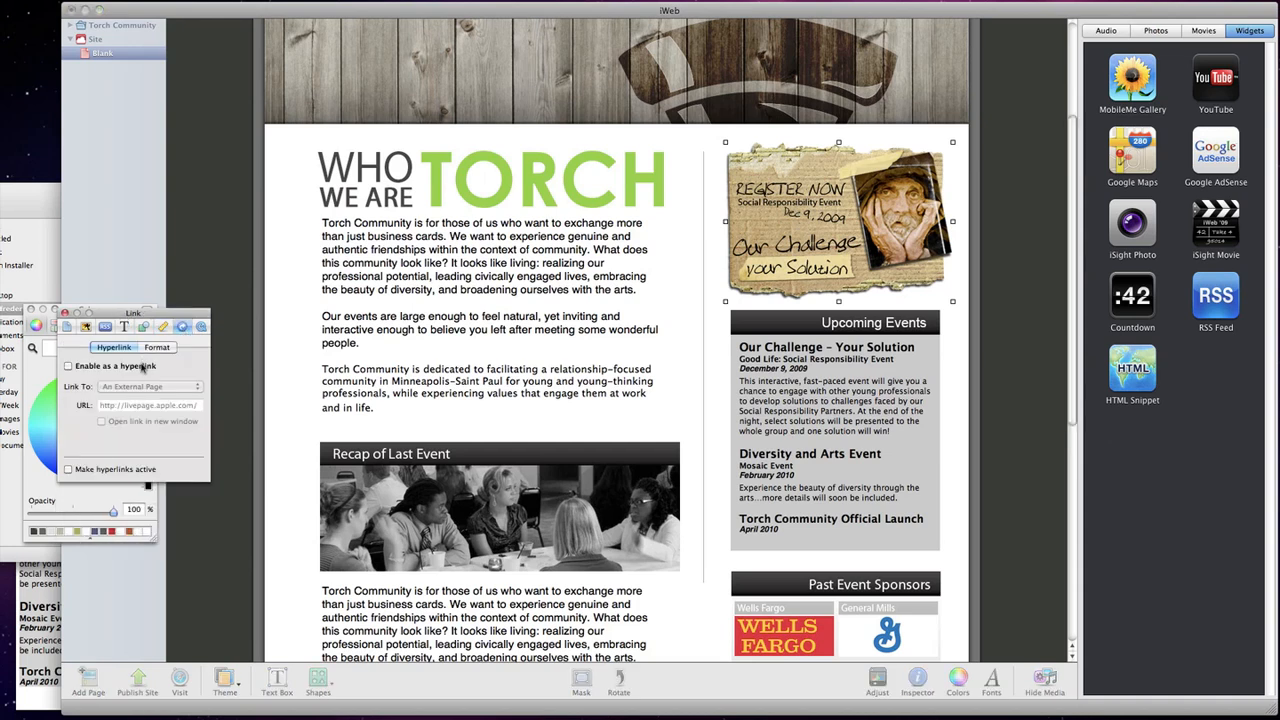
click(68, 365)
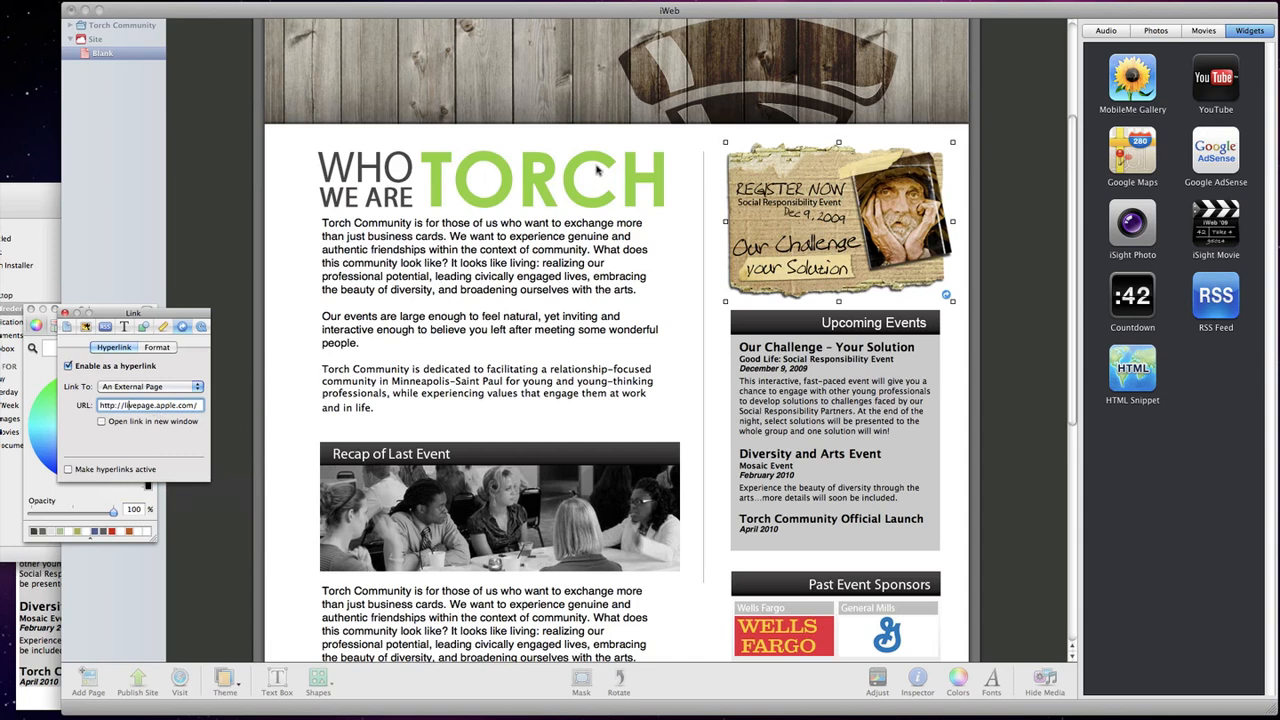
mouse_move(220, 330)
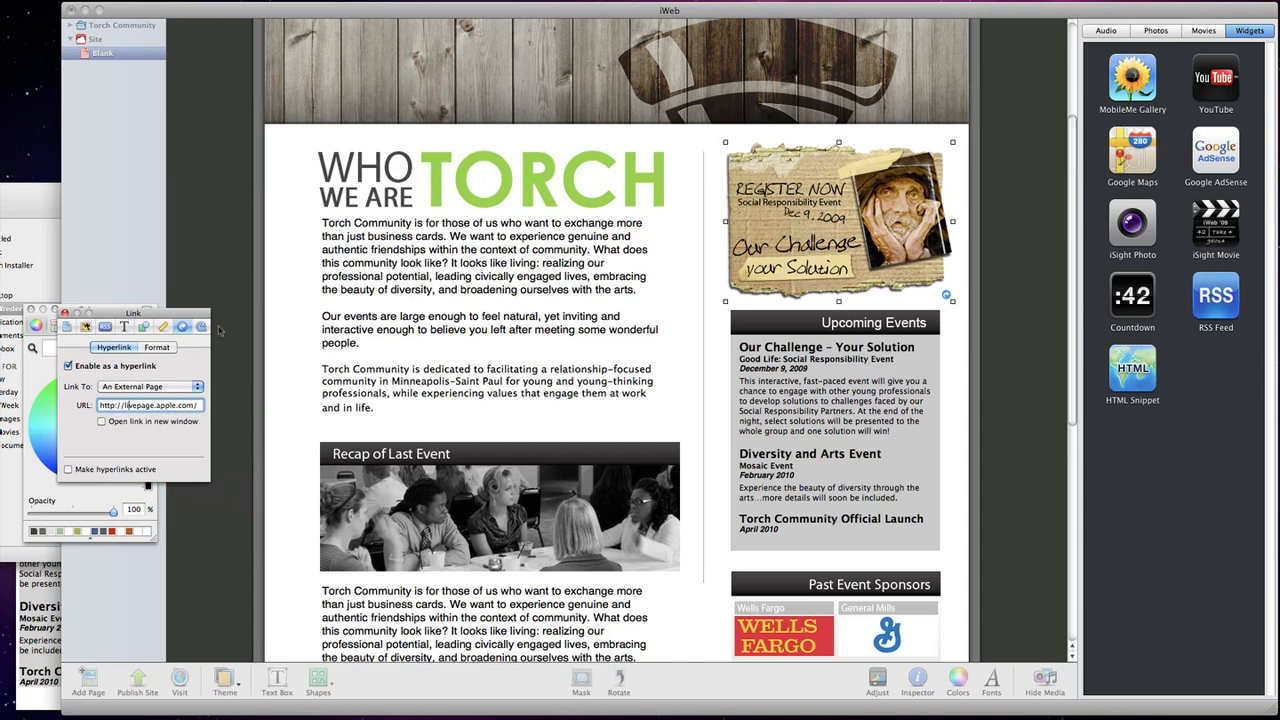
scroll(down, 3)
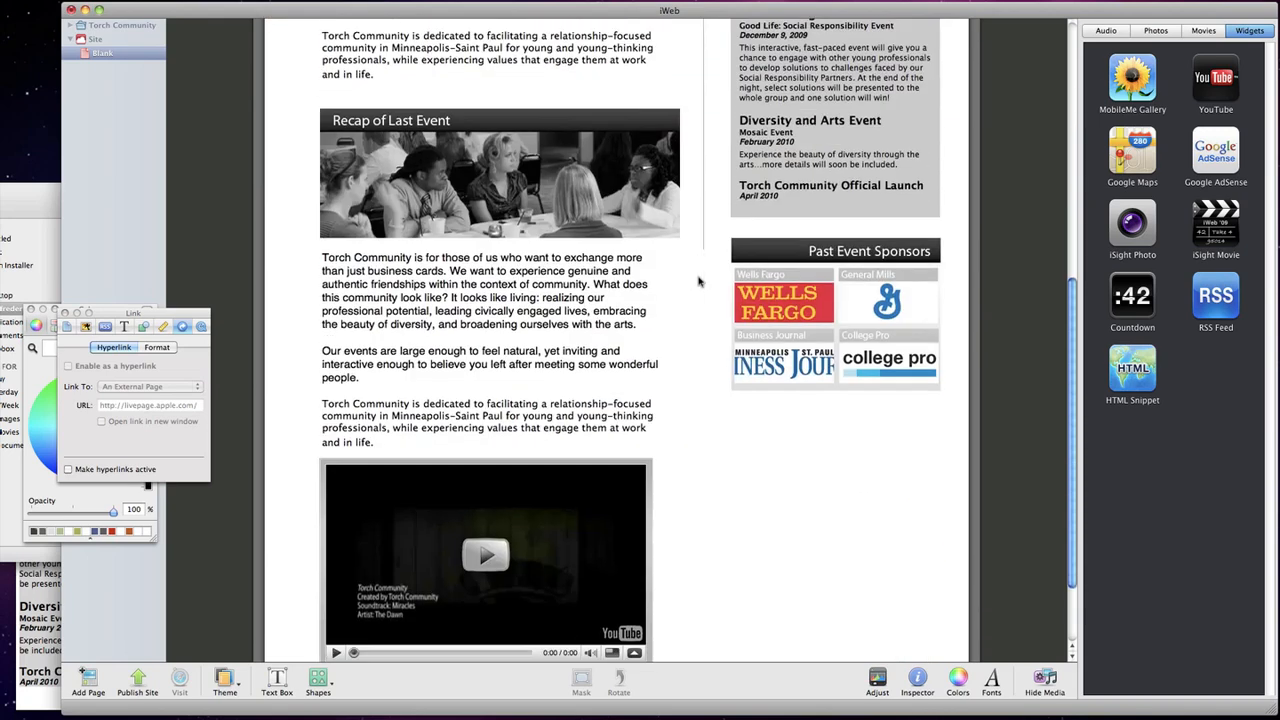
Step: Send the header photo to the back, then duplicate the Blank page as About
scroll(up, 3)
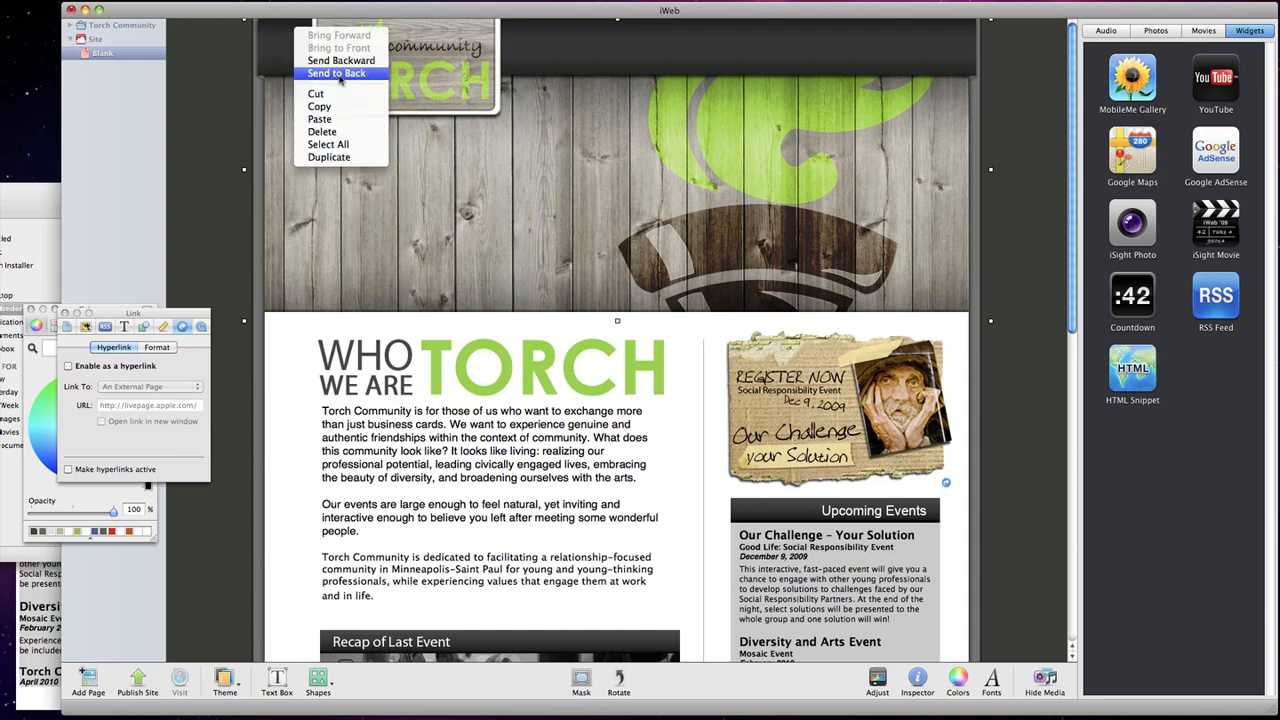
click(336, 73)
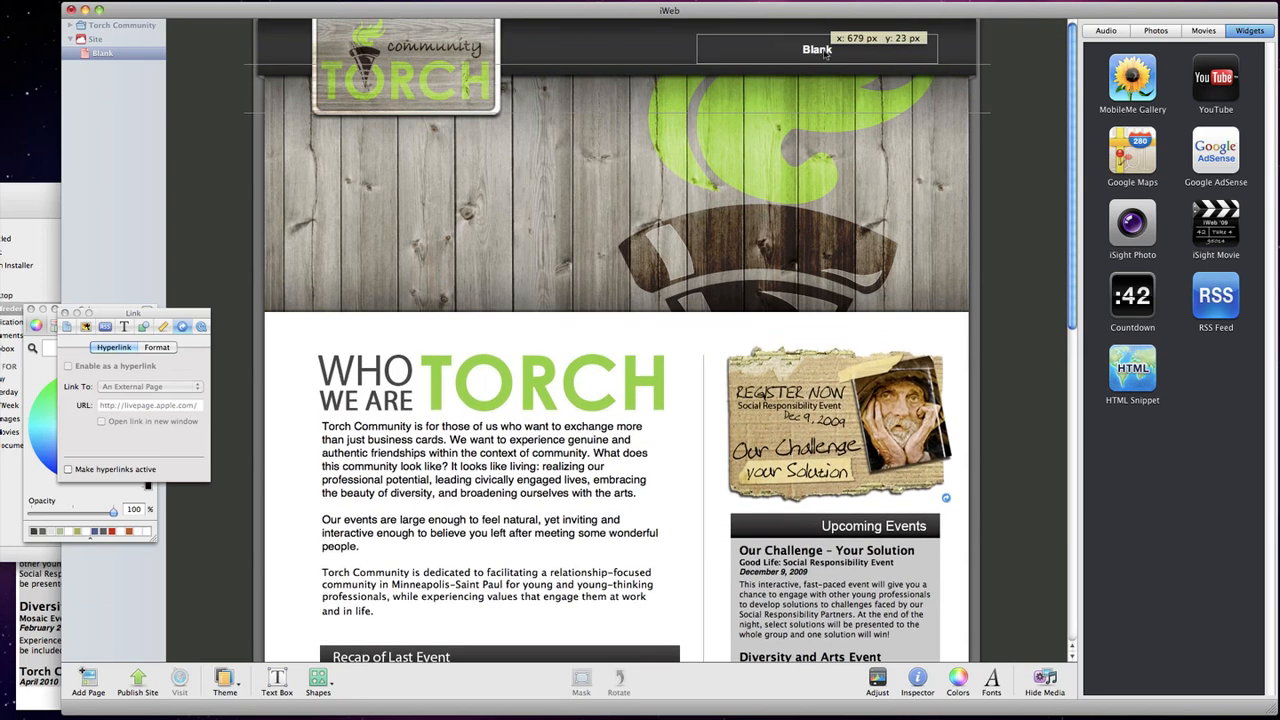
click(102, 52)
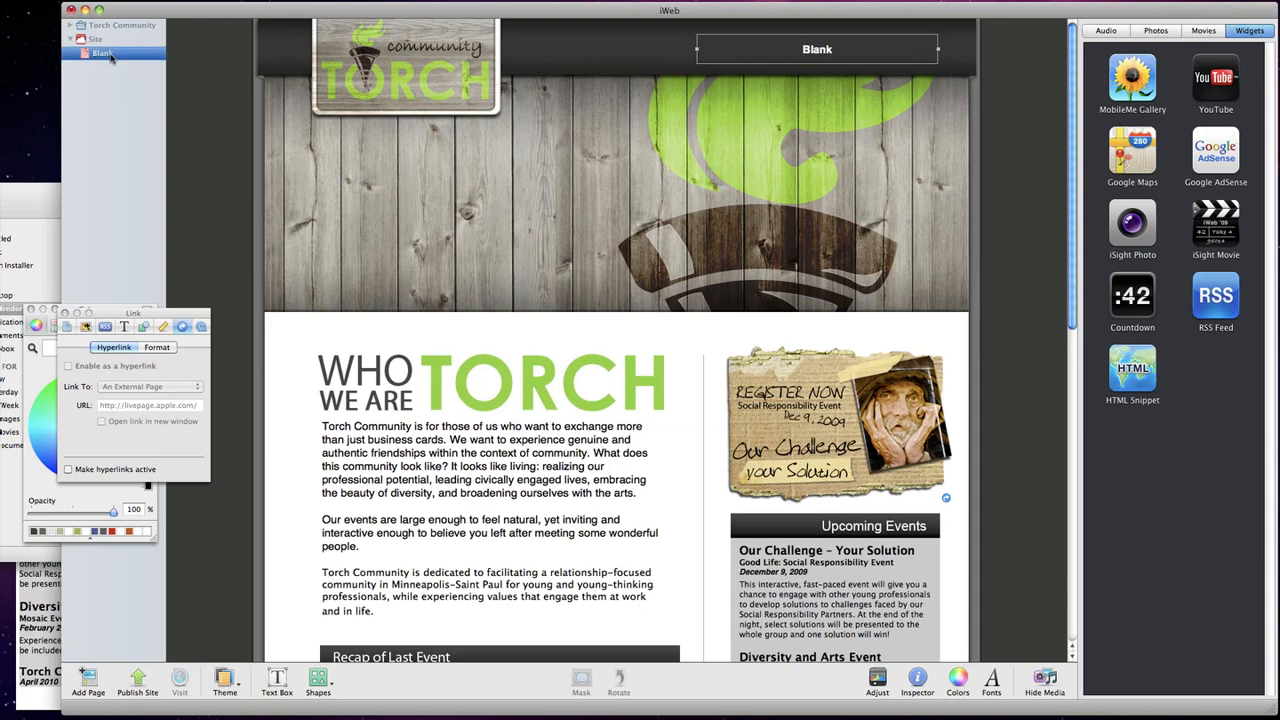
right_click(102, 52)
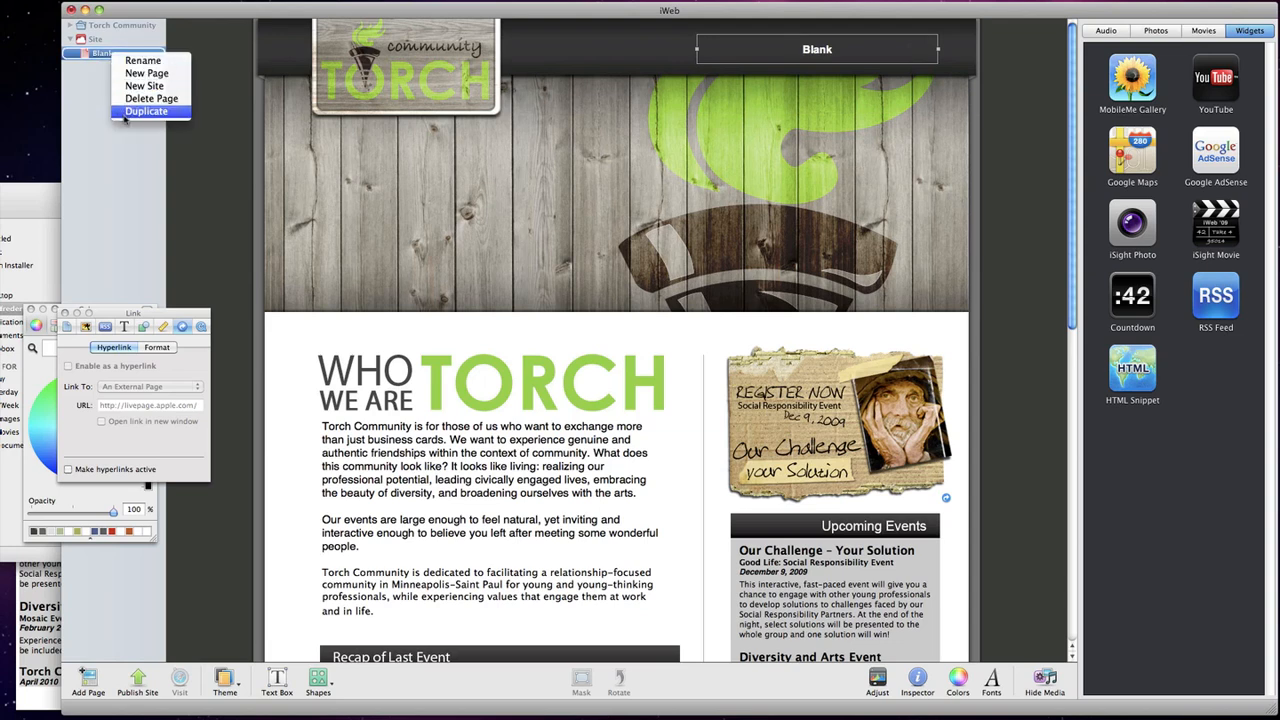
click(146, 111)
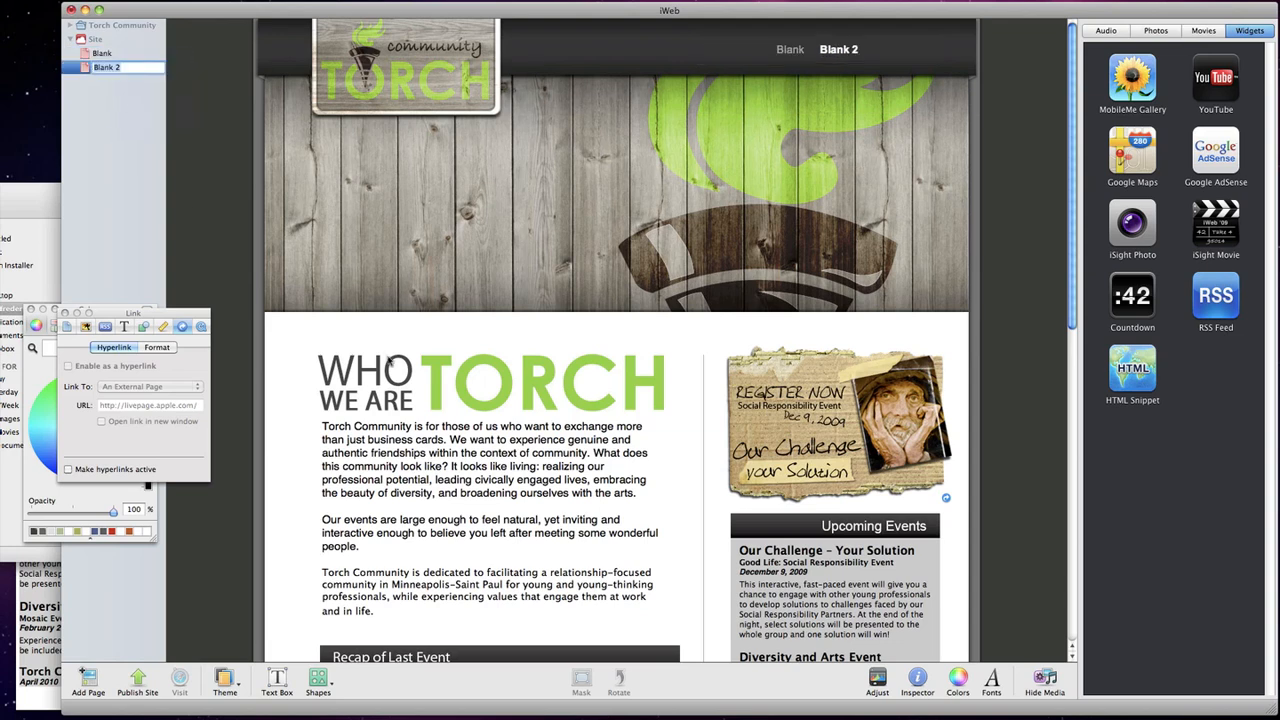
scroll(down, 3)
text(About)
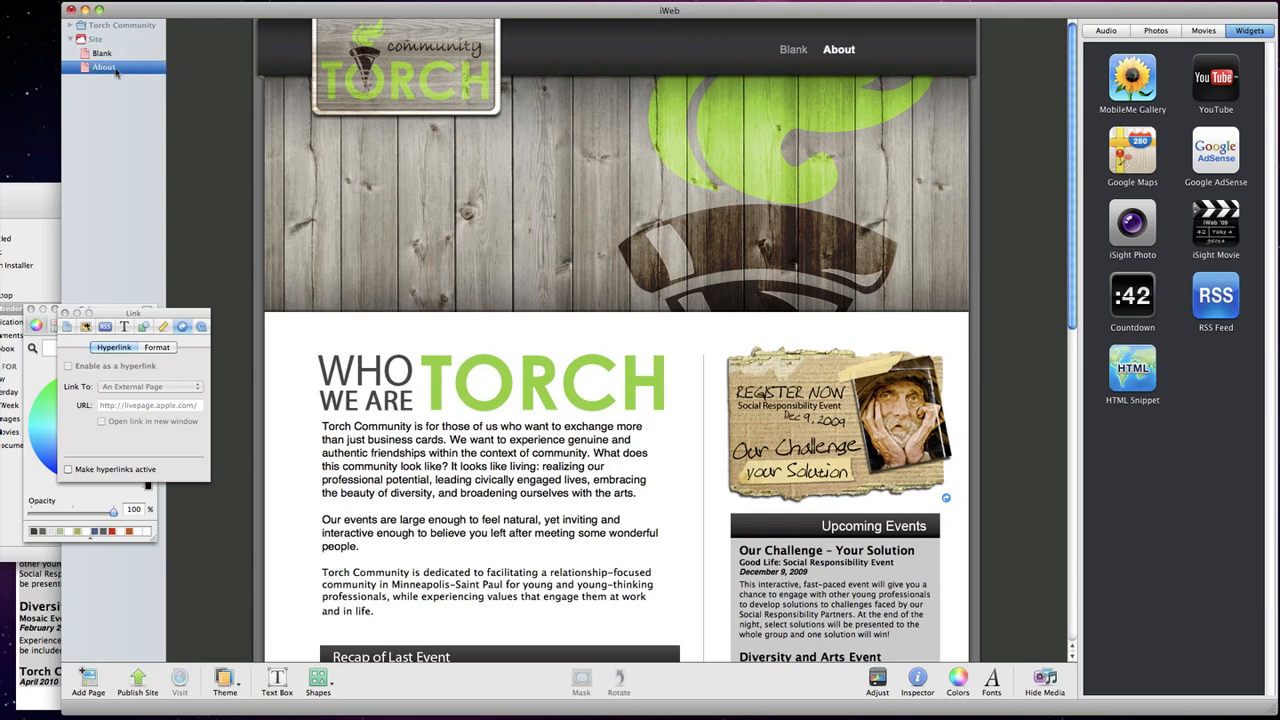
Step: Rename the Blank page Home, view the example About Us page, then show Site Publishing Settings
click(102, 52)
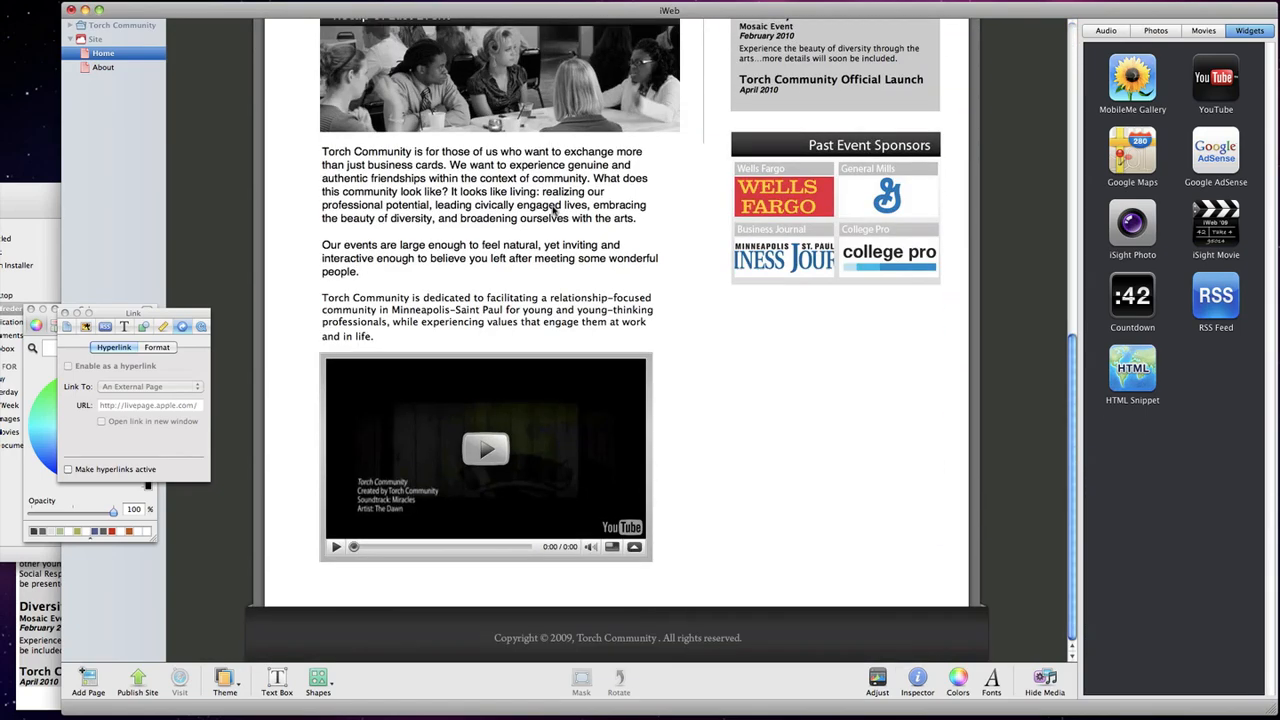
scroll(down, 3)
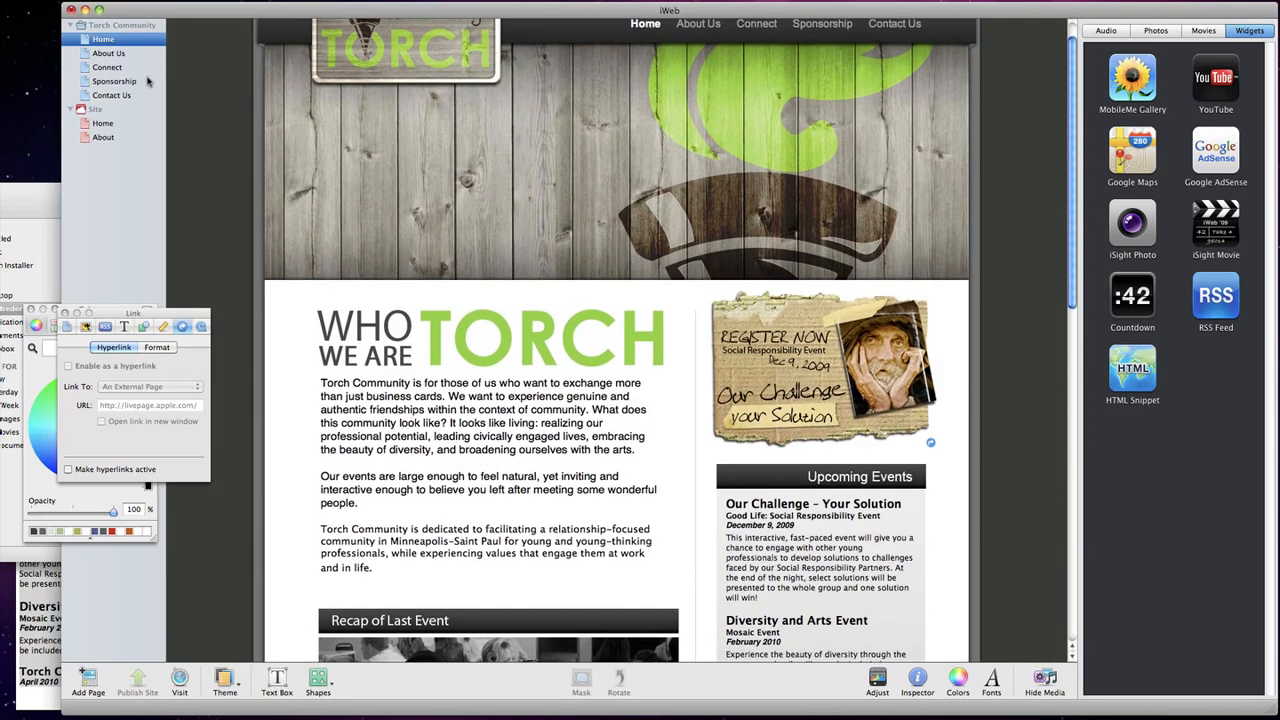
click(109, 52)
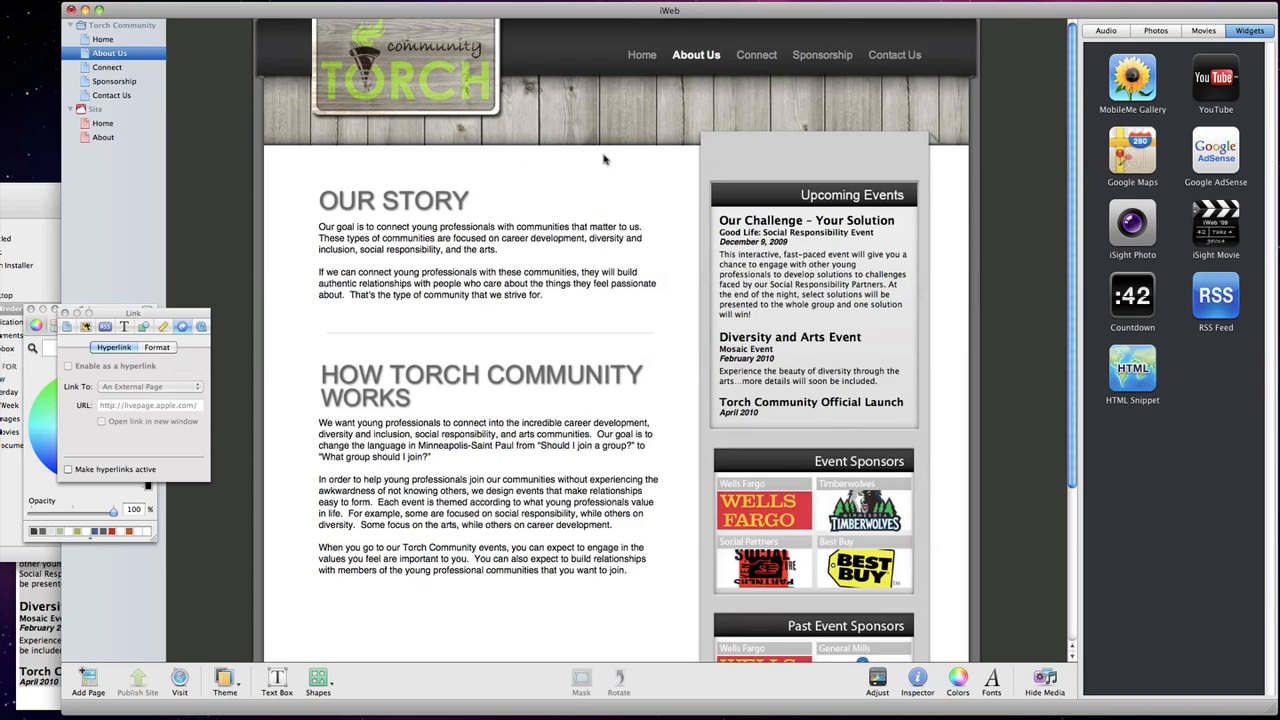
mouse_move(573, 145)
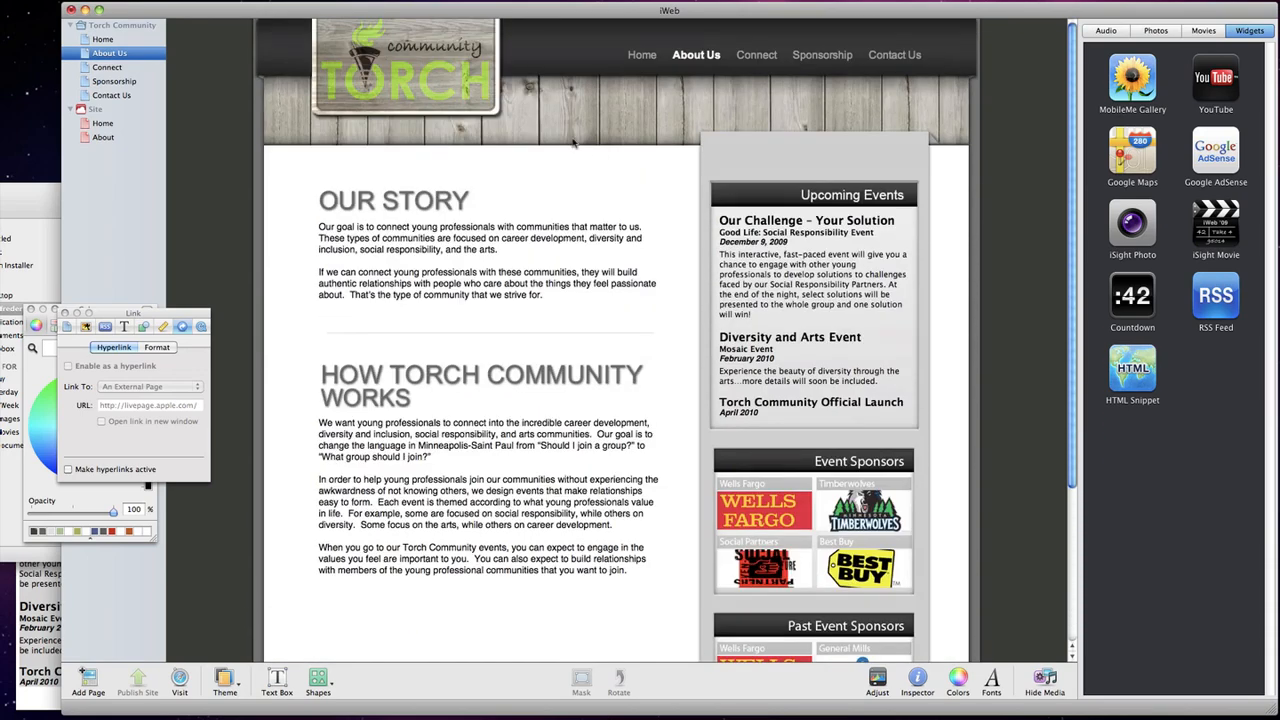
click(107, 66)
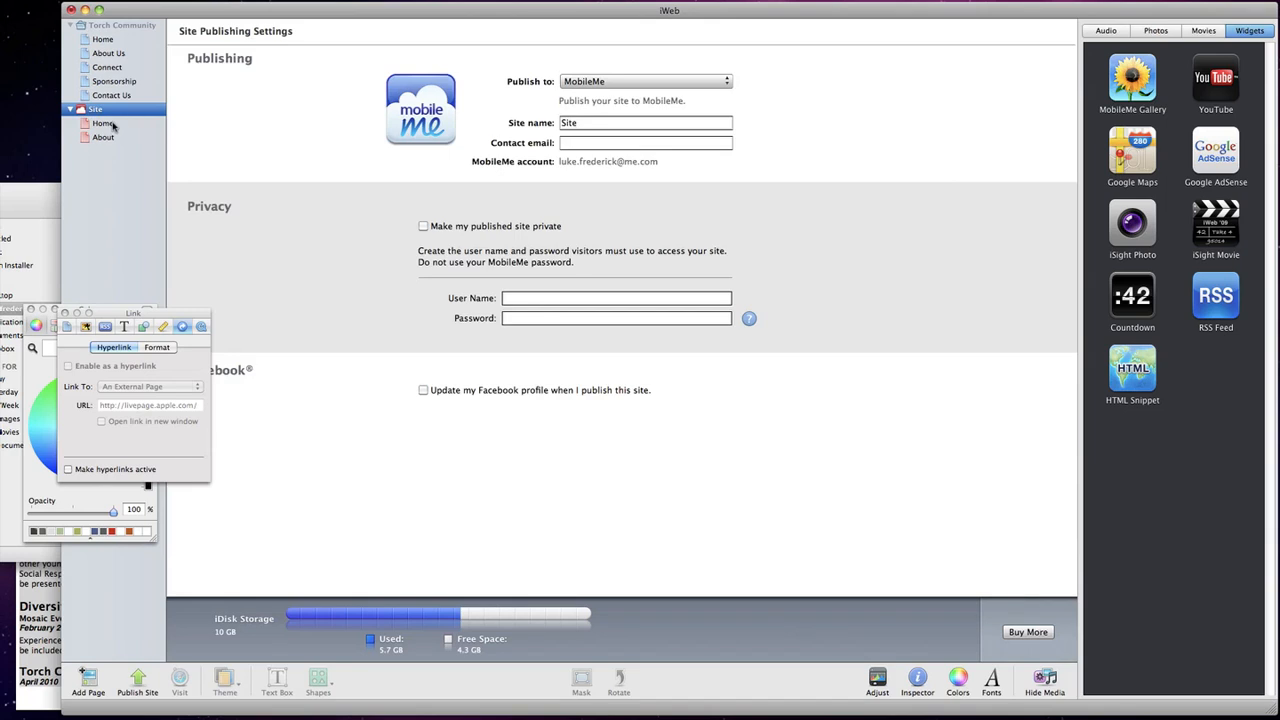
Step: Switch from Home to the About page and scroll down to the video and copyright footer
click(103, 123)
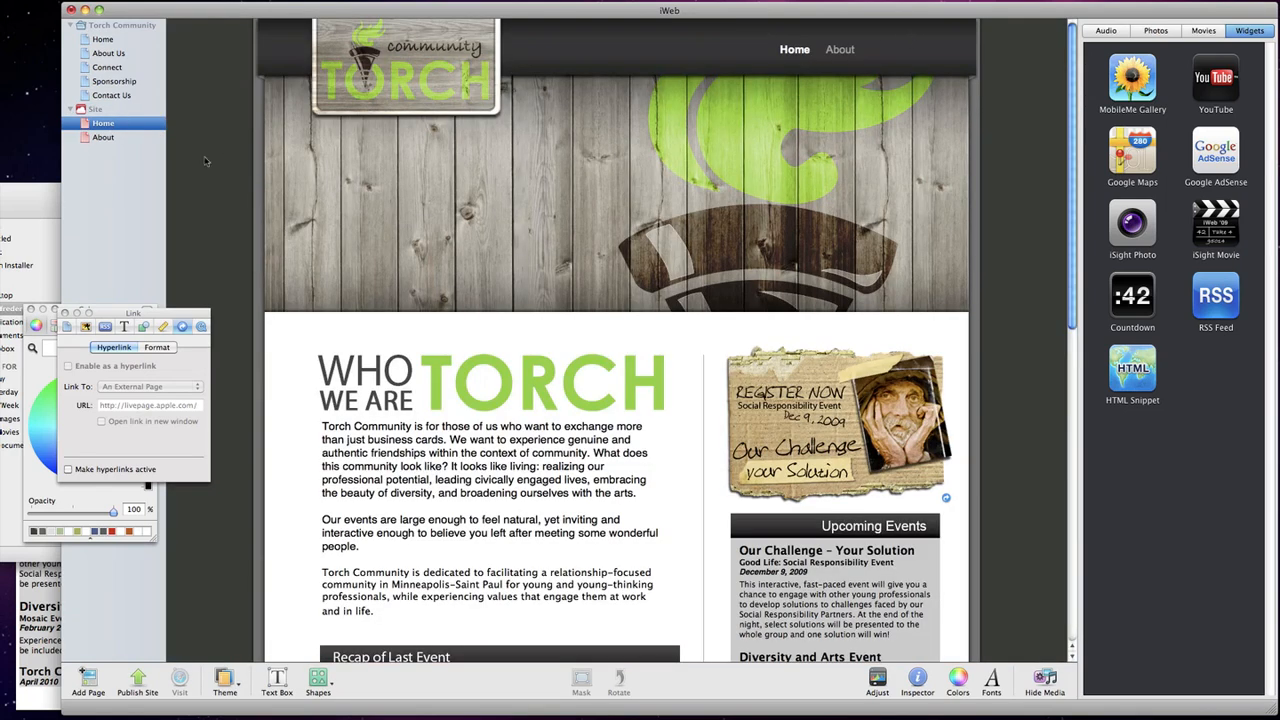
click(103, 137)
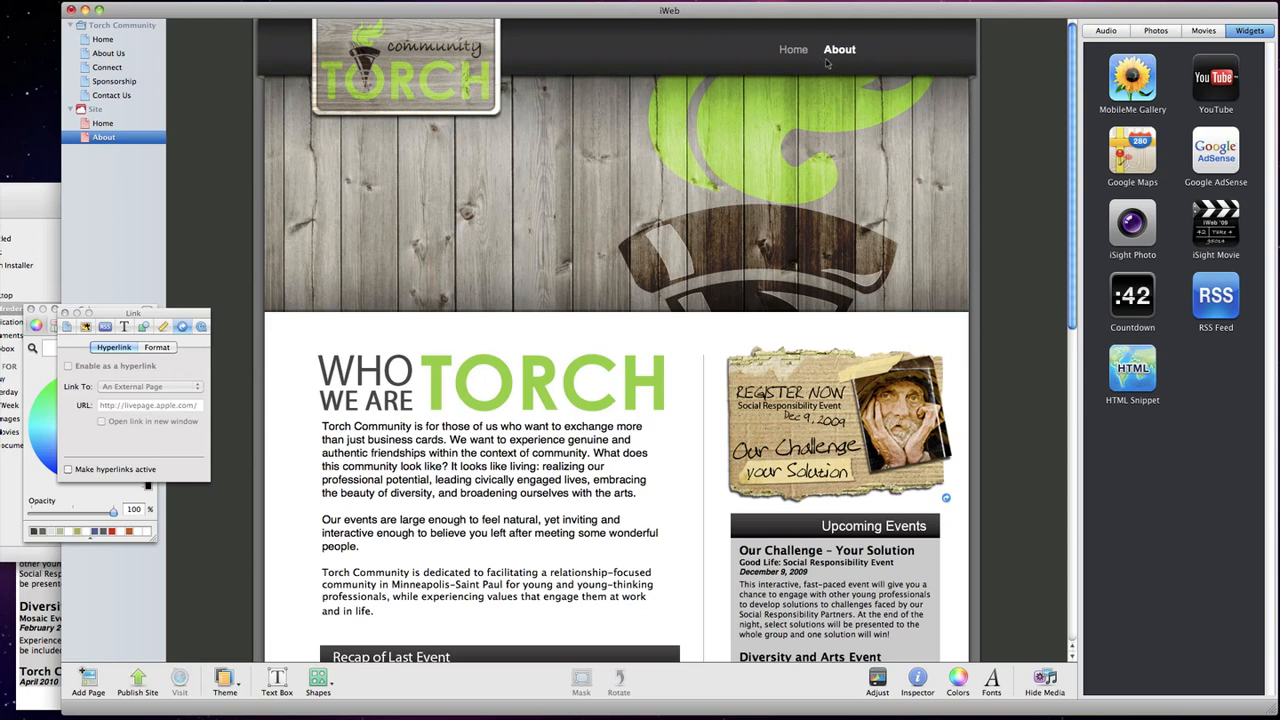
mouse_move(137, 102)
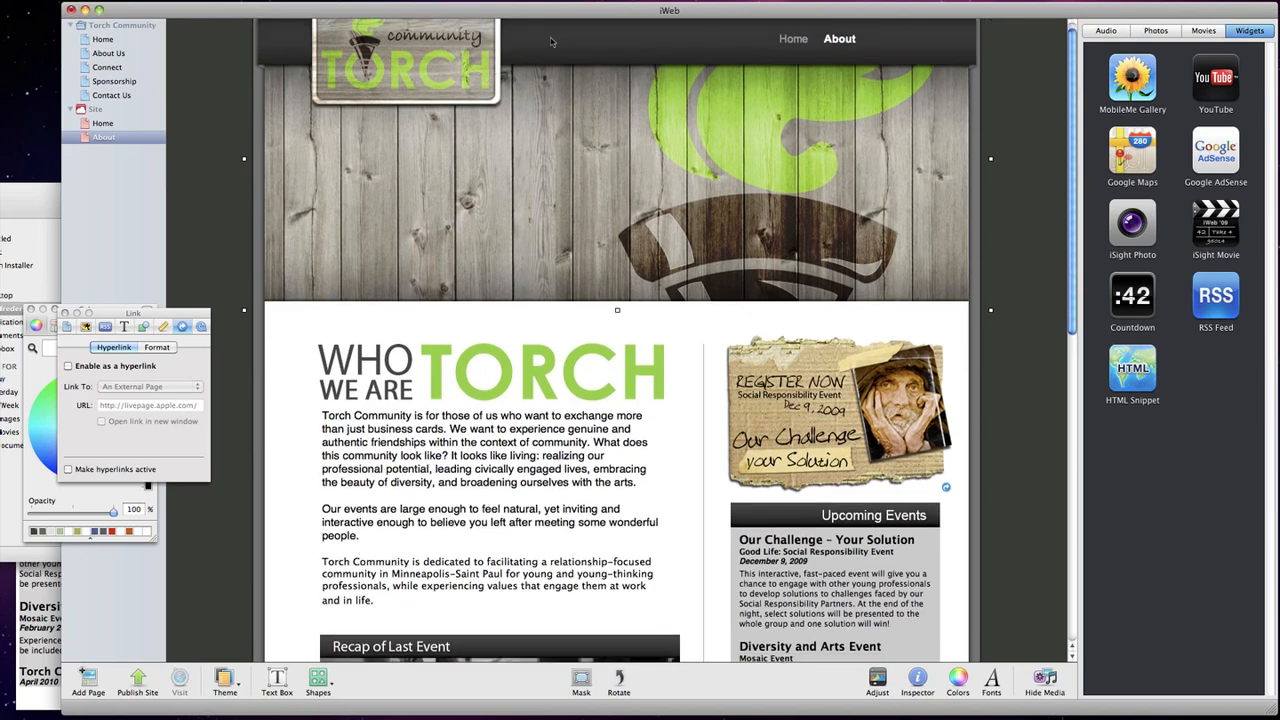
scroll(down, 3)
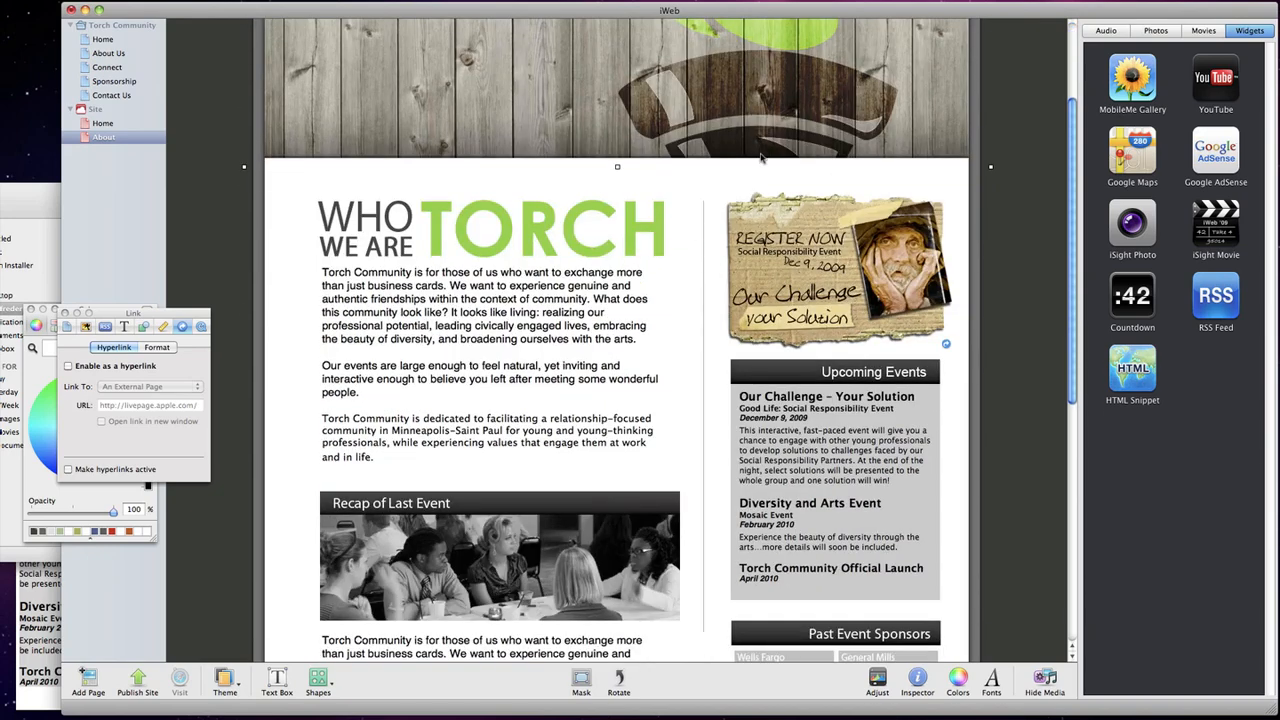
mouse_move(710, 153)
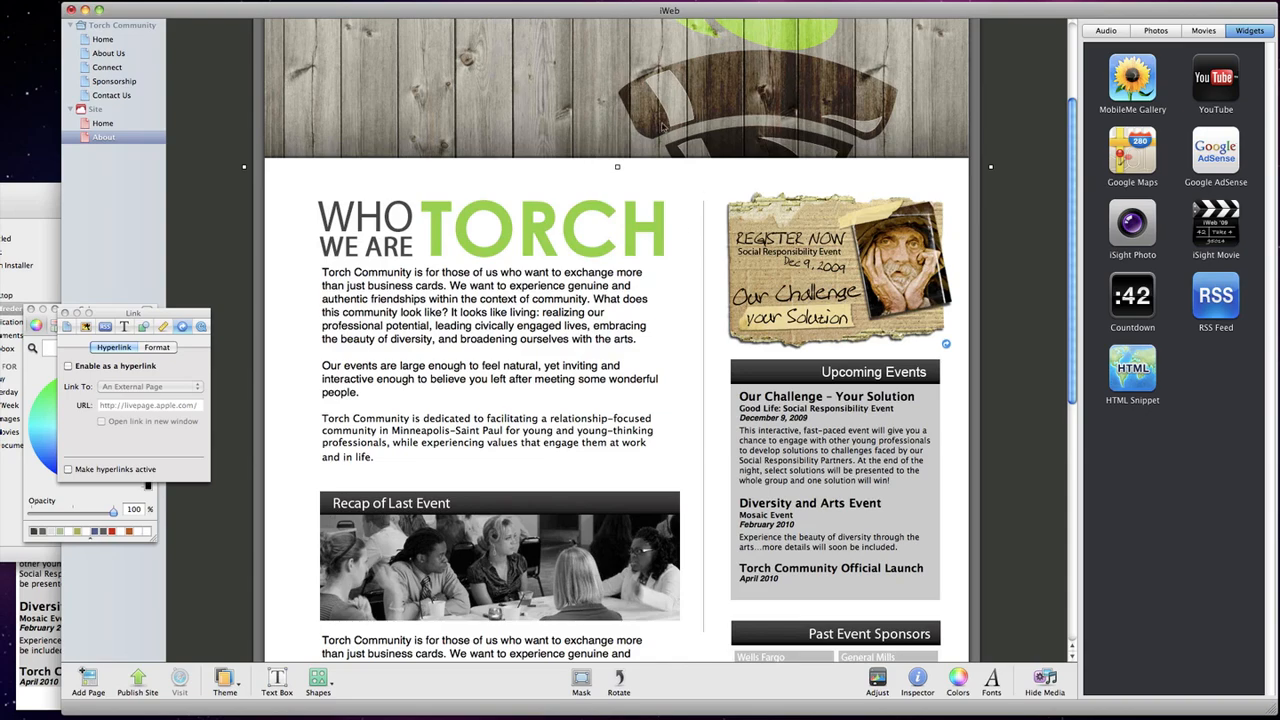
mouse_move(590, 330)
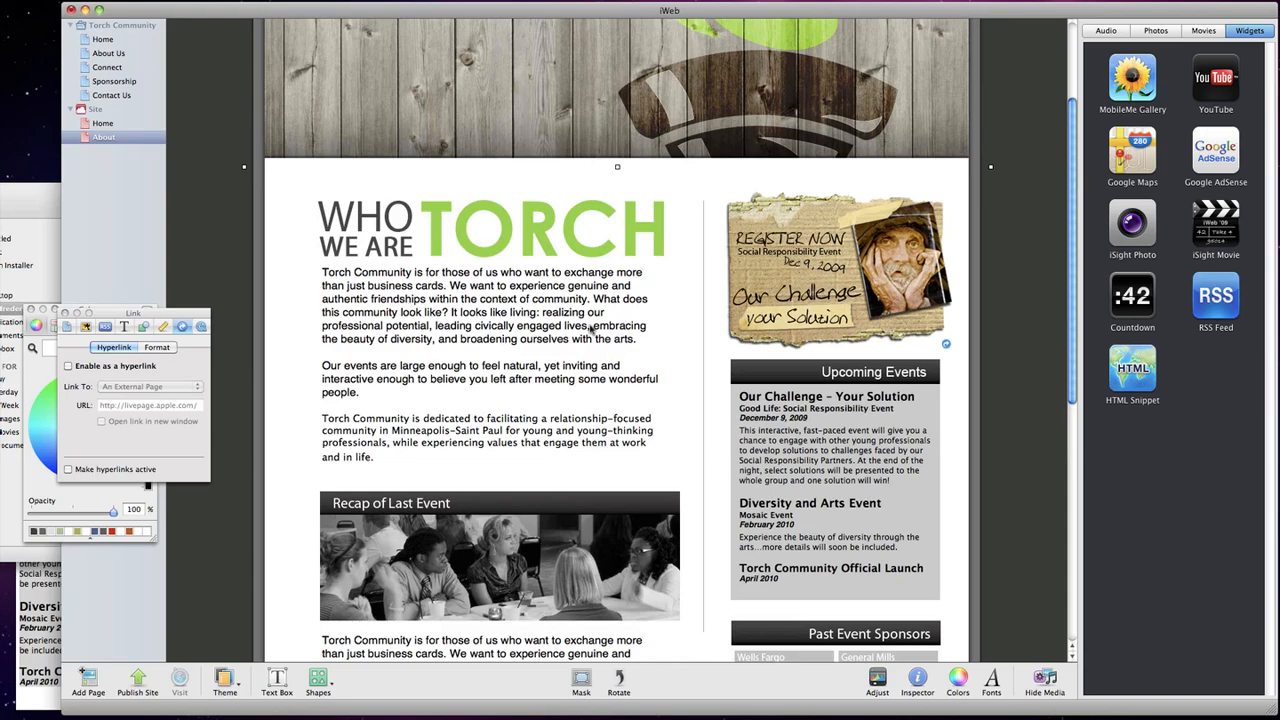
scroll(down, 3)
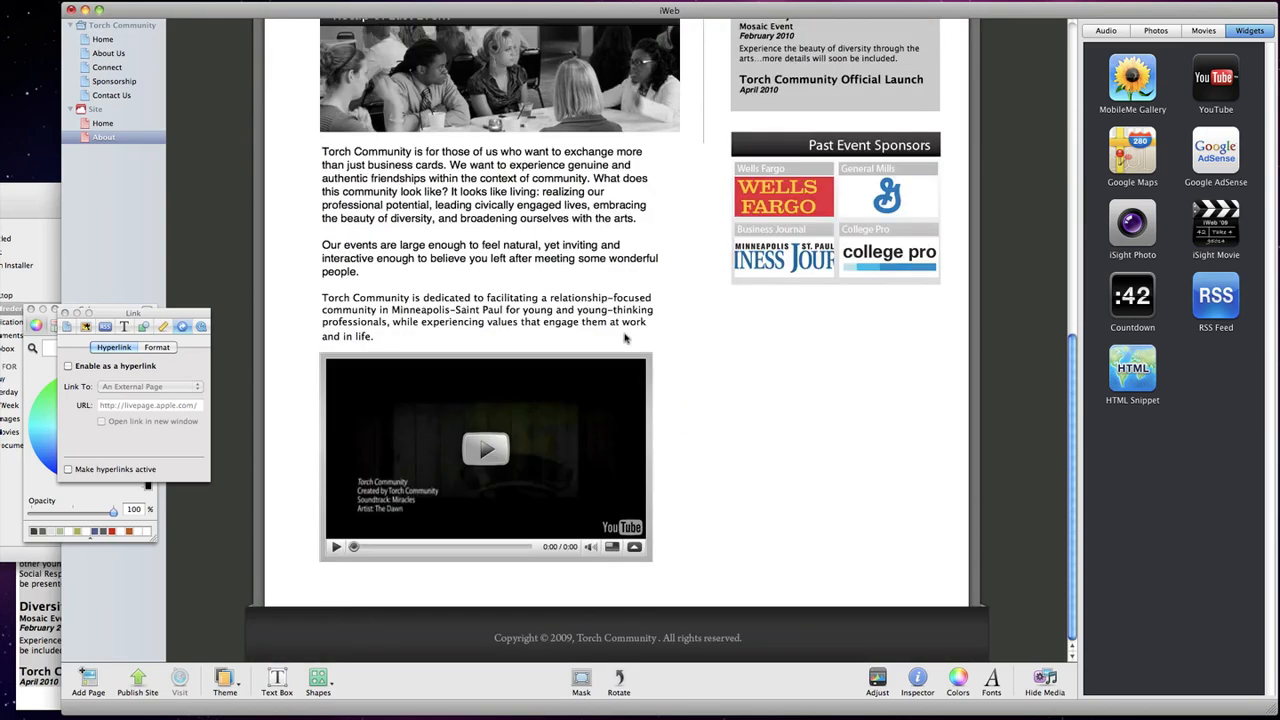